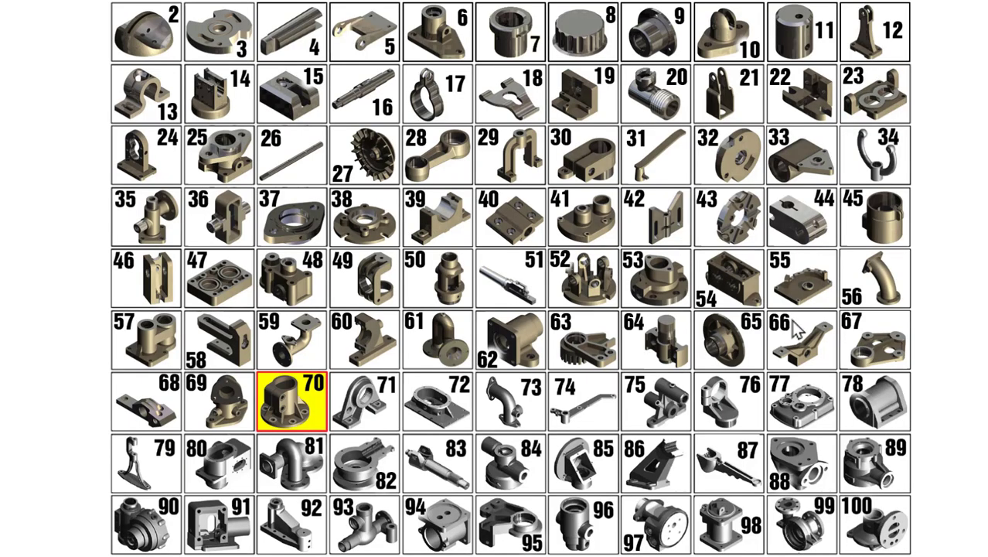
mouse_move(266, 396)
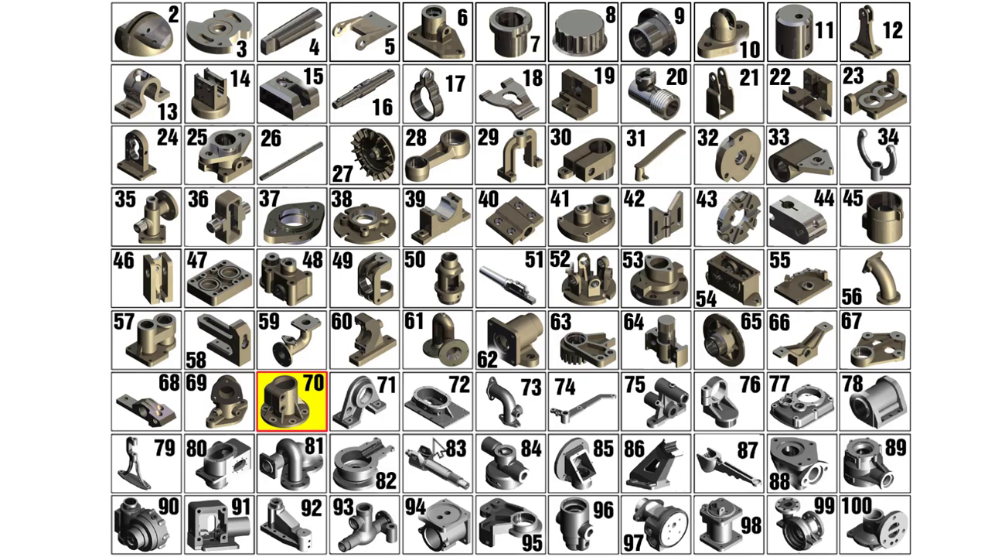
mouse_move(961, 431)
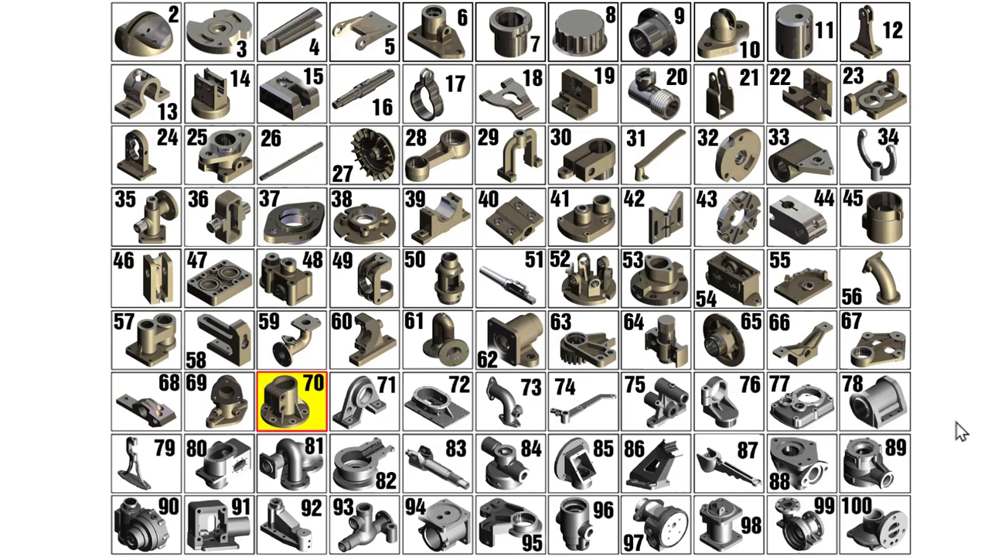
Step: Move past the rendered fixture and bring up the COLUMN FIXTURE.idw drawing
click(291, 401)
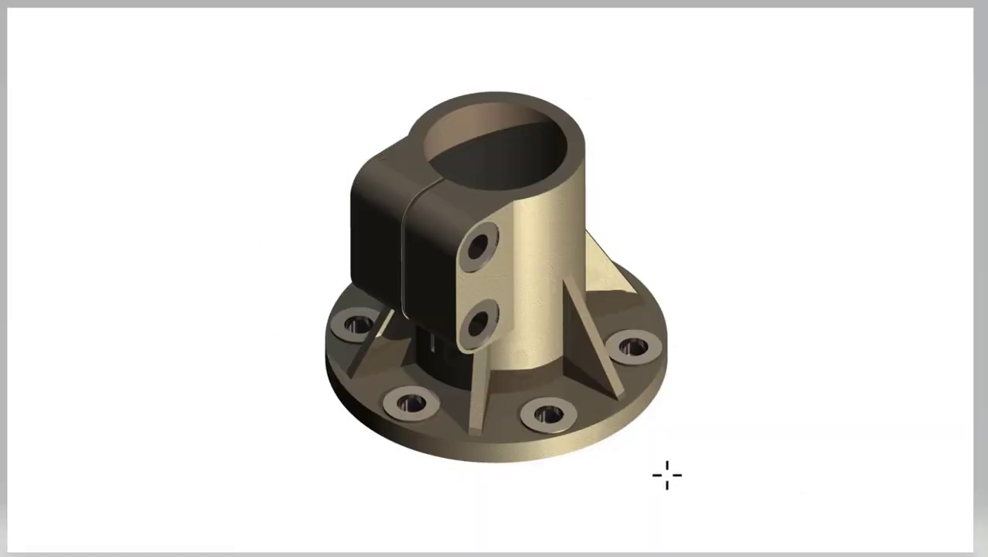
drag(665, 474, 529, 479)
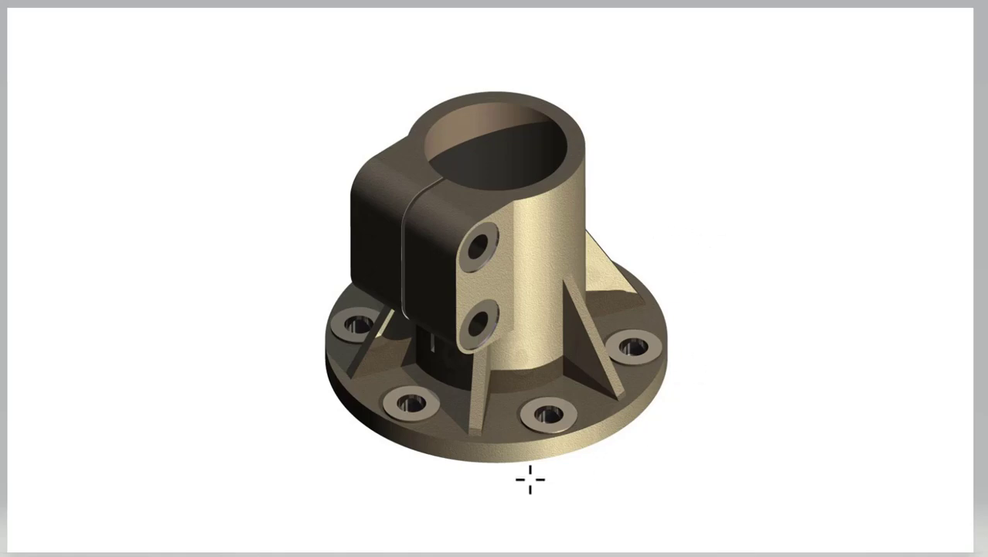
mouse_move(725, 203)
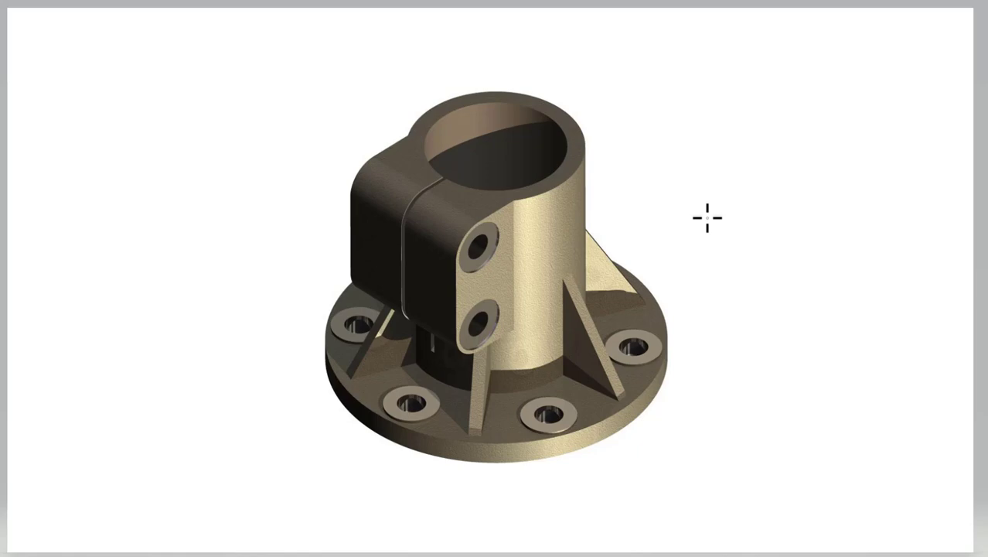
mouse_move(742, 317)
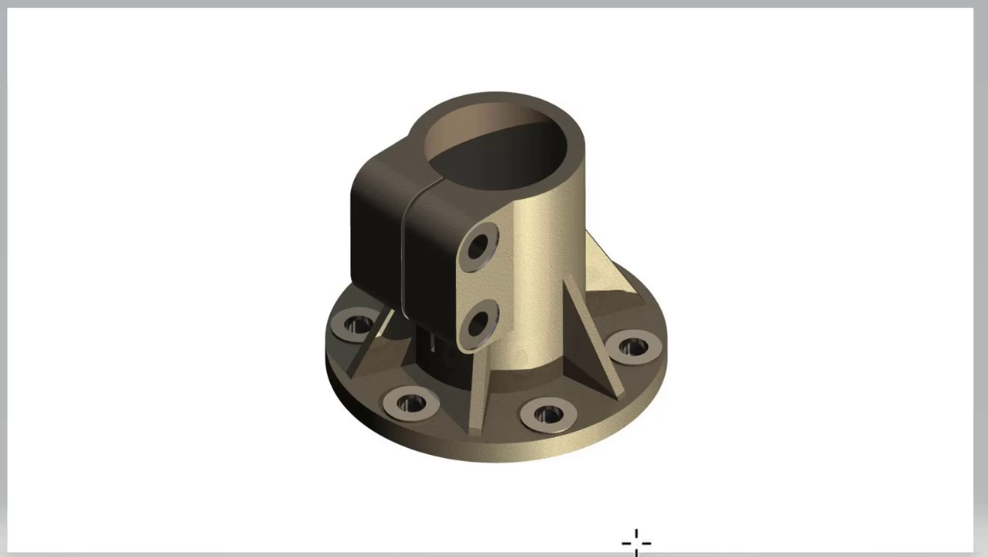
mouse_move(636, 541)
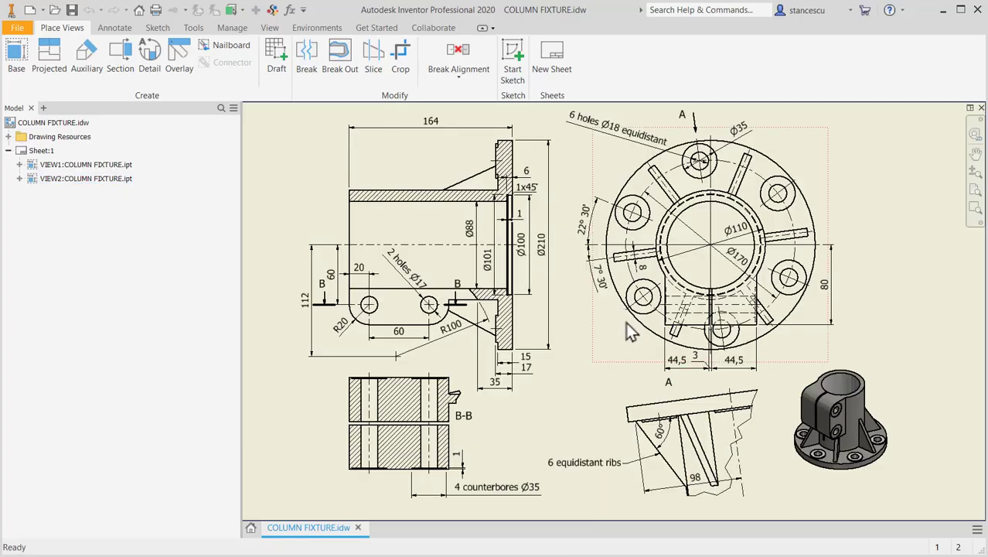
Step: Select the drawing's shaded model view and create a new Standard part, Part2
click(85, 179)
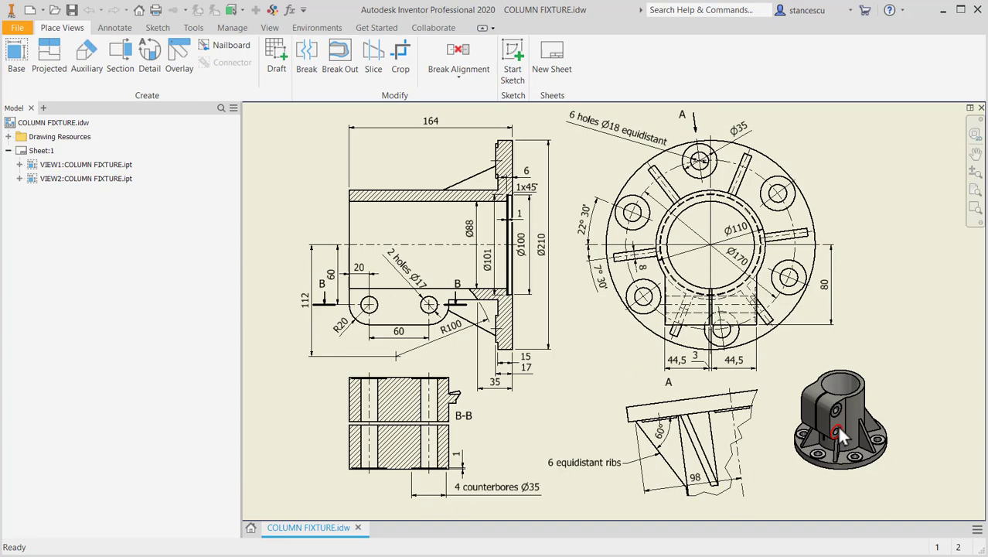
click(835, 425)
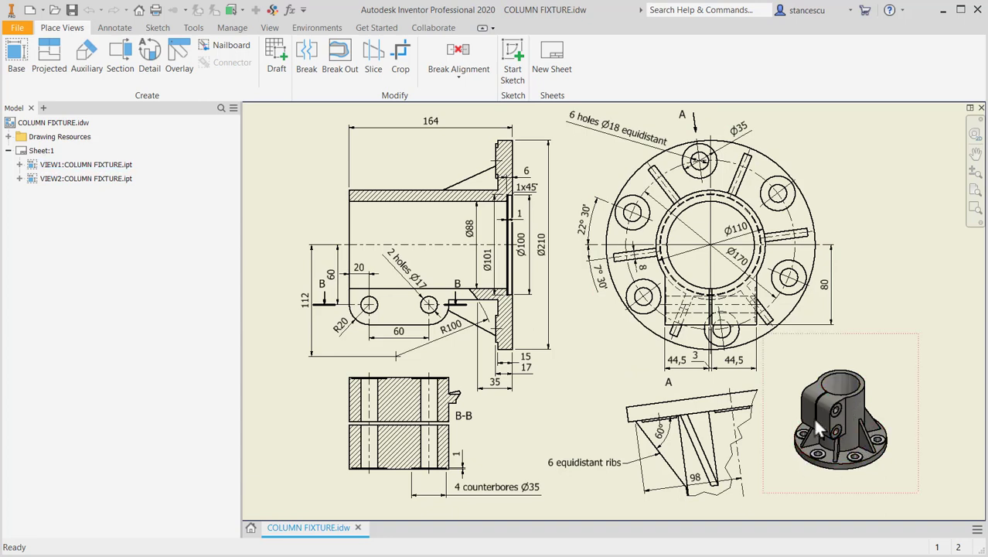
click(406, 274)
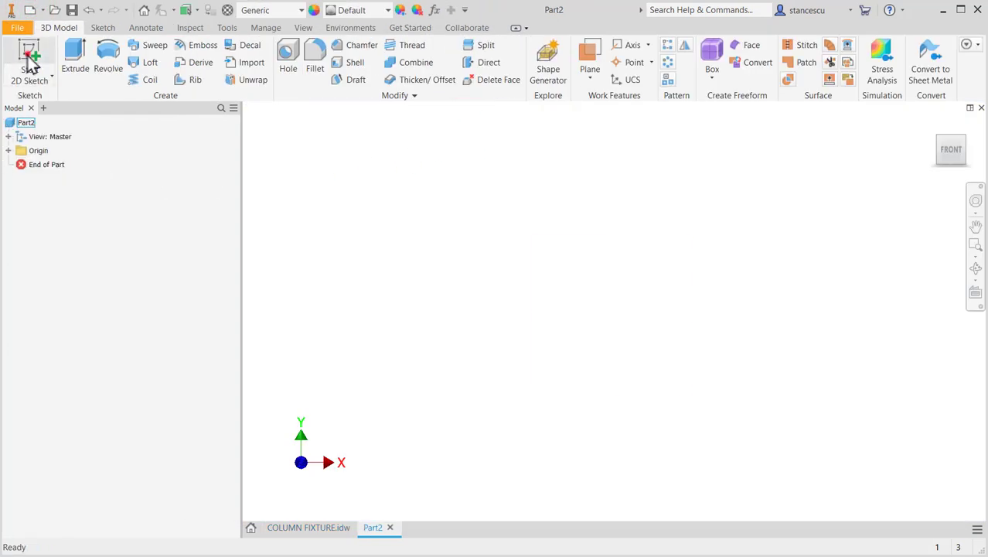
Step: Sketch the stepped tube-and-flange half-profile on XY with a centerline axis
click(29, 62)
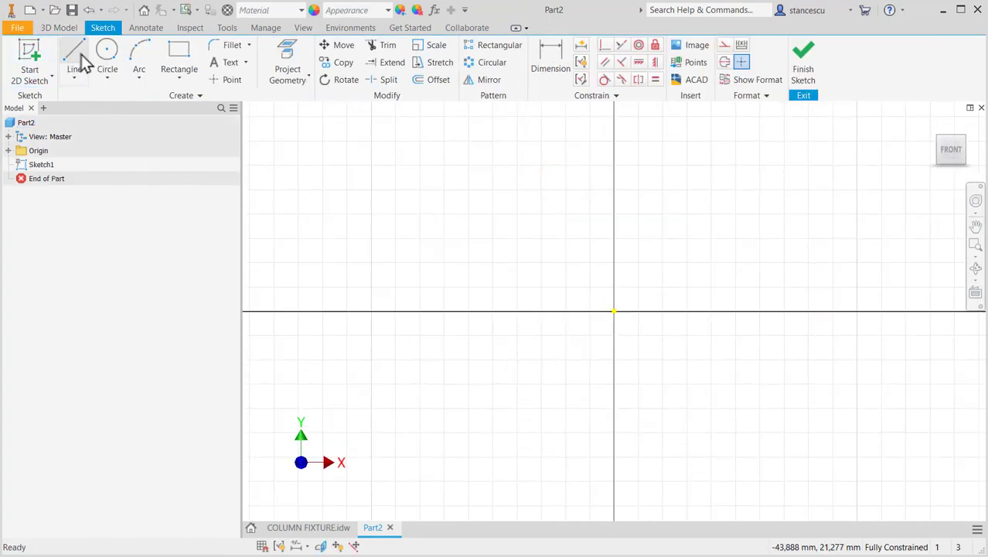
click(74, 58)
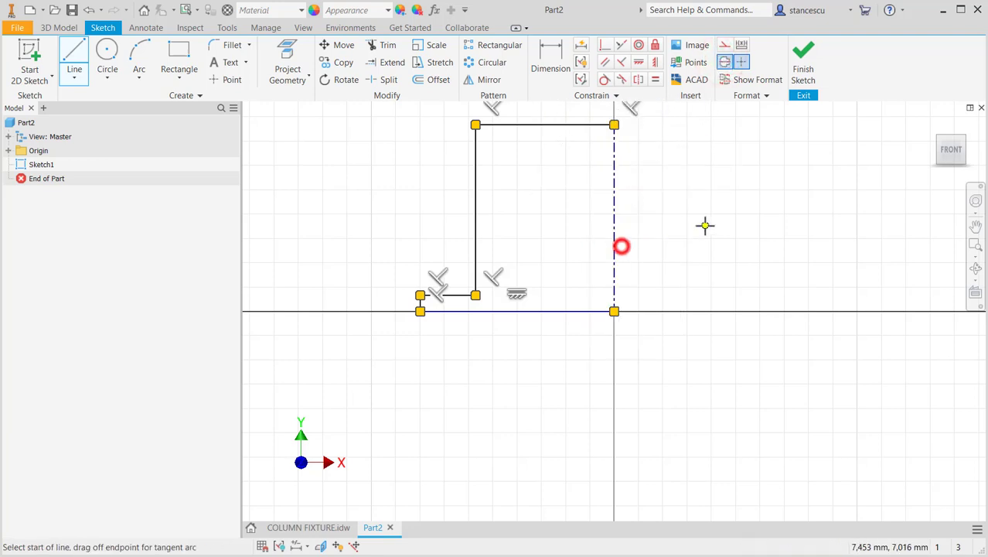
key(Escape)
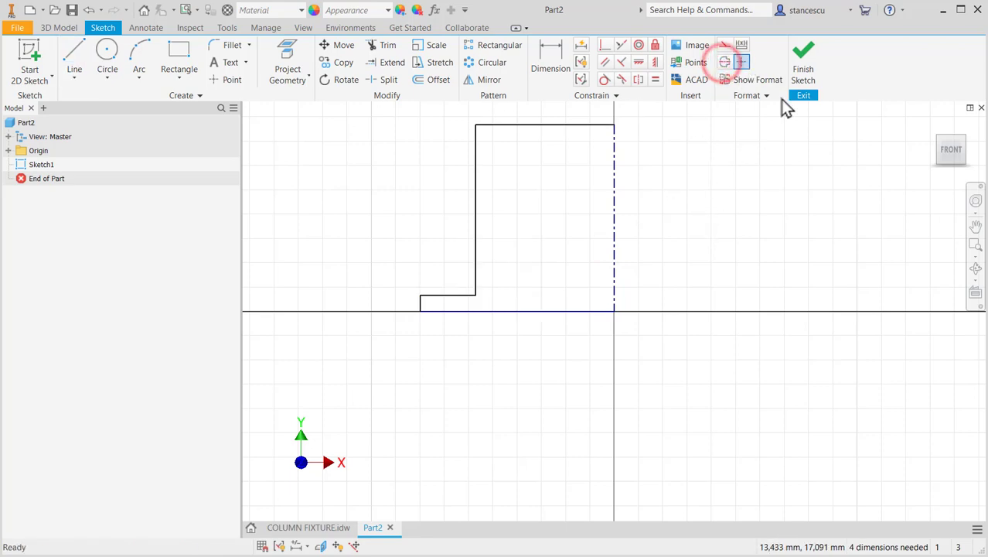
click(308, 527)
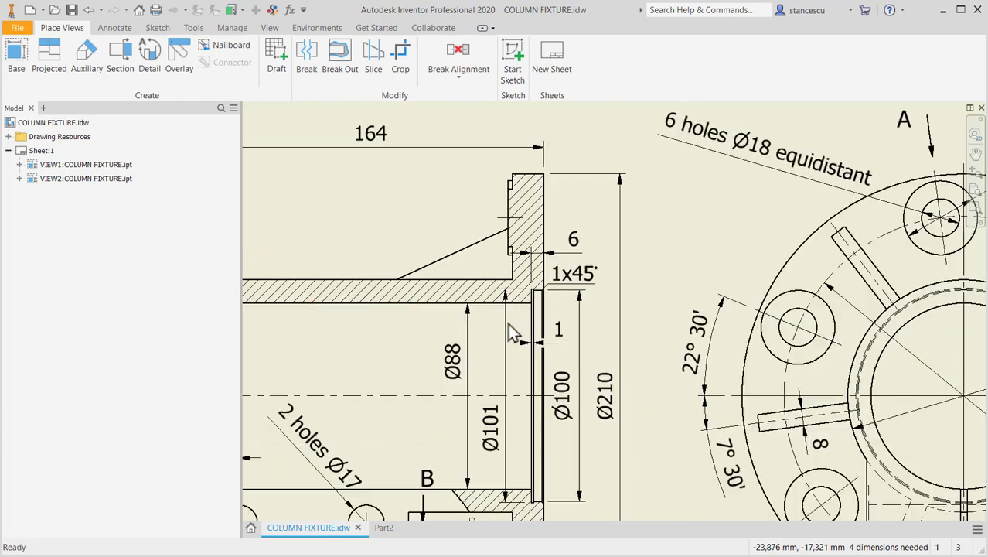
Step: Zoom into the drawing's flange section for dimensions, then return to Part2's sketch
drag(514, 332, 545, 282)
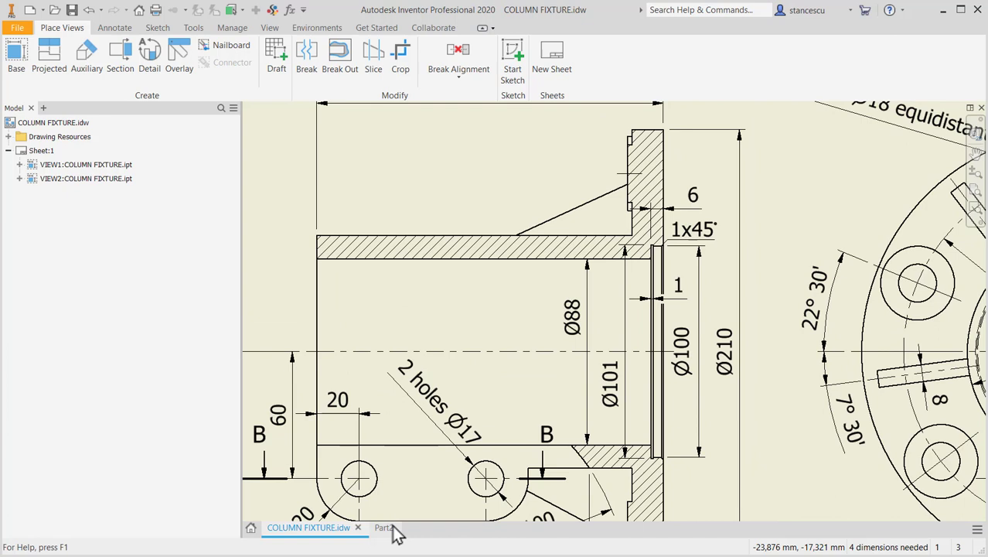
click(384, 527)
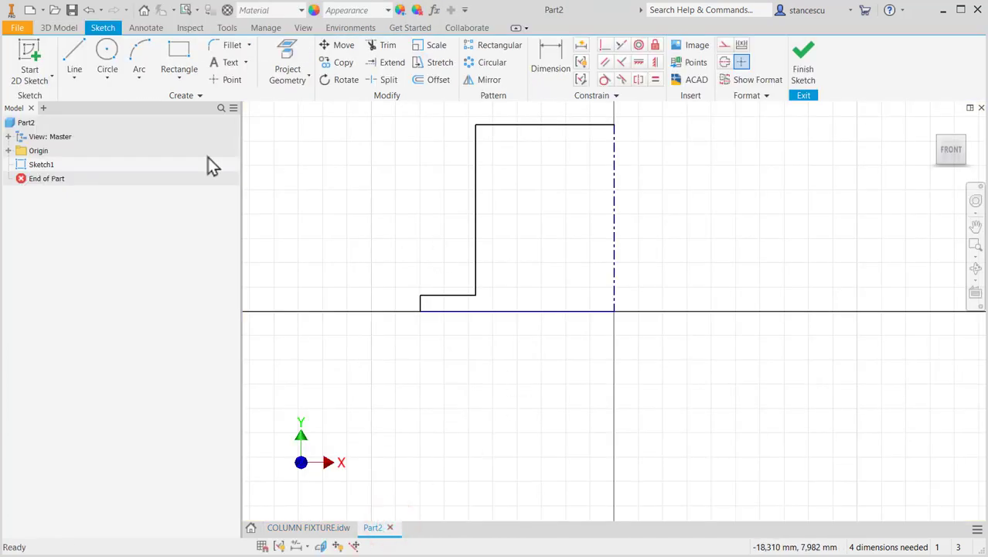
Step: Dimension the profile's overall height at 164 mm
click(74, 58)
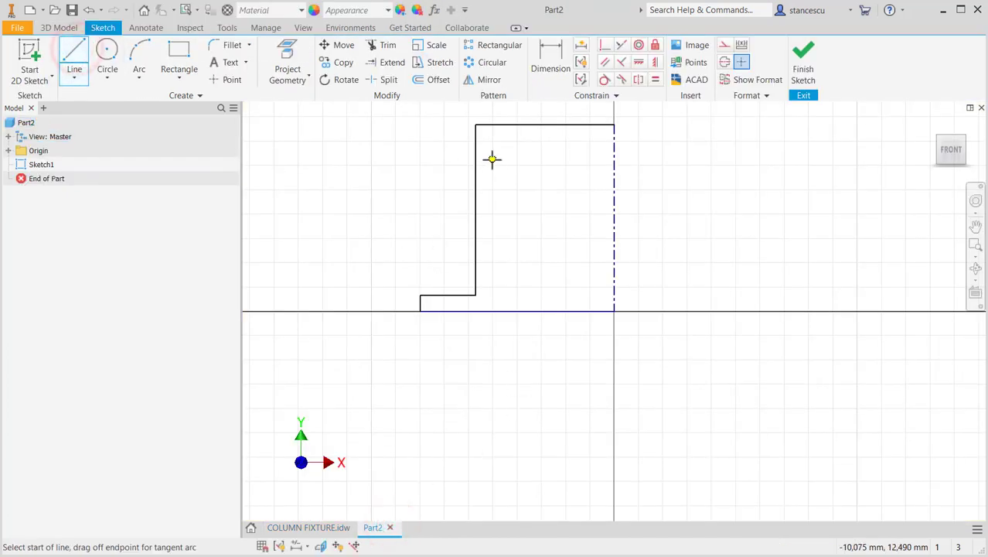
click(550, 58)
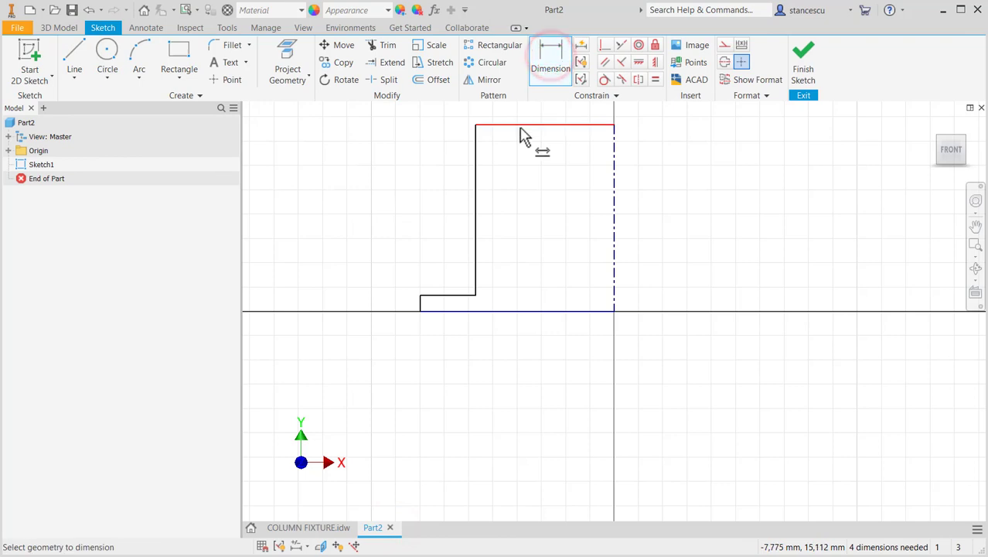
click(521, 309)
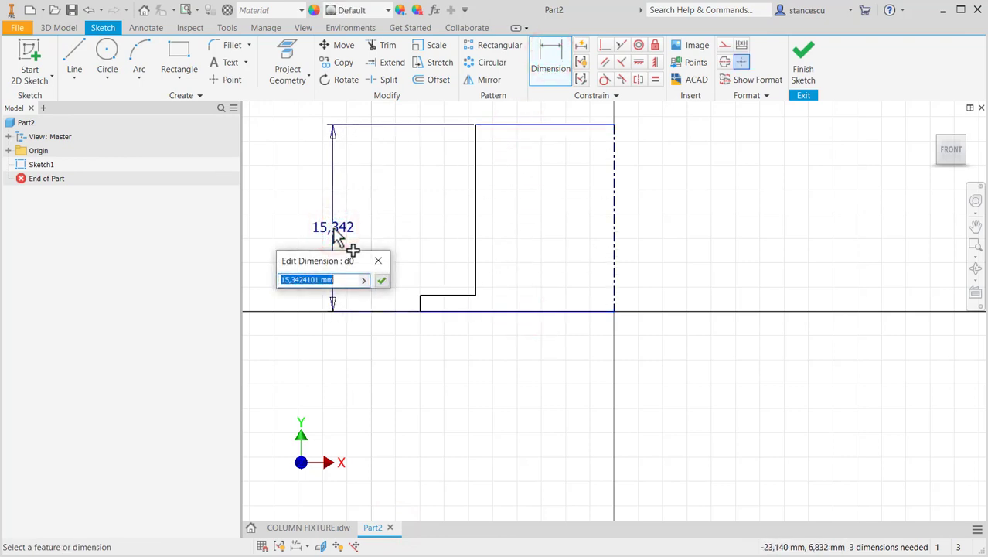
text(16)
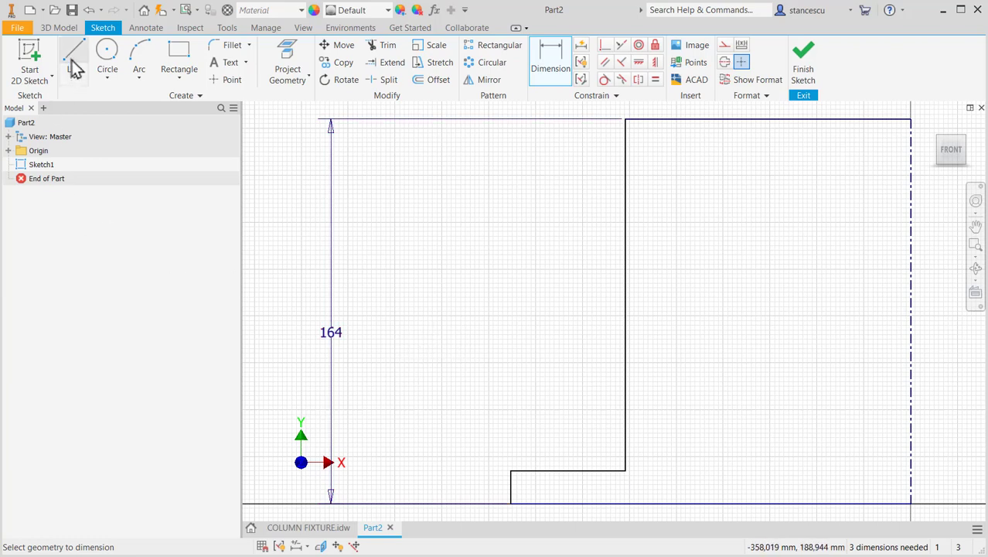
click(74, 58)
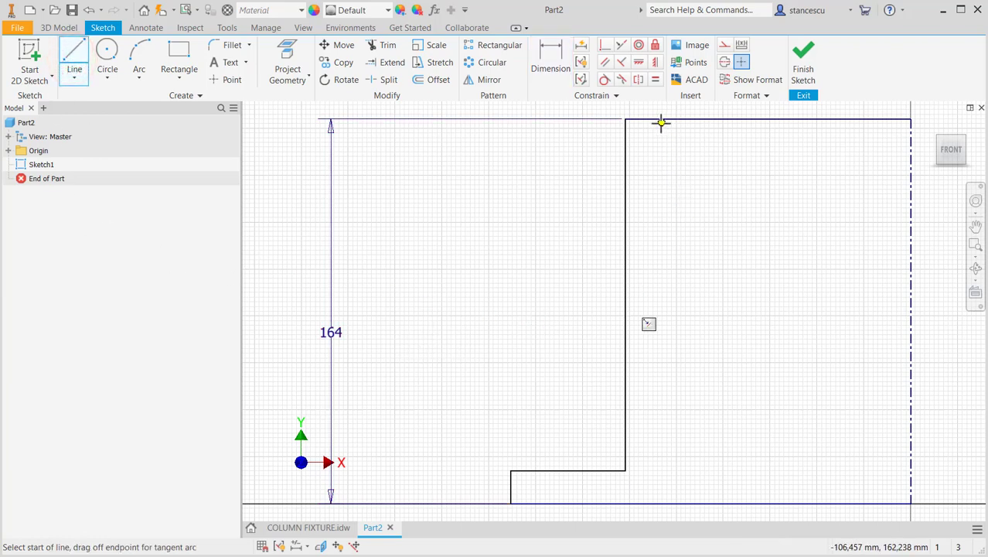
Step: Add a short L-shaped step of lines at the tube's inner edge near the base
click(661, 122)
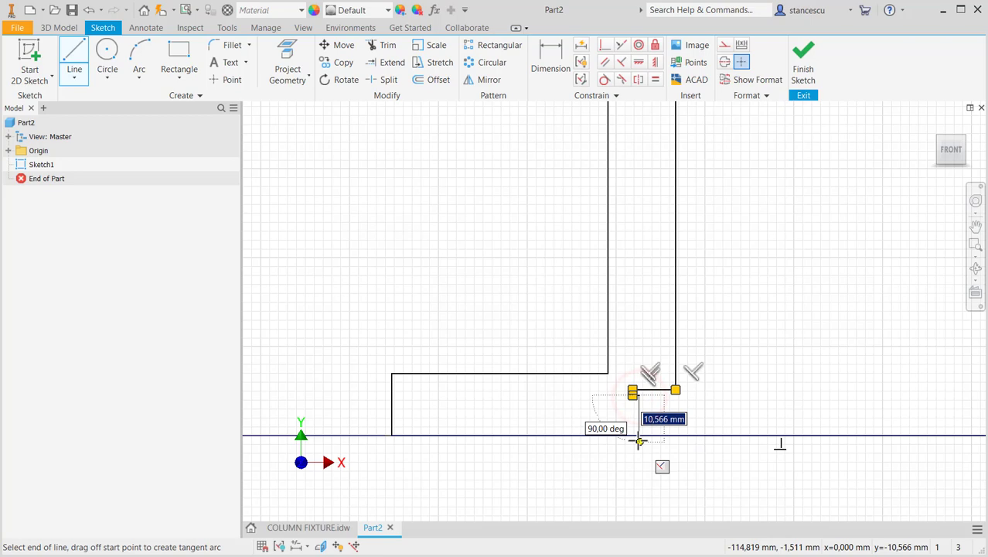
key(Escape)
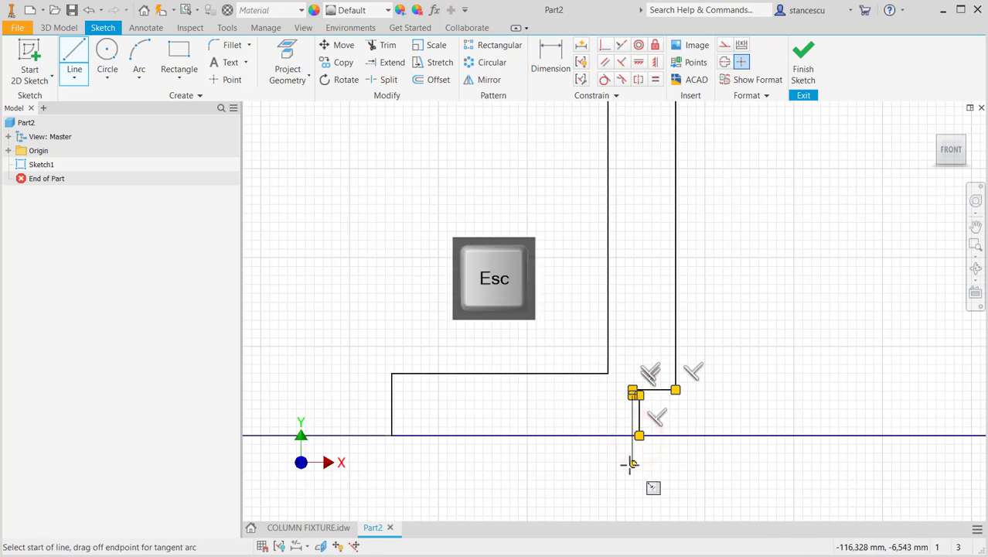
click(550, 58)
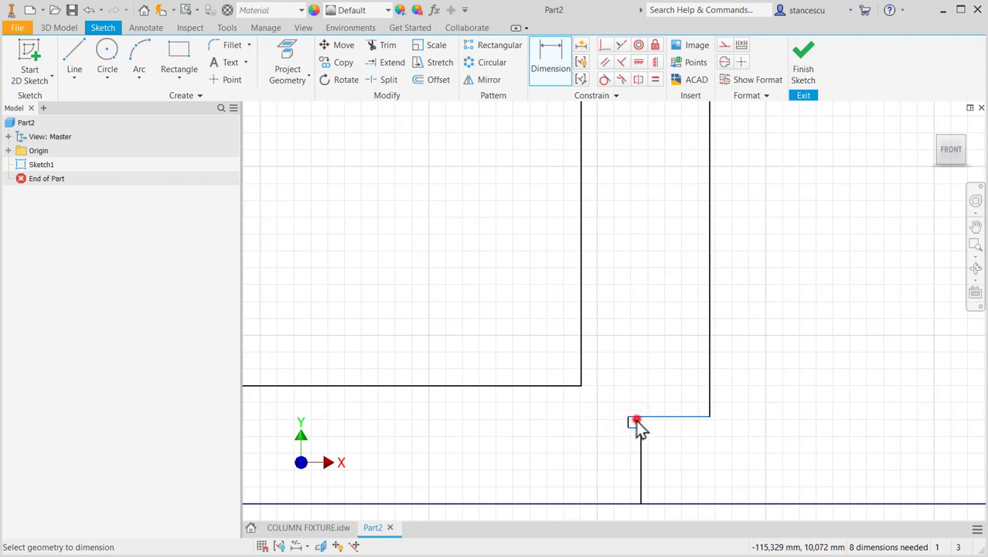
Step: Fully constrain the profile: diameters 88, 100, 101, 110, 210; thicknesses 15, 6, 1
click(635, 421)
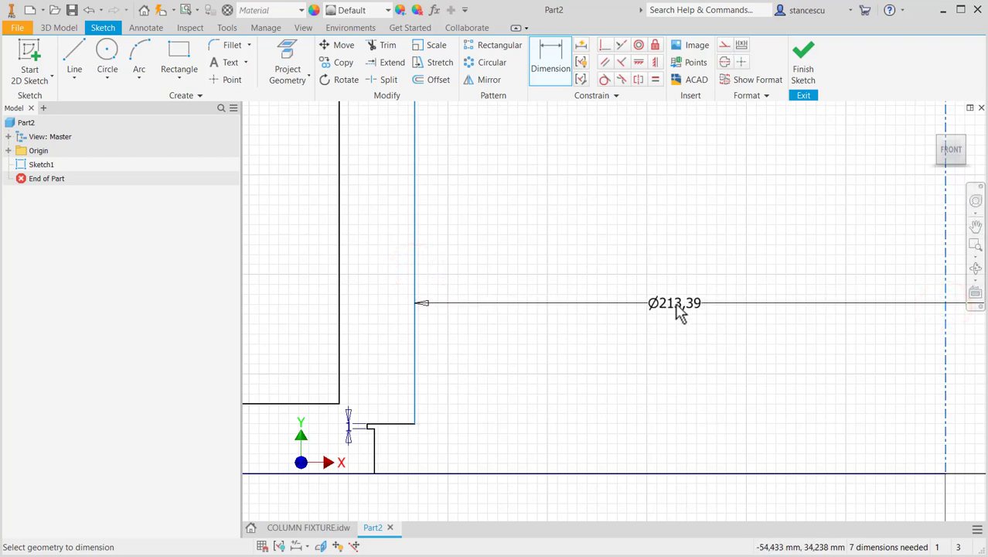
double_click(674, 302)
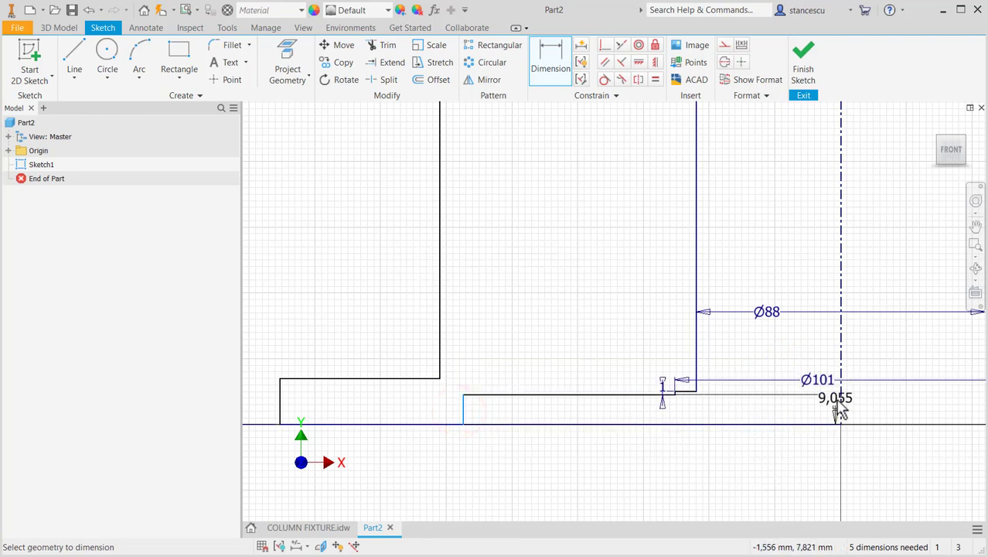
click(843, 406)
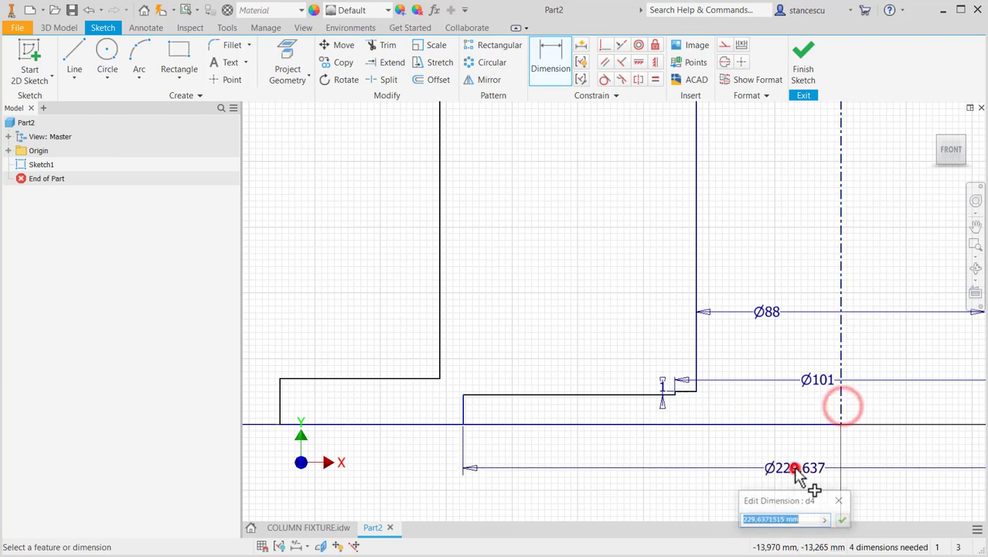
text(100)
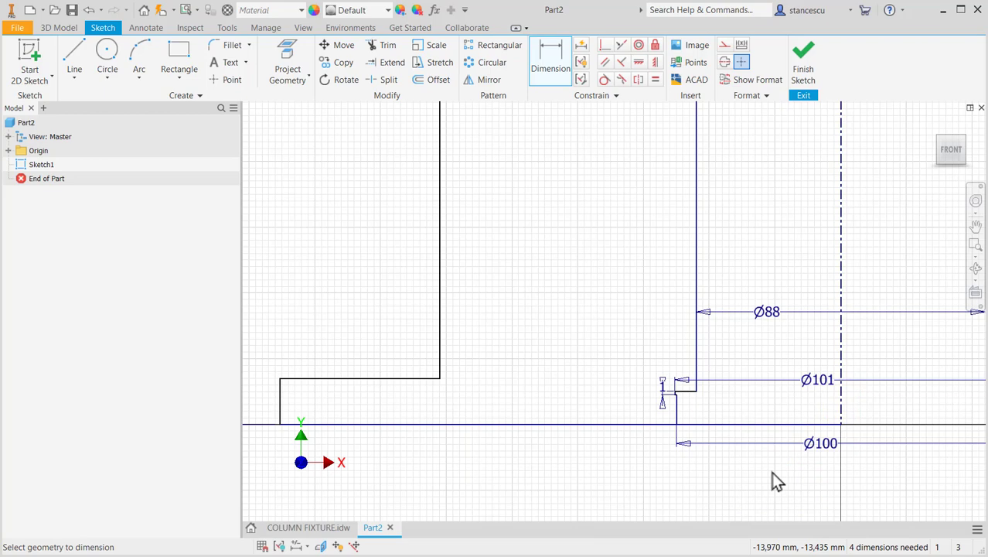
mouse_move(560, 405)
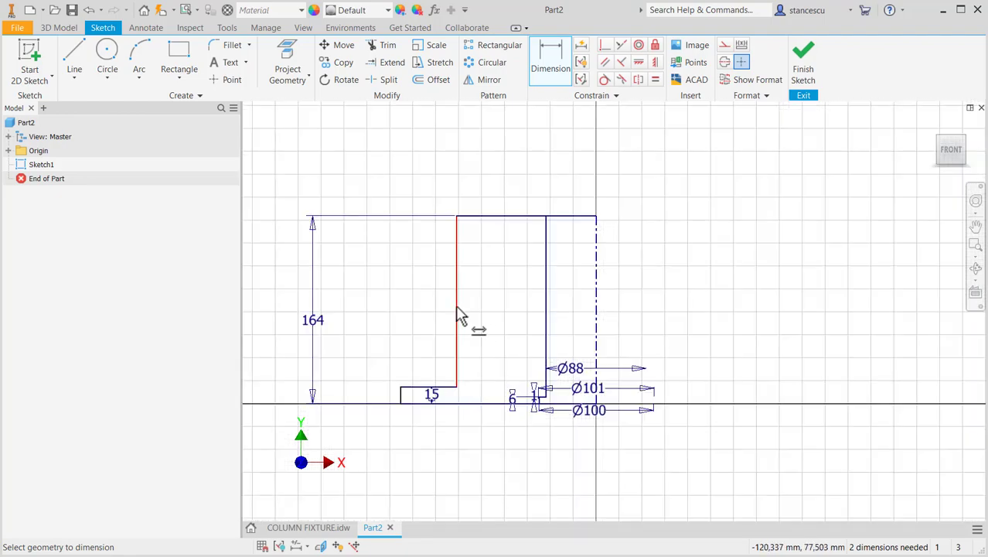
click(455, 293)
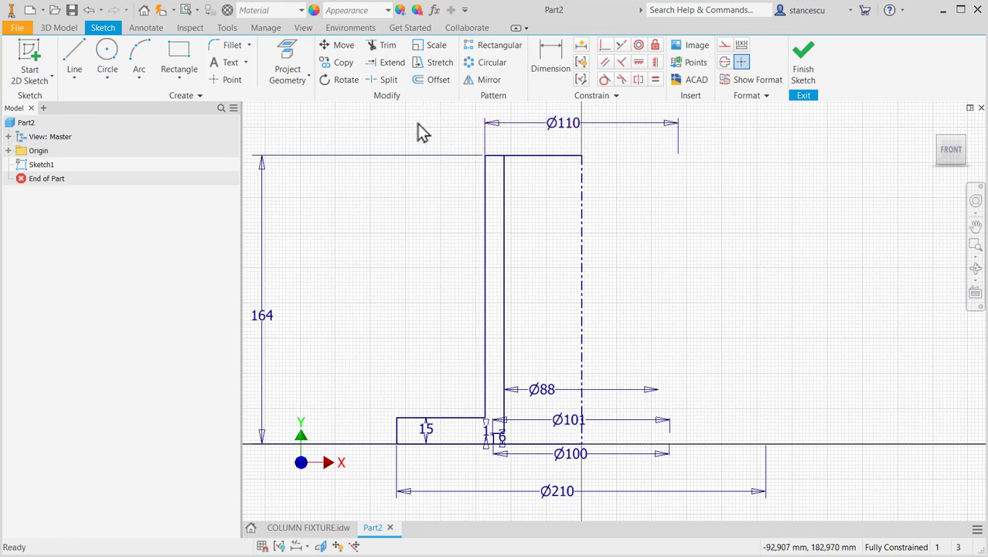
Step: Split the top sketch line into separate segments, keeping the sketch fully constrained
click(389, 80)
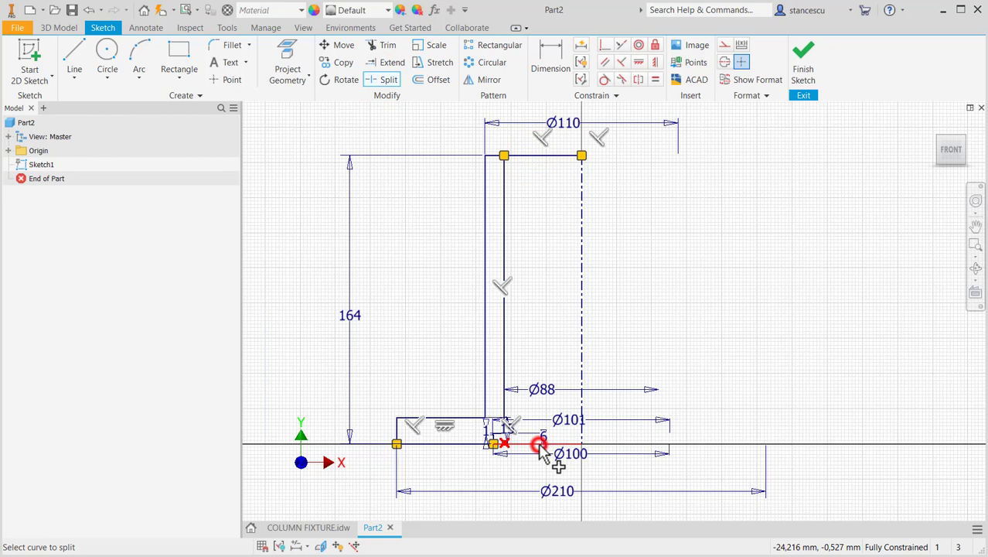
key(Escape)
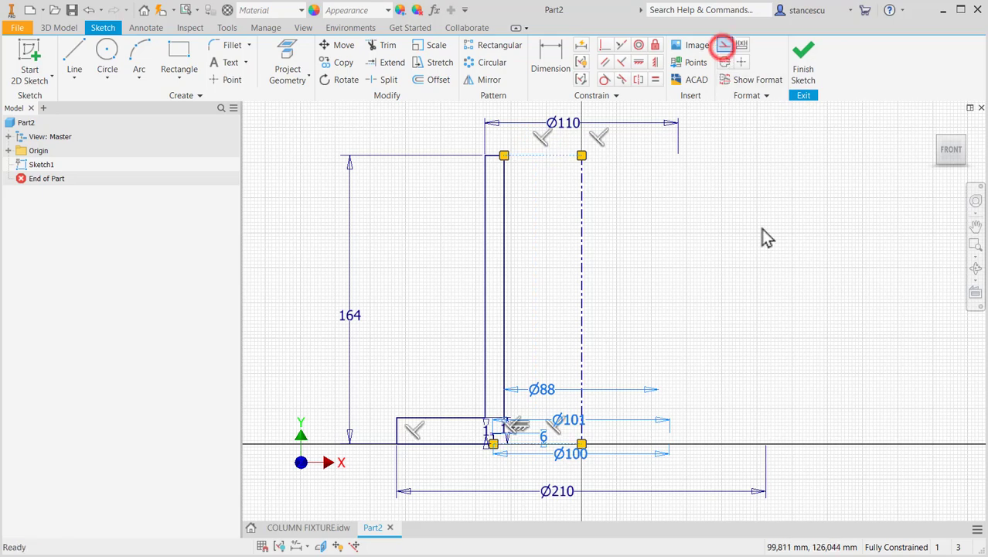
click(802, 58)
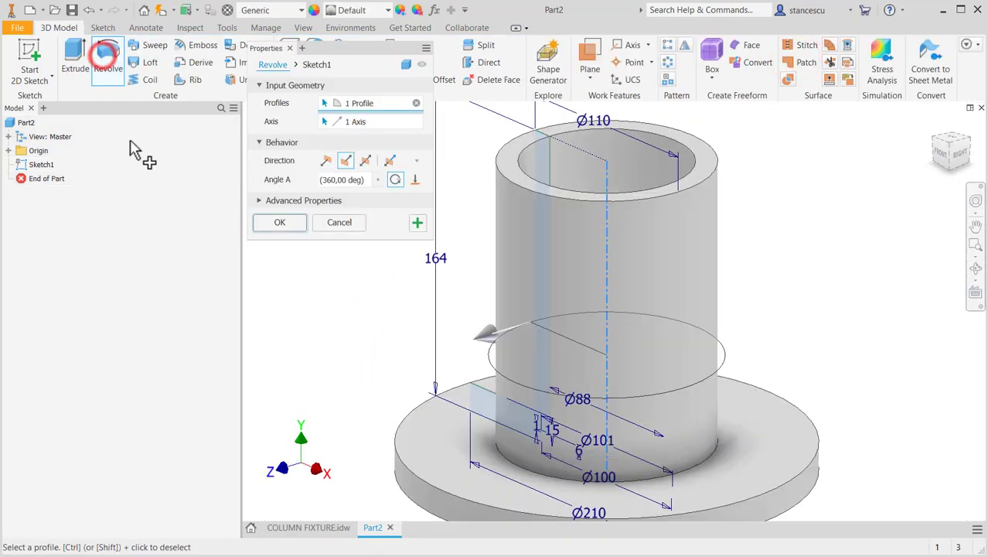
Step: Revolve the profile 360° into the flanged tube Revolution1, then view the drawing
click(279, 222)
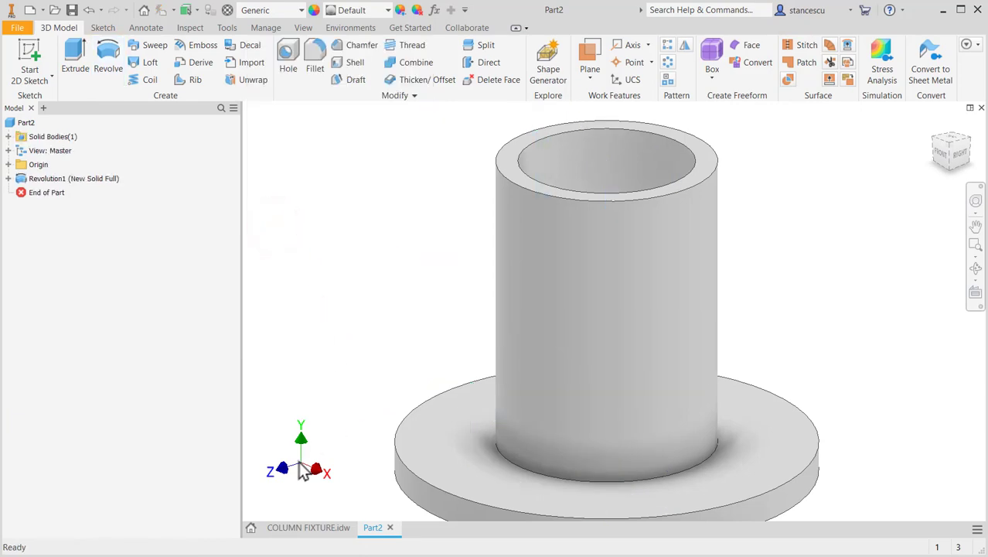
click(307, 527)
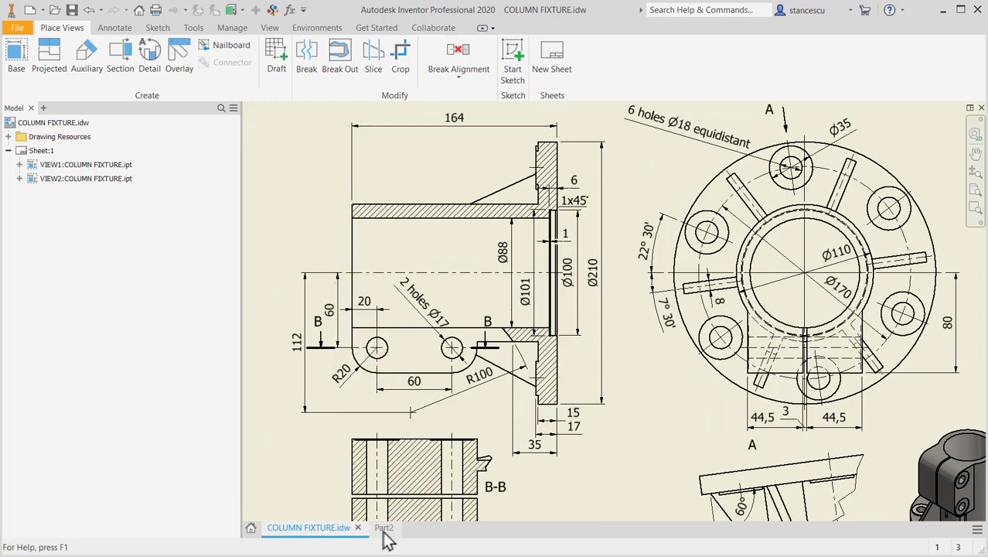
Step: Return to Part2 and start Sketch2 on the tube's top face
click(384, 526)
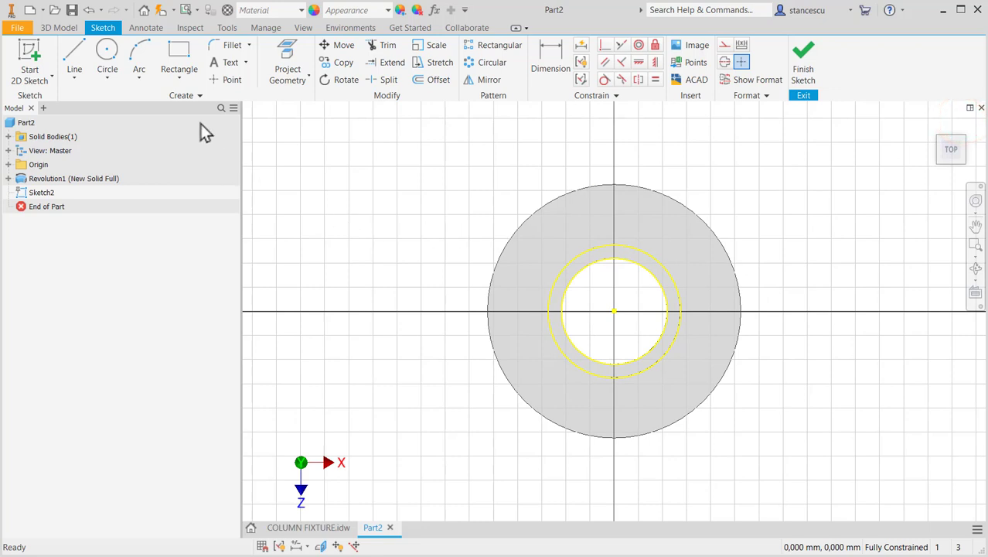
Step: Draw a rectangle below the tube centre, straddling the vertical axis and overlapping the tube wall
click(179, 54)
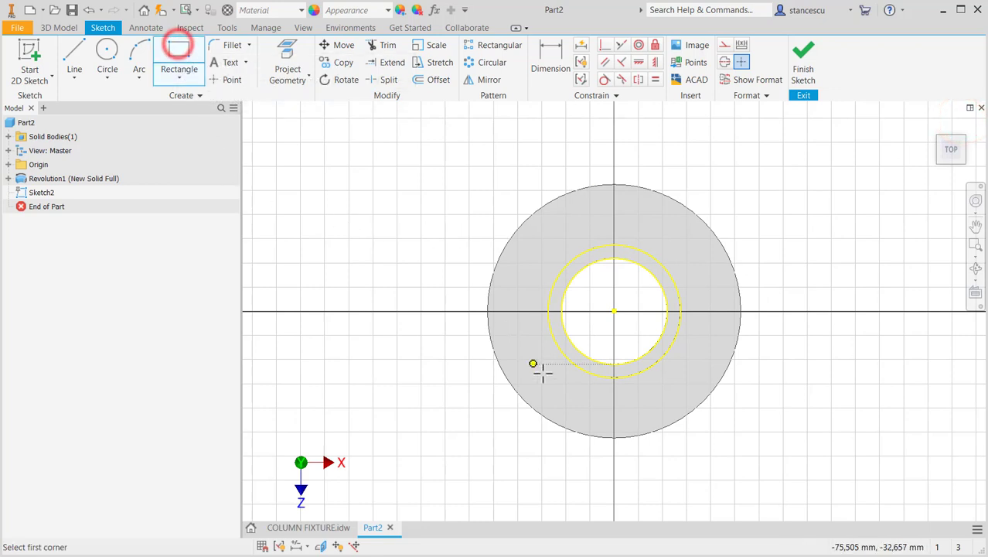
click(533, 363)
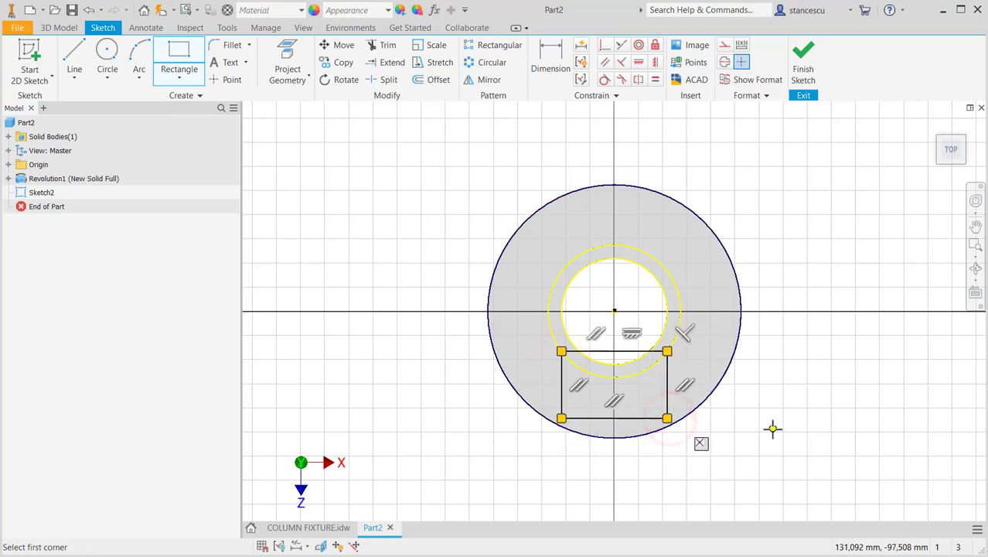
click(626, 356)
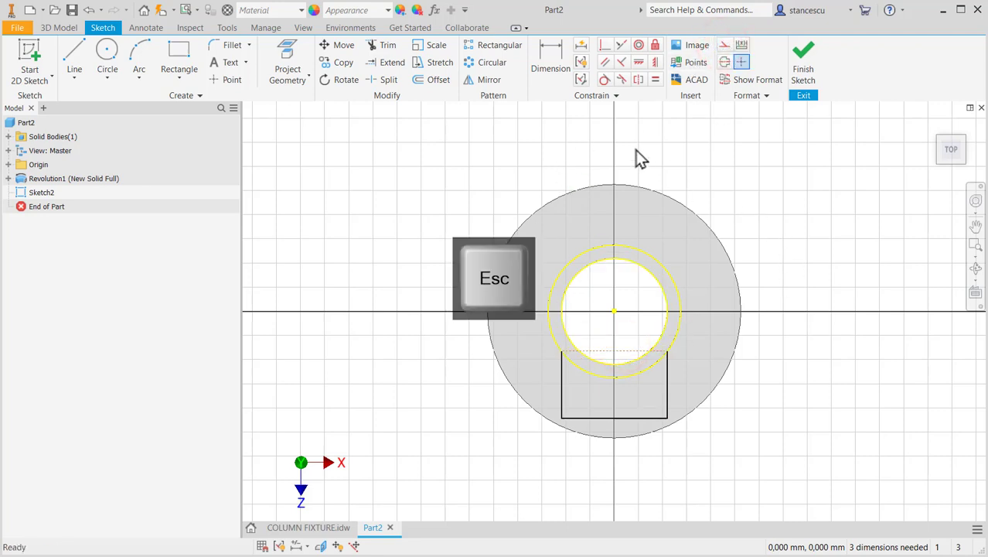
key(Escape)
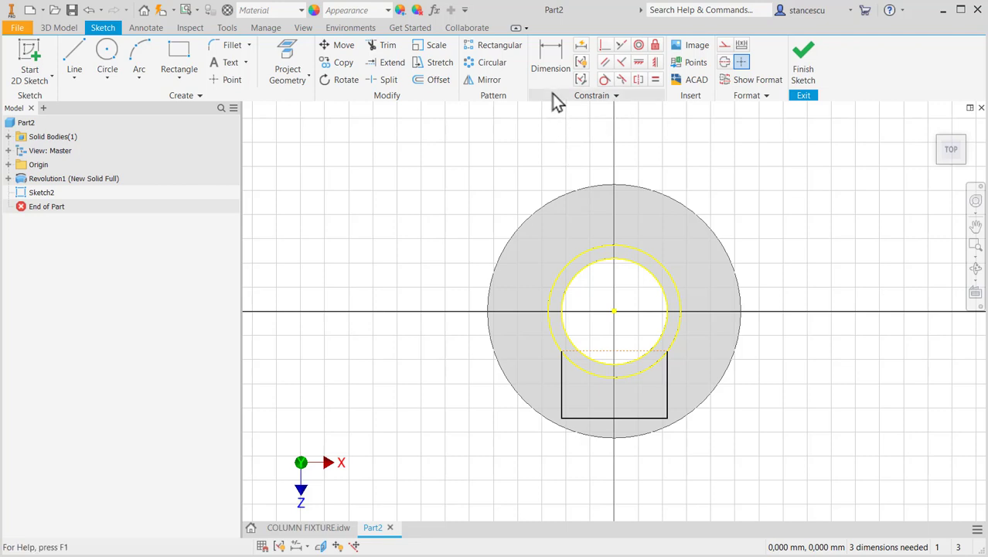
Step: Constrain the rectangle's top corner to lie on the tube's outer circle
click(666, 387)
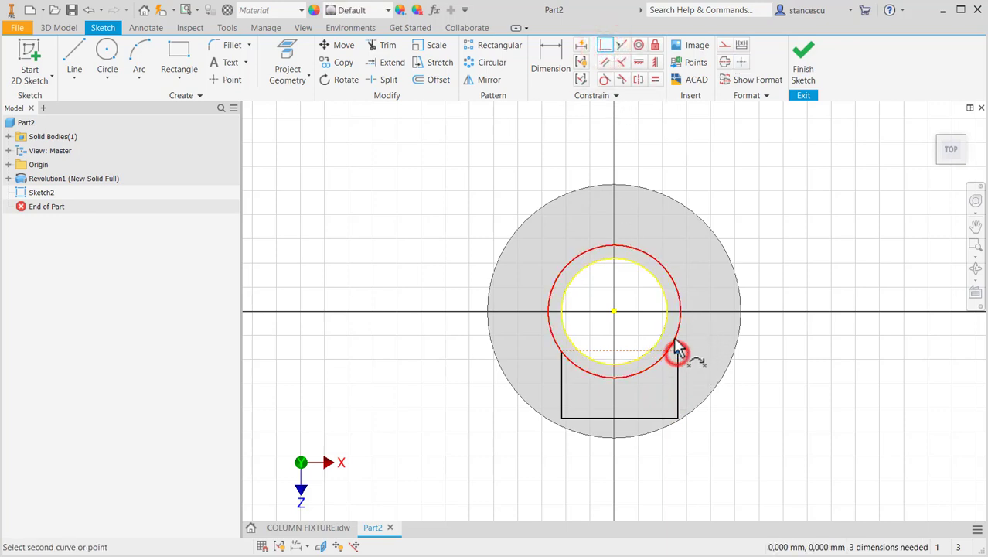
click(675, 351)
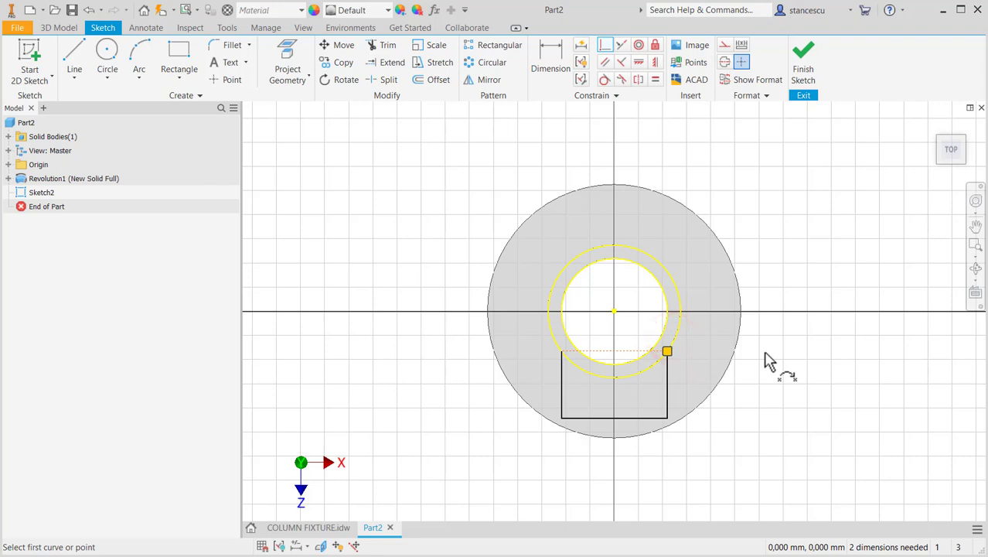
key(Escape)
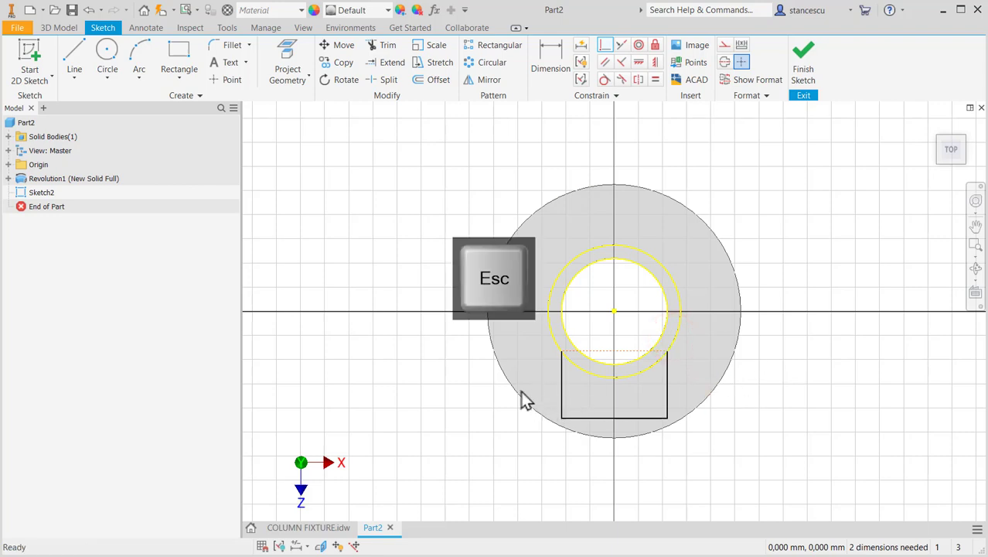
click(560, 350)
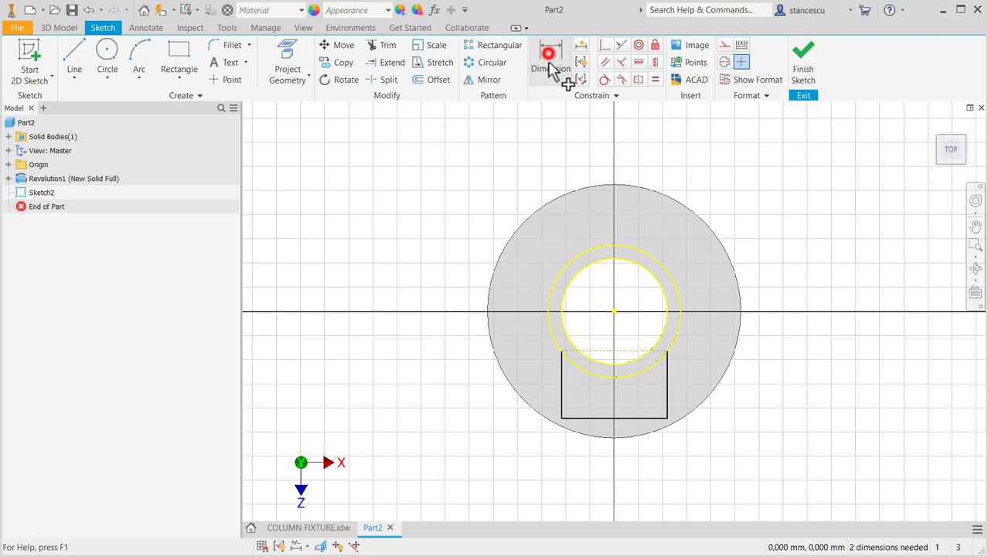
Step: Dimension the rectangle 80 from the tube centre and set its width to 44.5*2+3 (92)
click(550, 54)
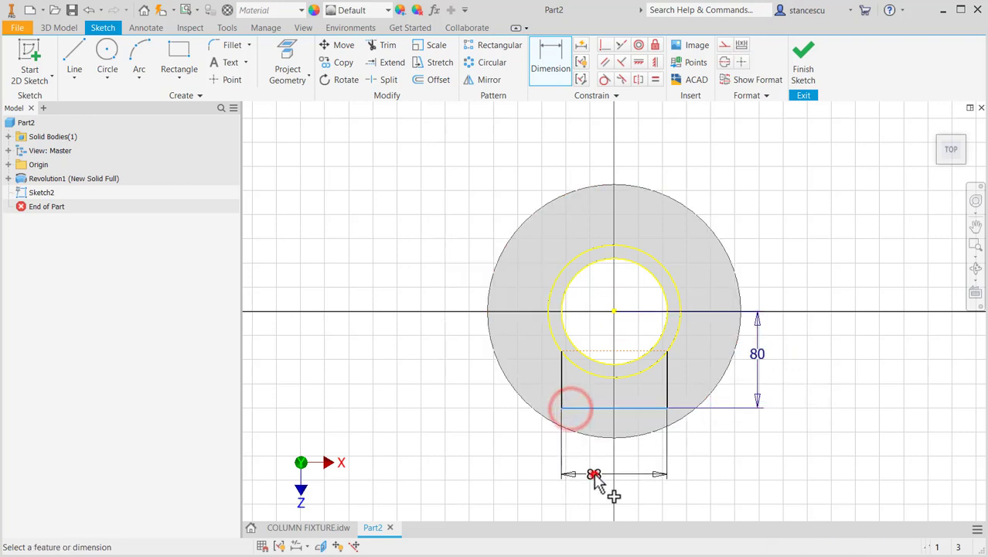
double_click(593, 474)
text(44.5*2)
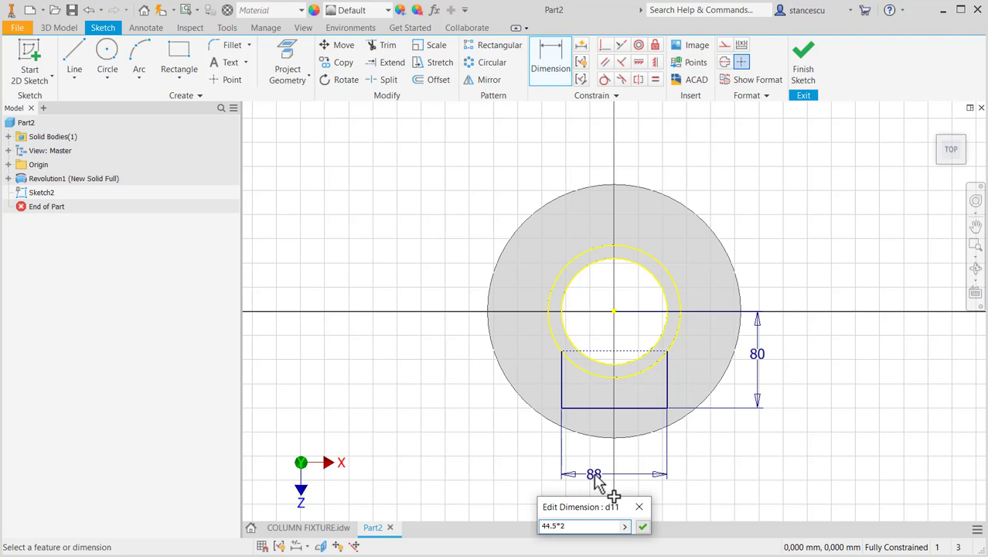
text(+3)
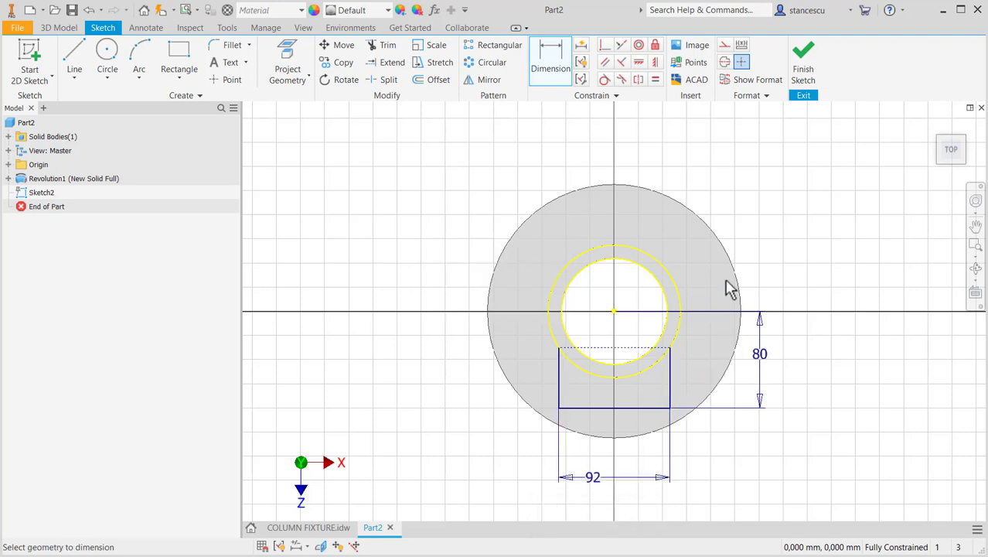
mouse_move(804, 80)
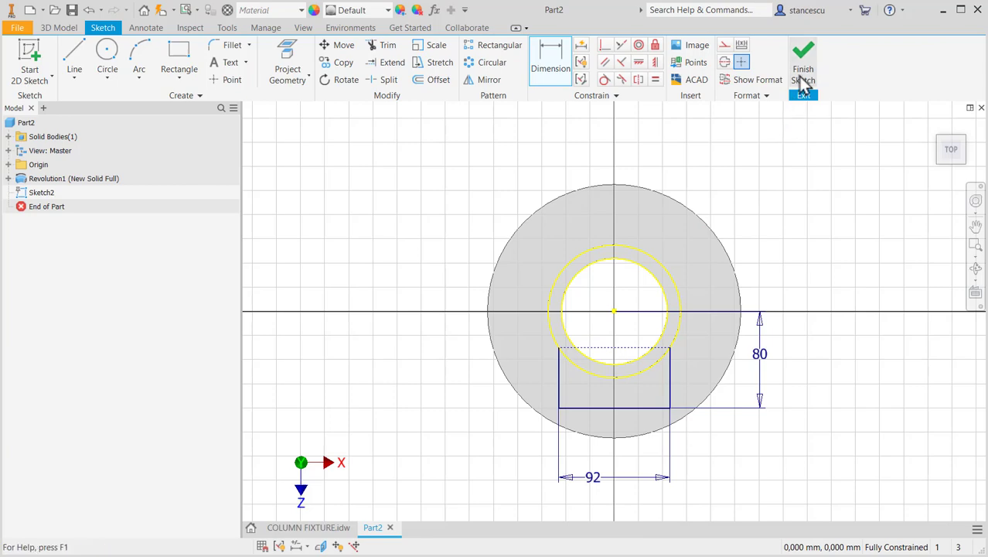
Step: Extrude the rectangle downward by 20*2+60 (100 mm), joined to the tube
click(802, 58)
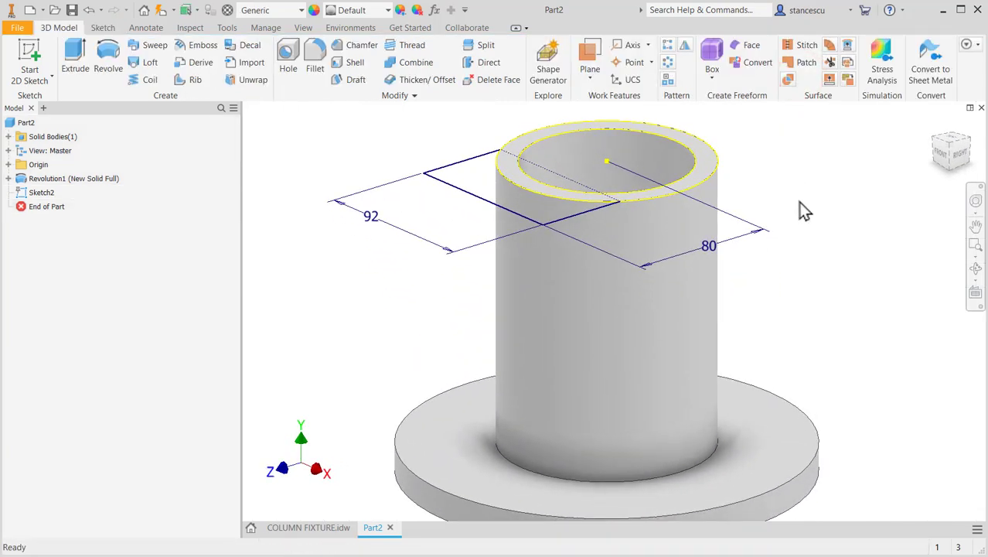
click(75, 58)
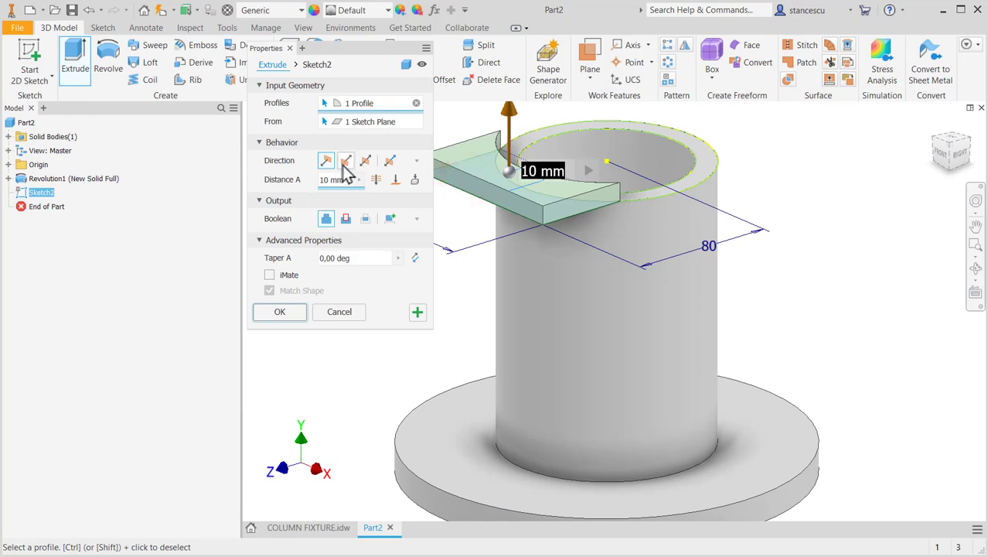
click(346, 160)
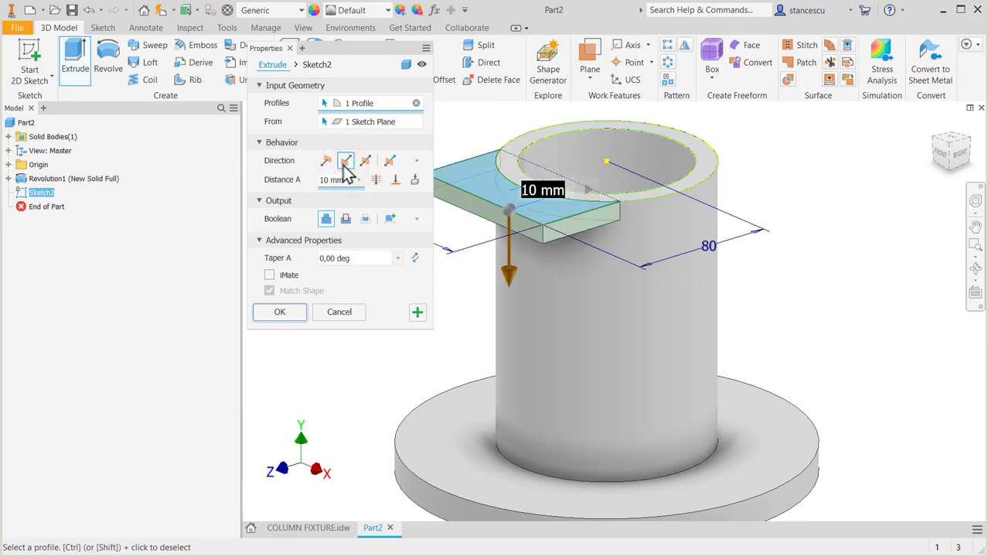
click(345, 160)
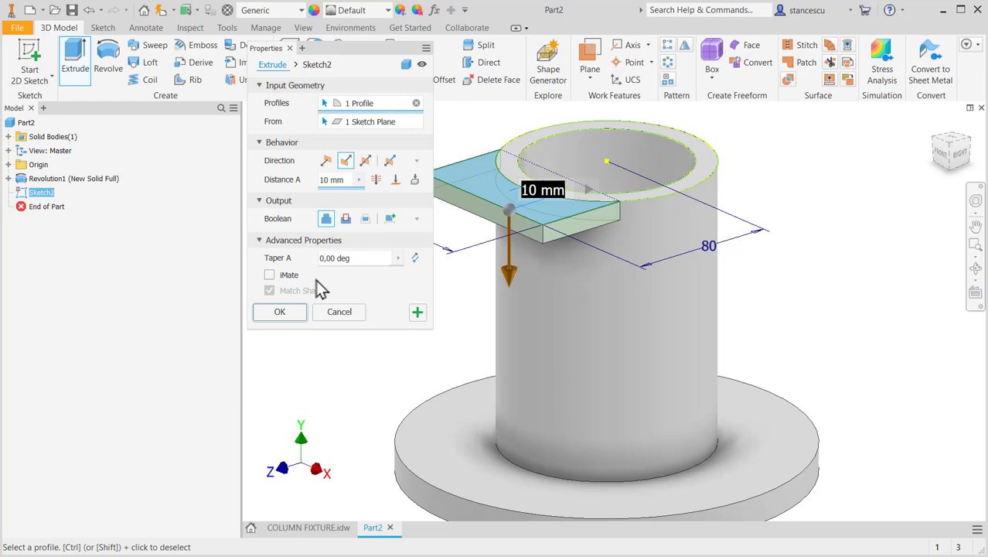
mouse_move(354, 325)
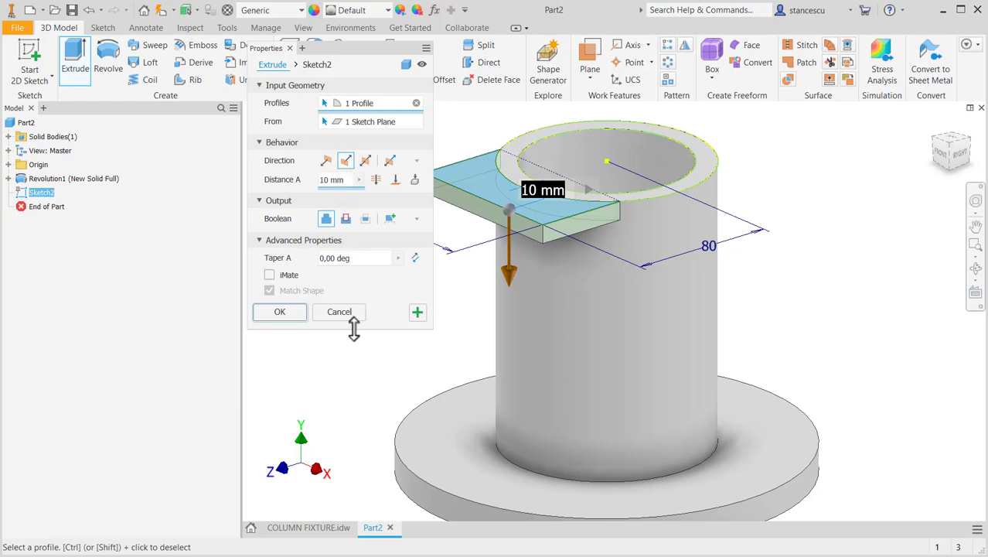
text(20)
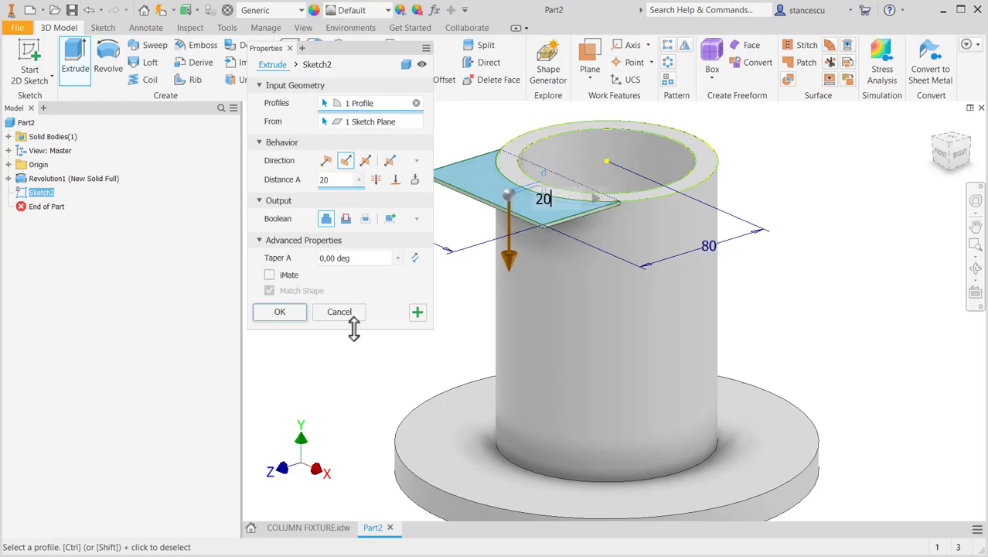
click(340, 179)
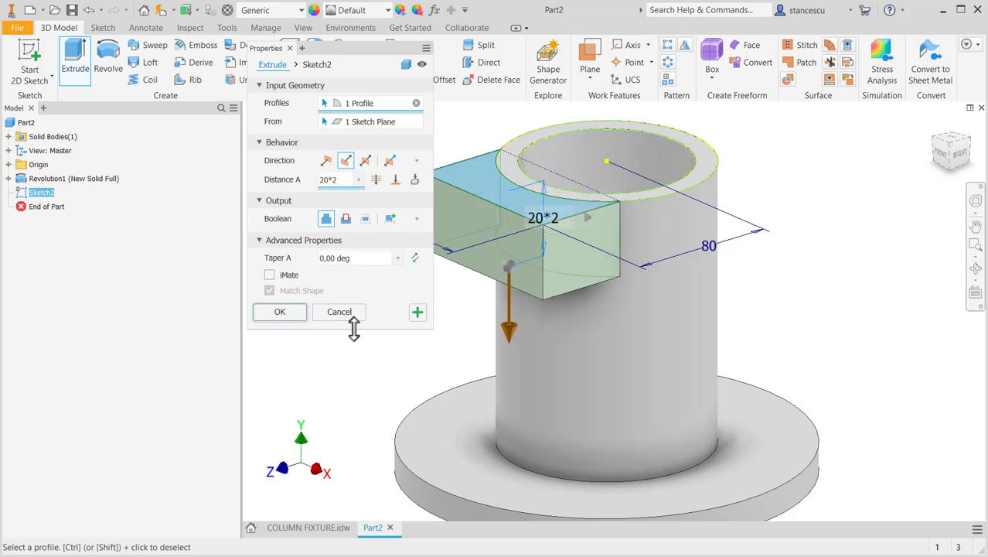
text(+)
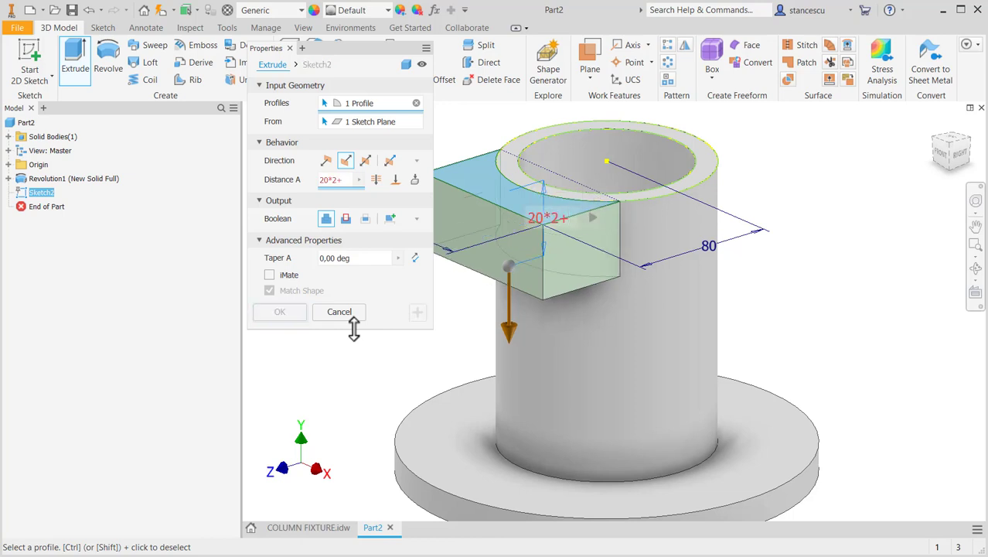
text(60)
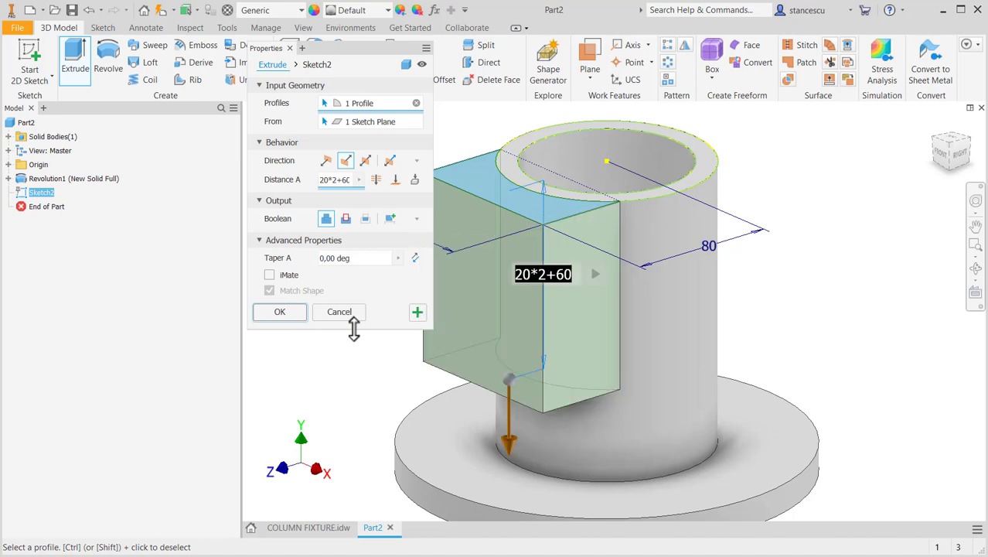
click(279, 311)
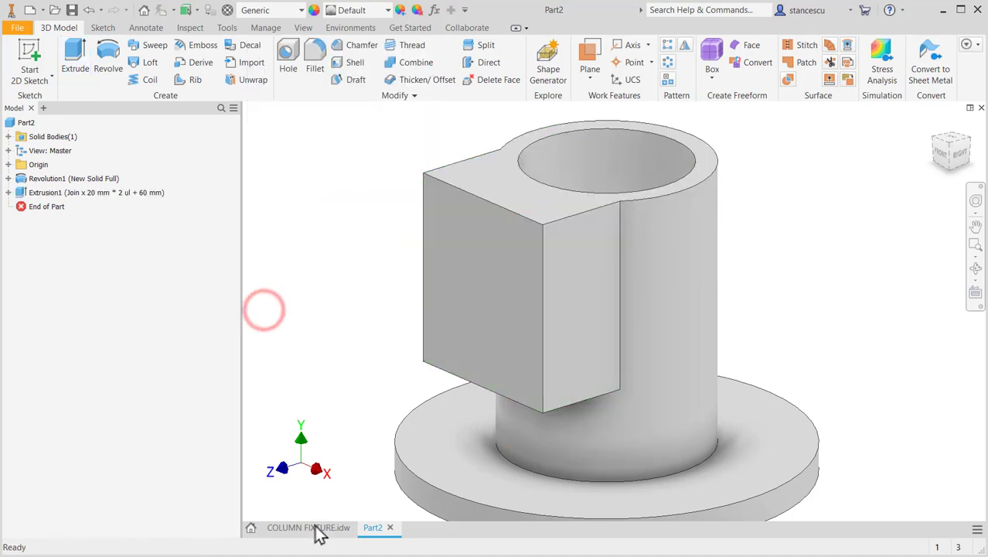
Step: Check the clamp dimensions in the COLUMN FIXTURE drawing's side view, then return to Part2
click(307, 527)
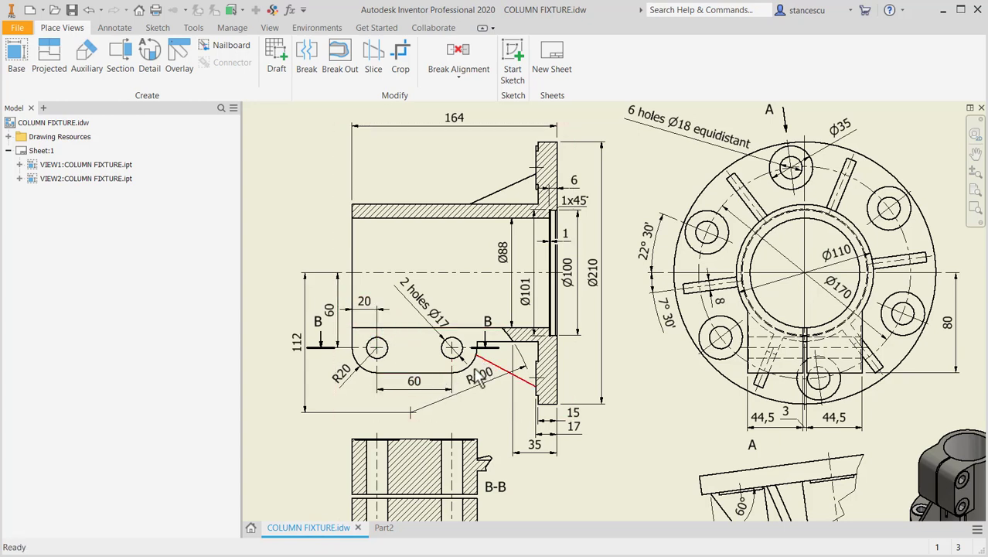
click(414, 380)
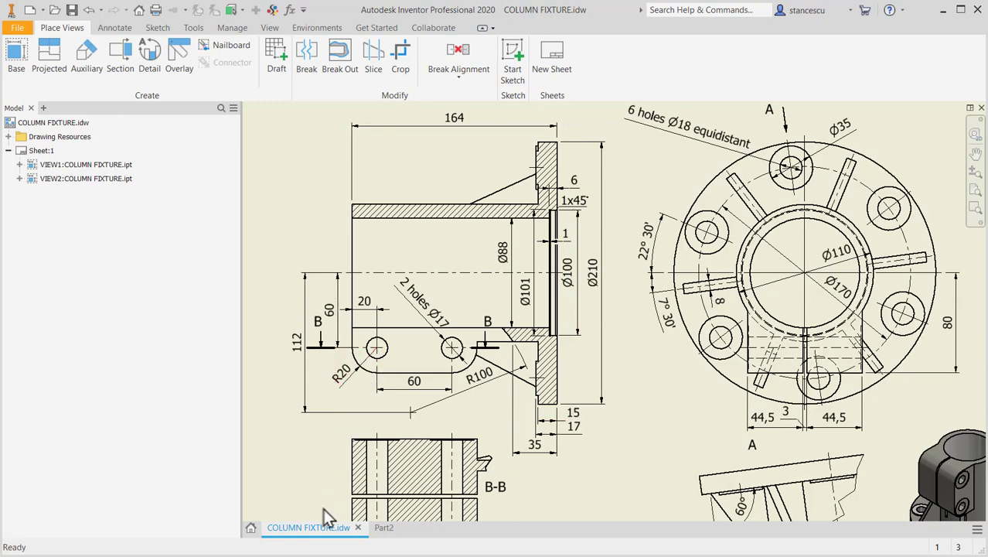
click(554, 193)
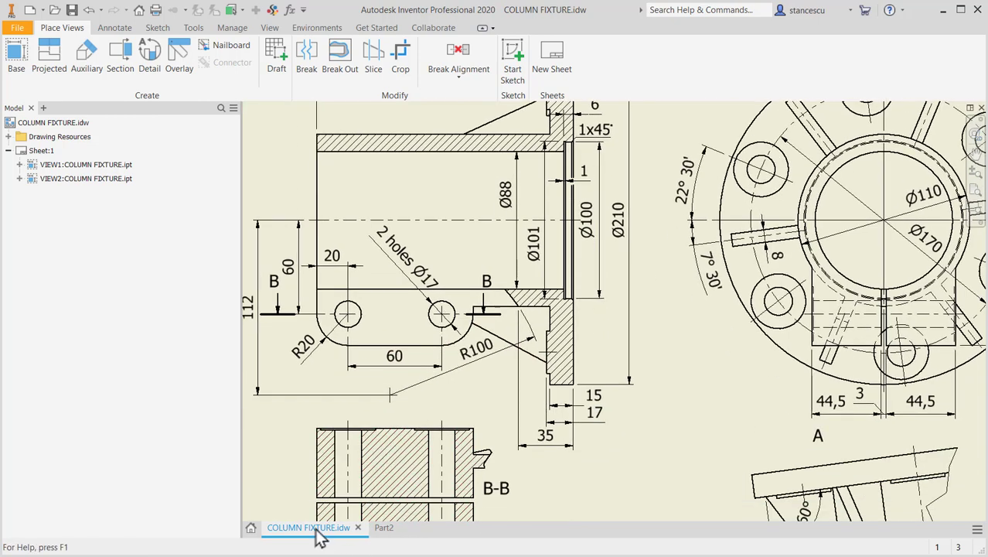
click(378, 526)
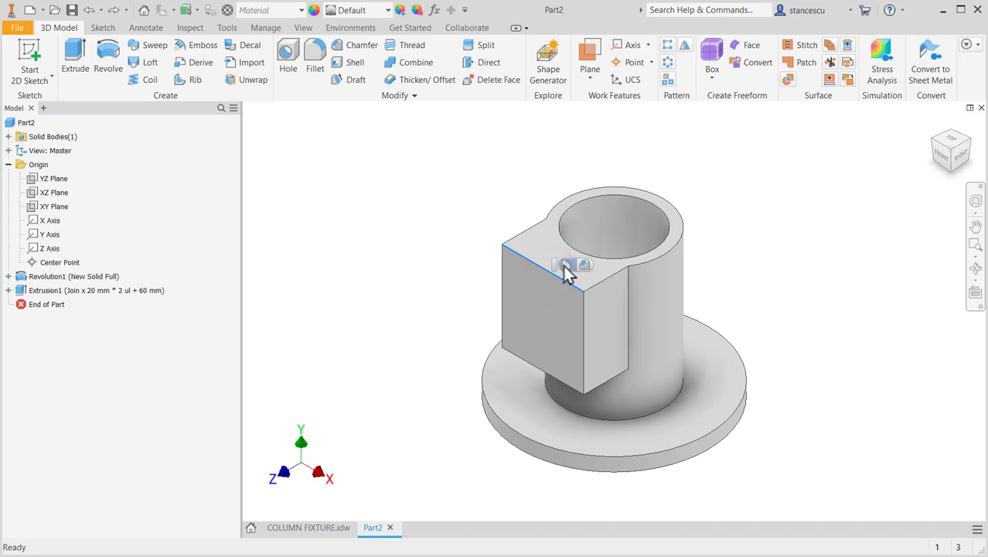
Step: Round the block's top and bottom outer edges with a 20 mm fillet
click(314, 57)
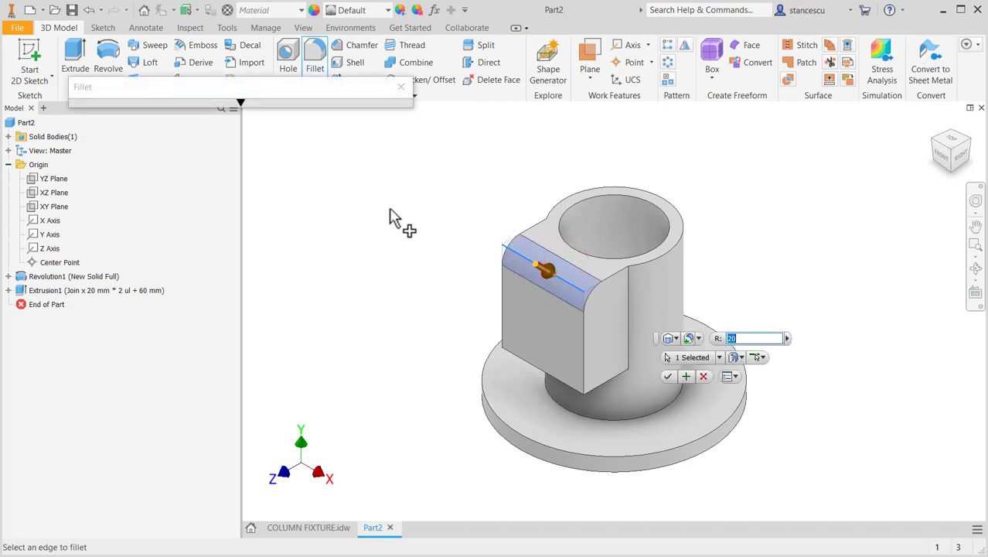
mouse_move(526, 390)
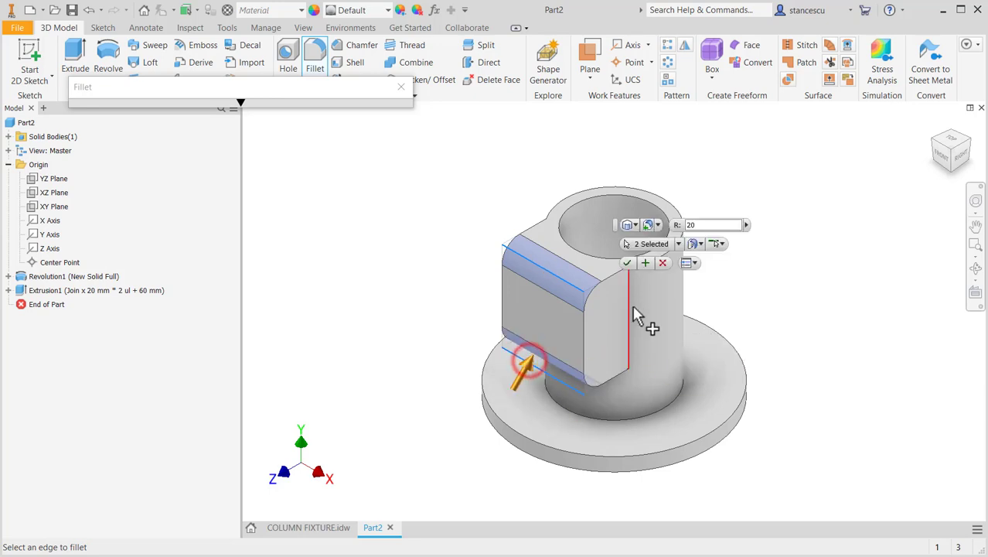
click(627, 263)
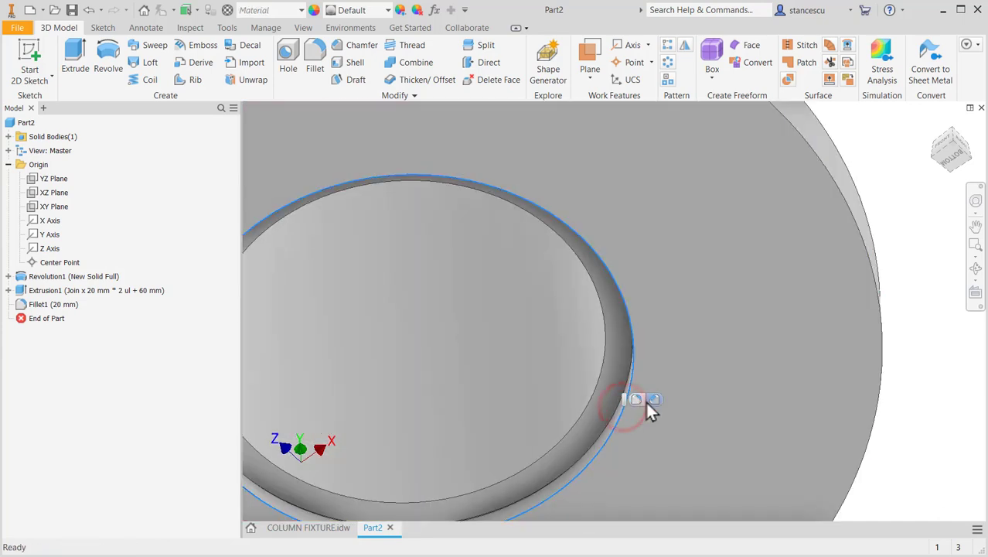
Step: Chamfer the tube's inner top rim by 1 mm and bring up the COLUMN FIXTURE drawing
click(361, 44)
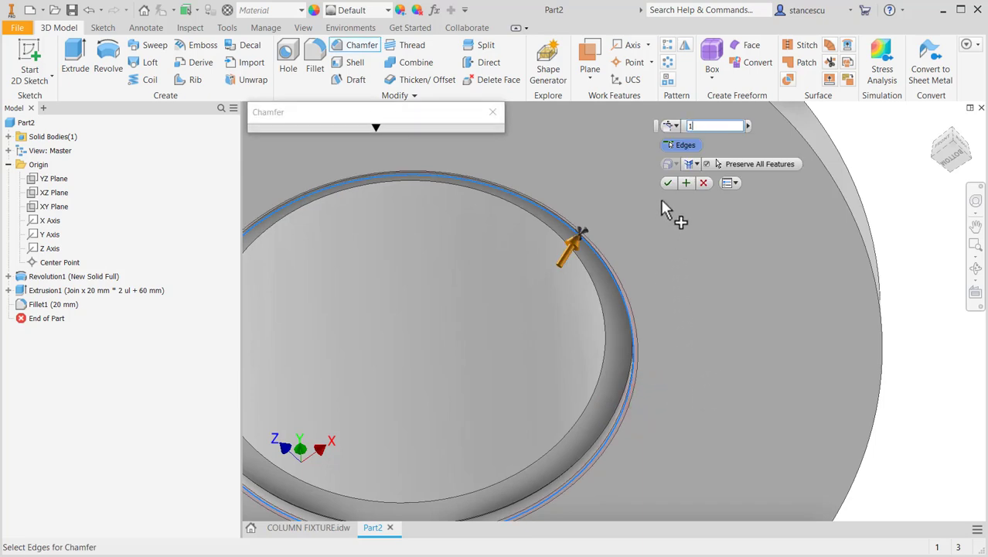
click(668, 183)
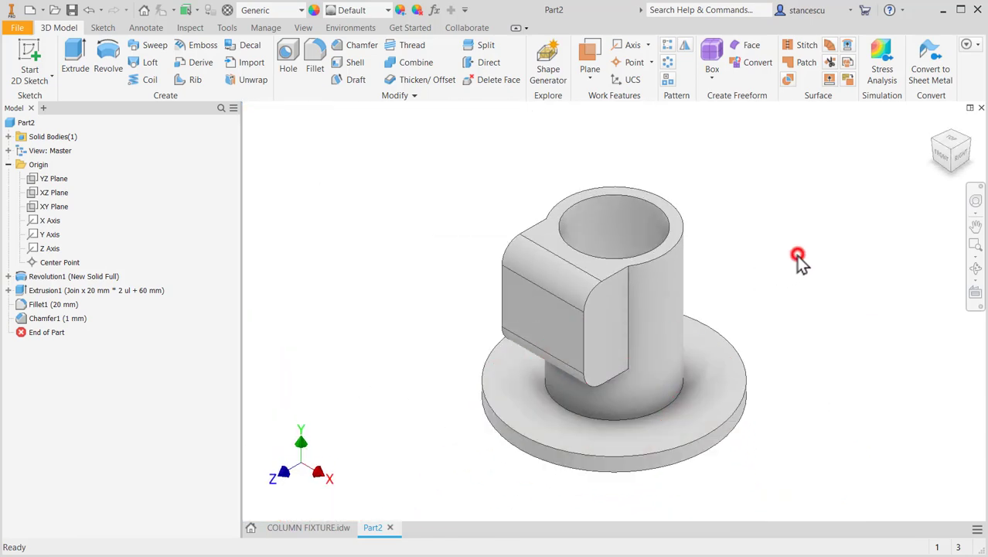
mouse_move(572, 193)
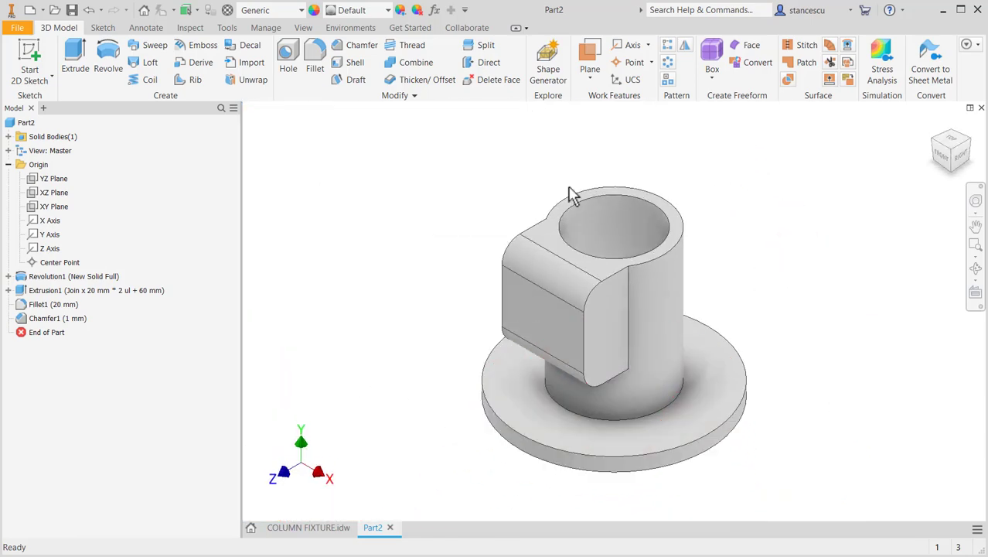
click(308, 528)
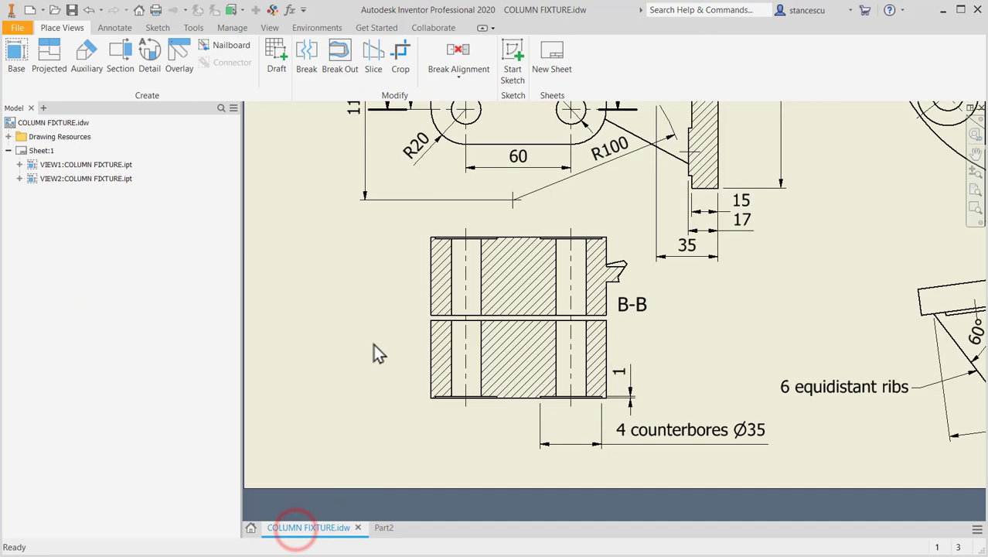
Step: Scroll through the drawing's B-B section to read clamp dimensions, then return to Part2
scroll(down, 3)
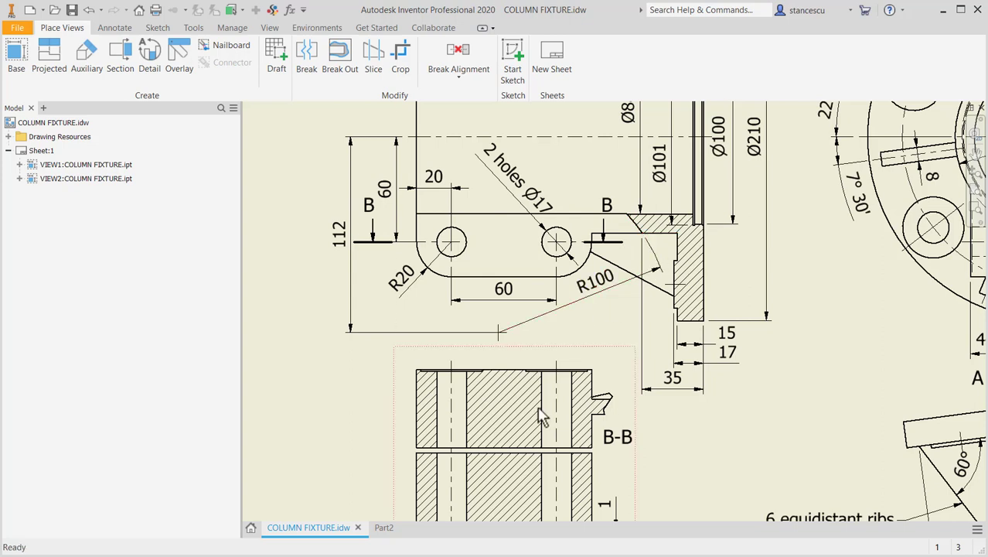
click(374, 527)
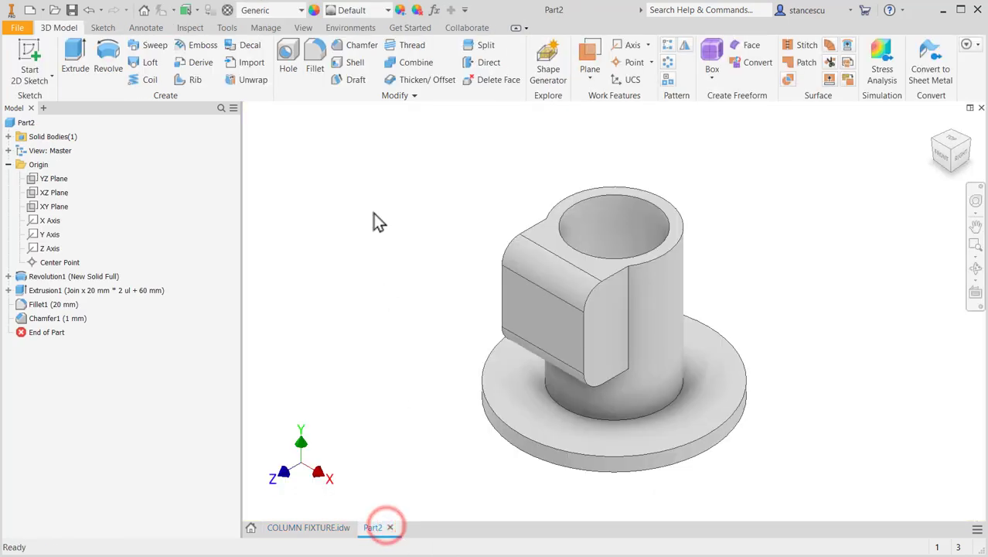
Step: Sketch an R100 circle on the YZ plane, dimensioned 112 from the axis and 35 above the base
click(39, 164)
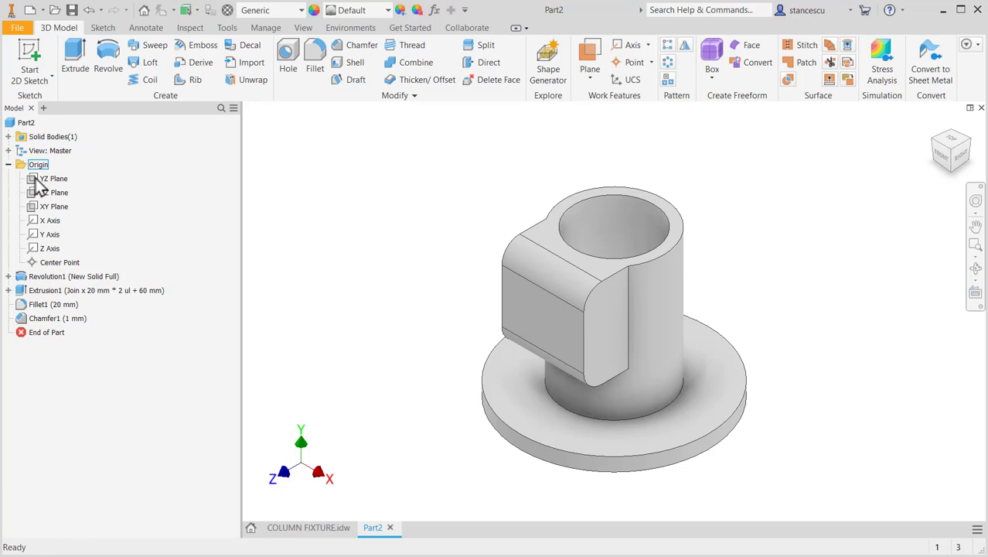
click(53, 178)
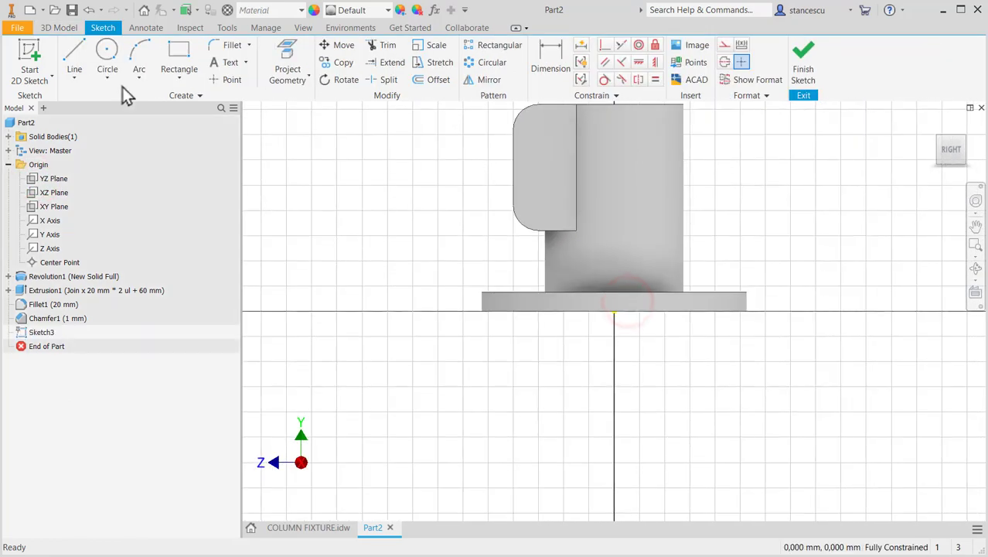
click(106, 58)
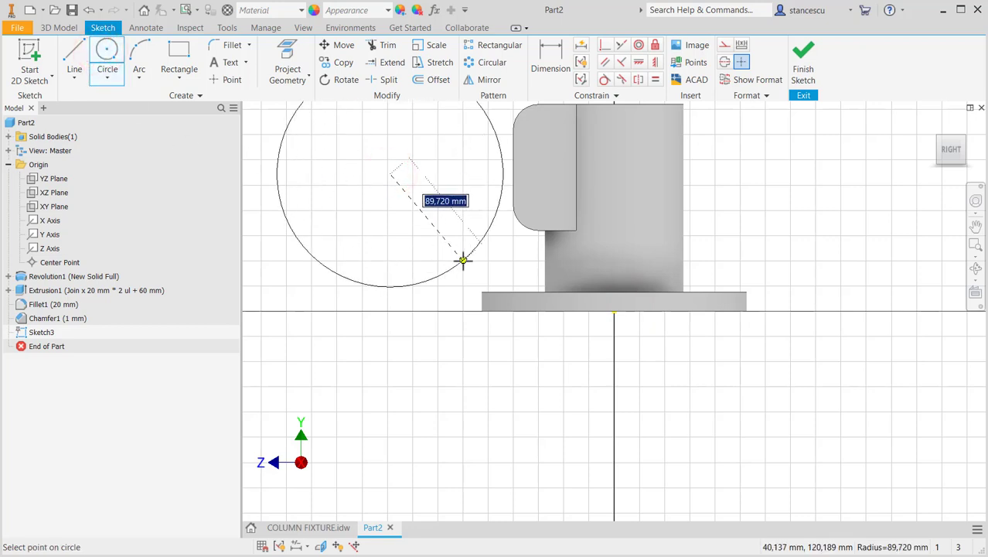
text(100)
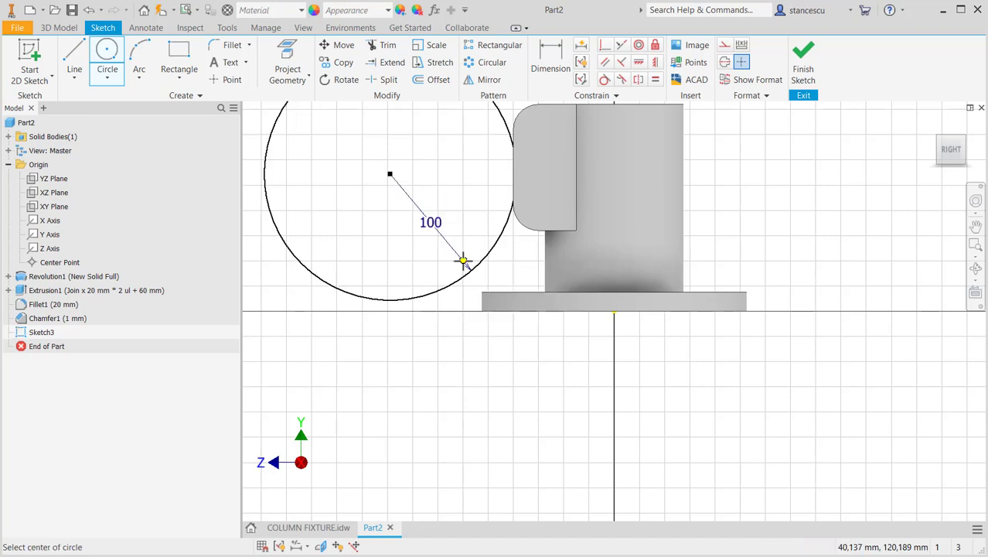
key(f7)
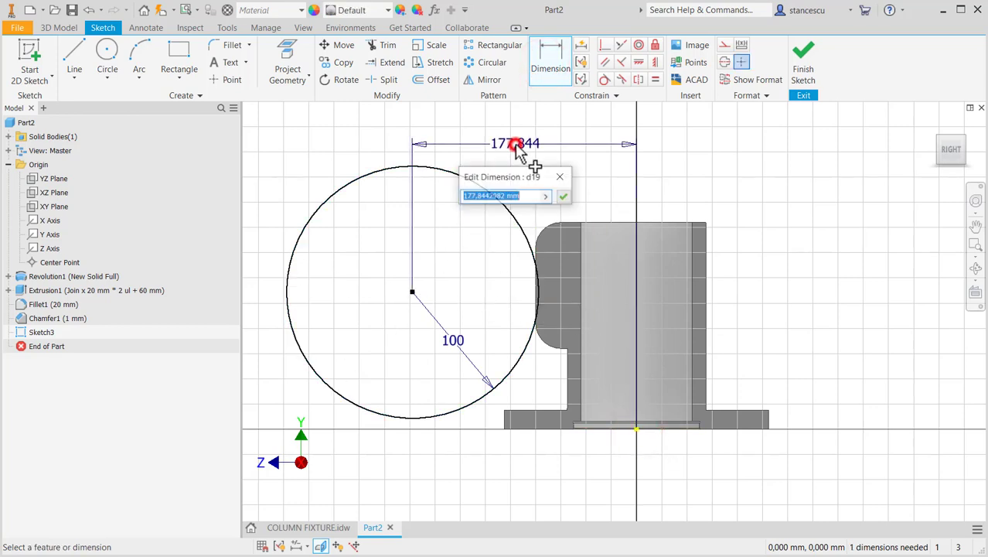
text(112)
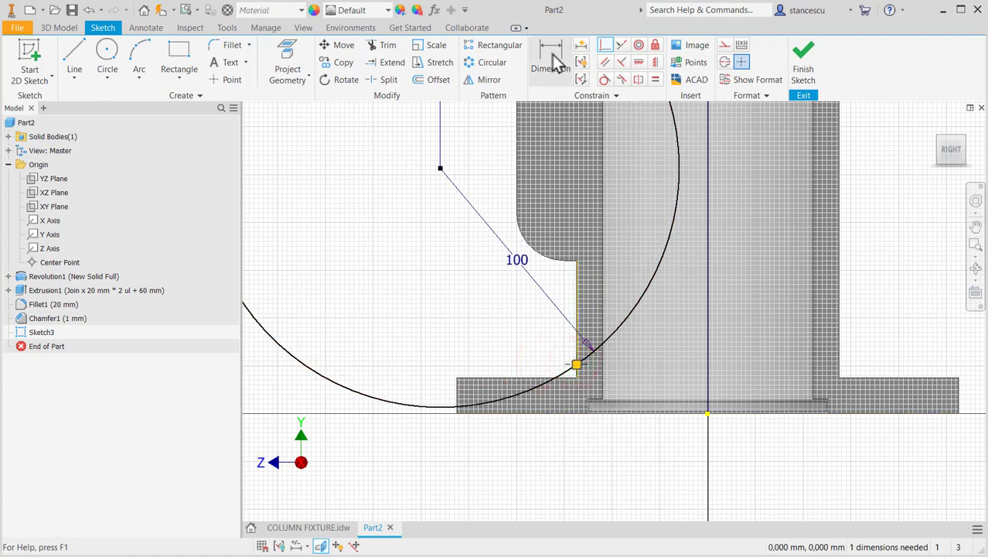
click(550, 58)
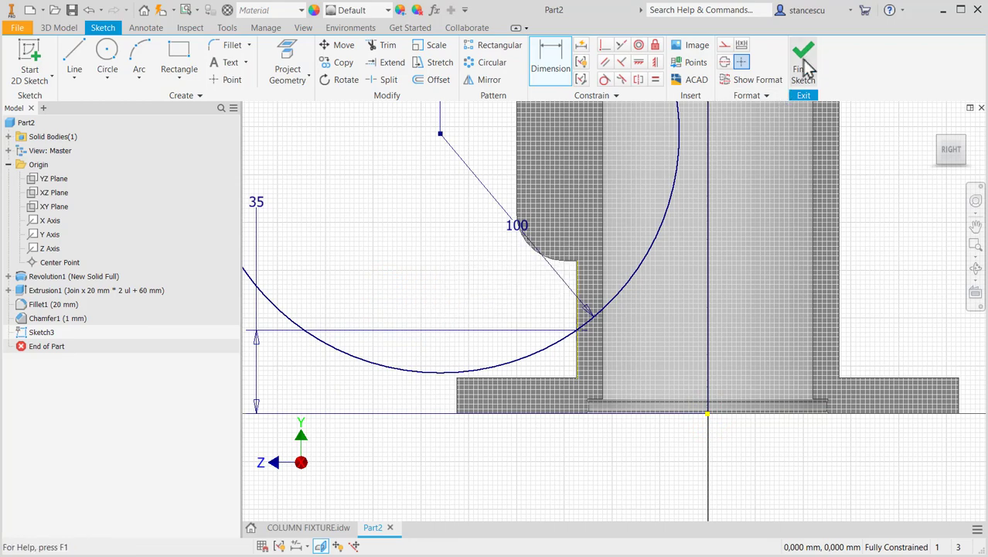
click(803, 58)
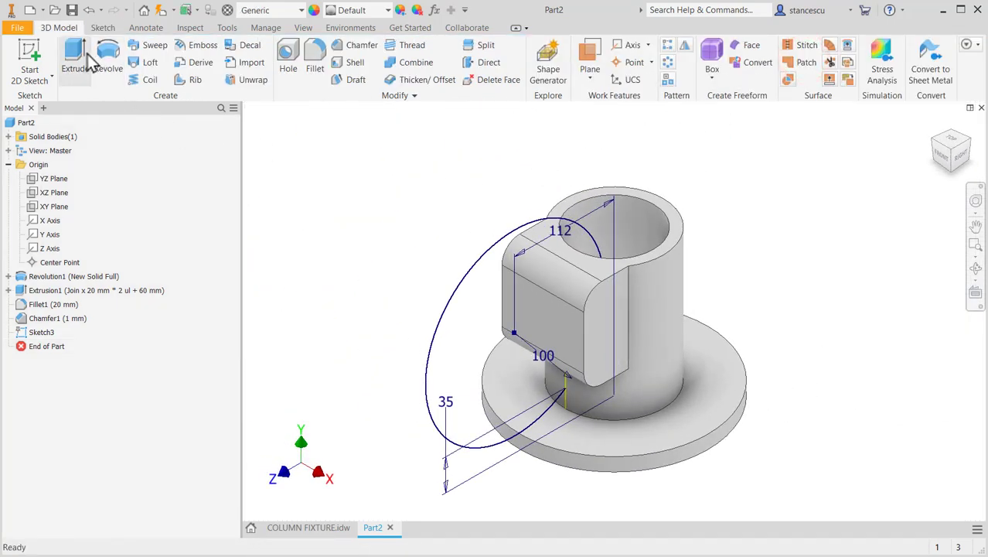
Step: Cut a symmetric 3 mm slit from the circle through the clamp block, then show the drawing
click(75, 58)
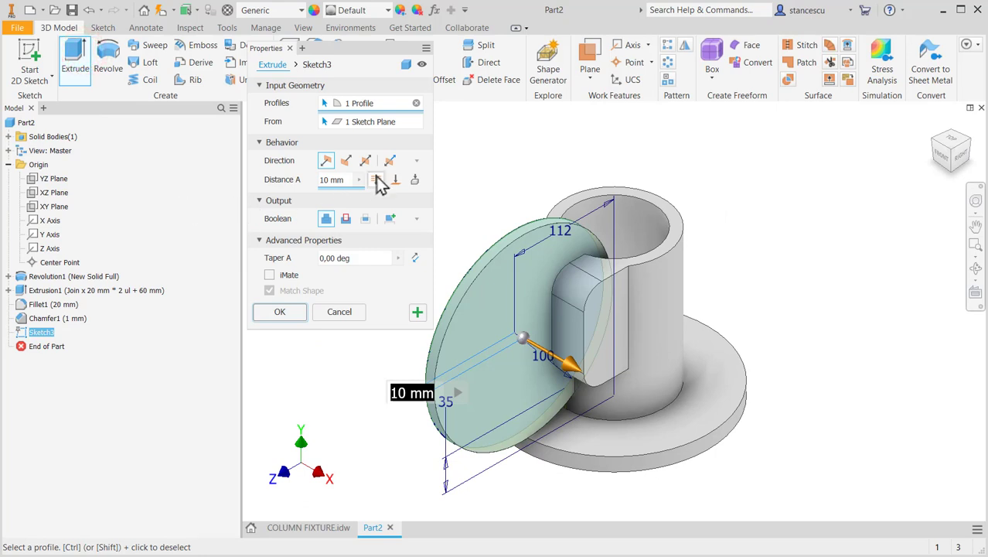
click(349, 218)
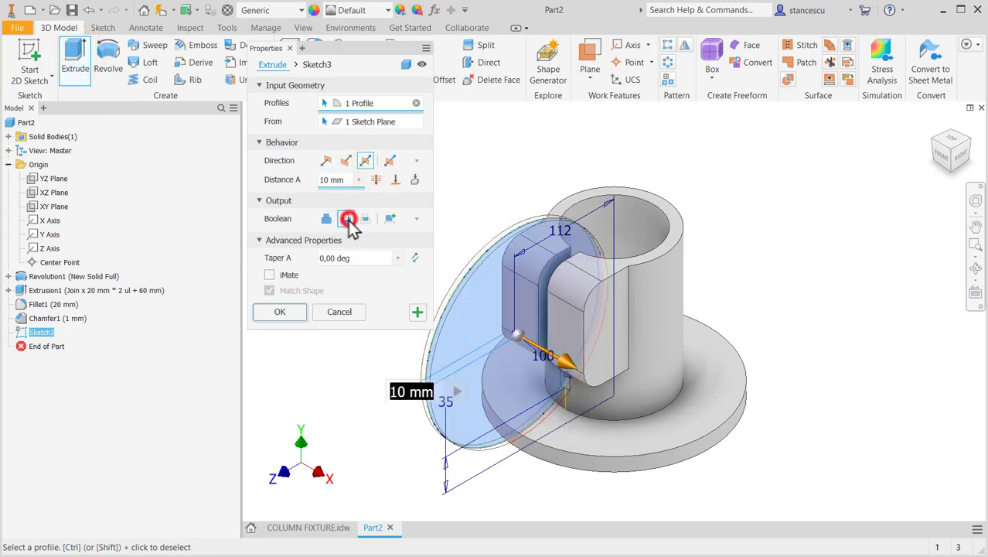
click(345, 218)
text(3)
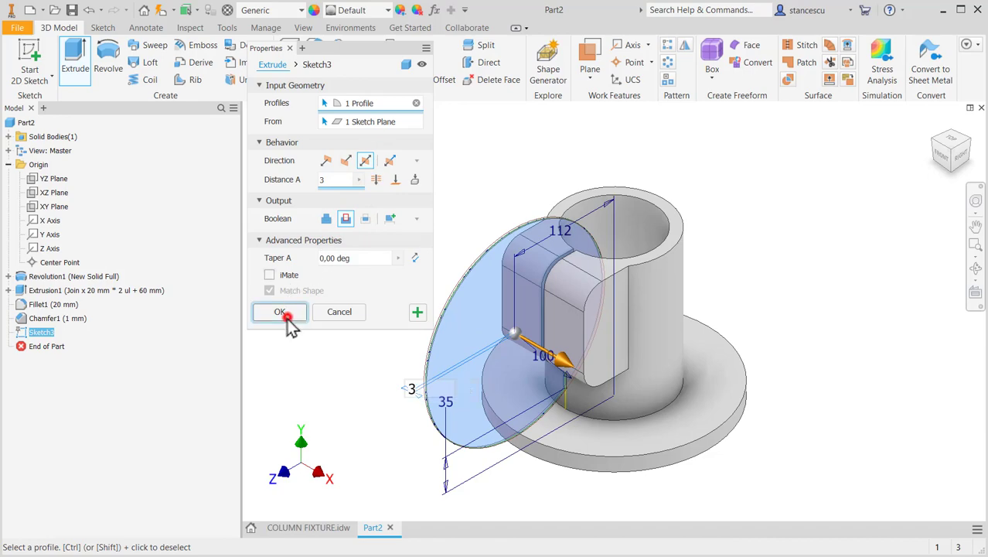
click(280, 311)
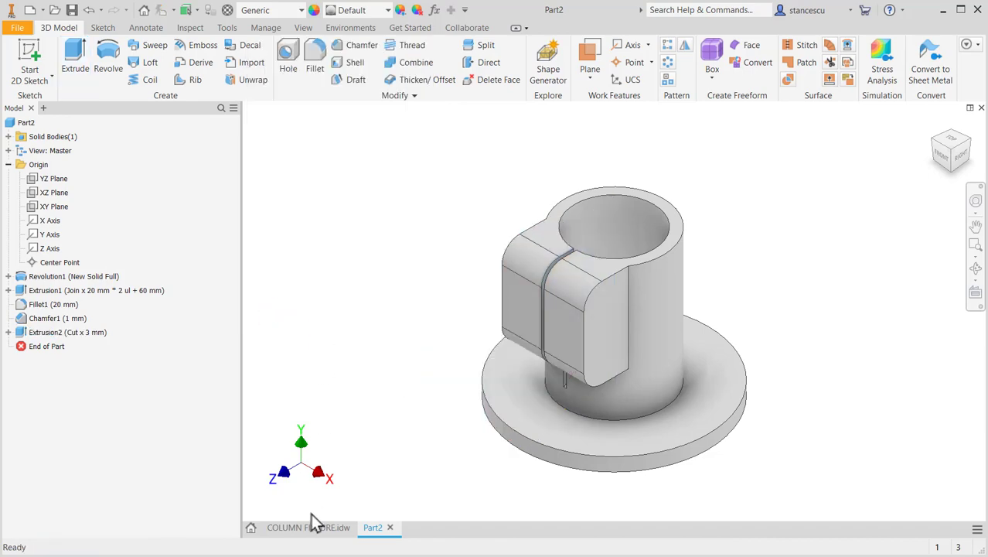
click(308, 526)
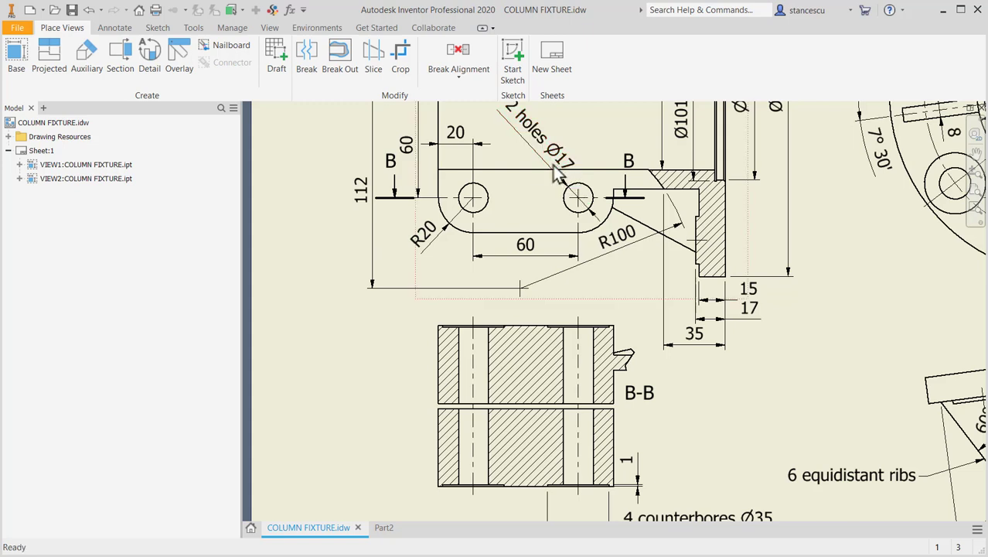
Step: Scroll through the drawing to review section B-B, then return to the Part2 model
scroll(down, 3)
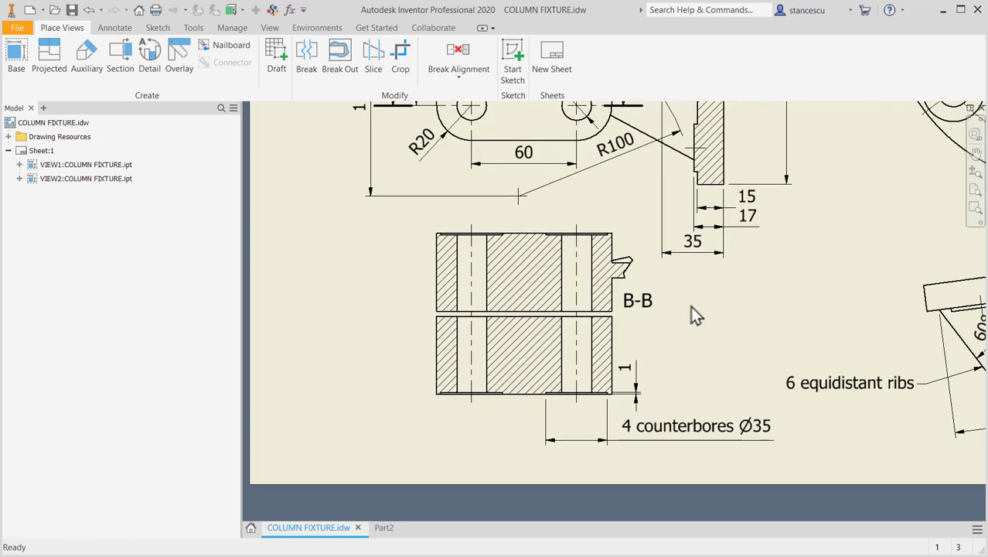
click(696, 426)
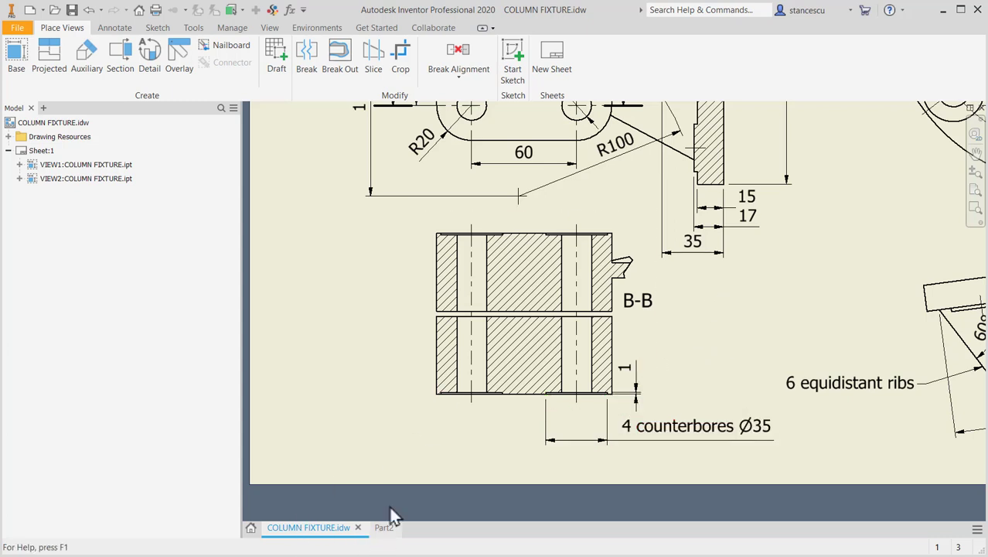
scroll(down, 3)
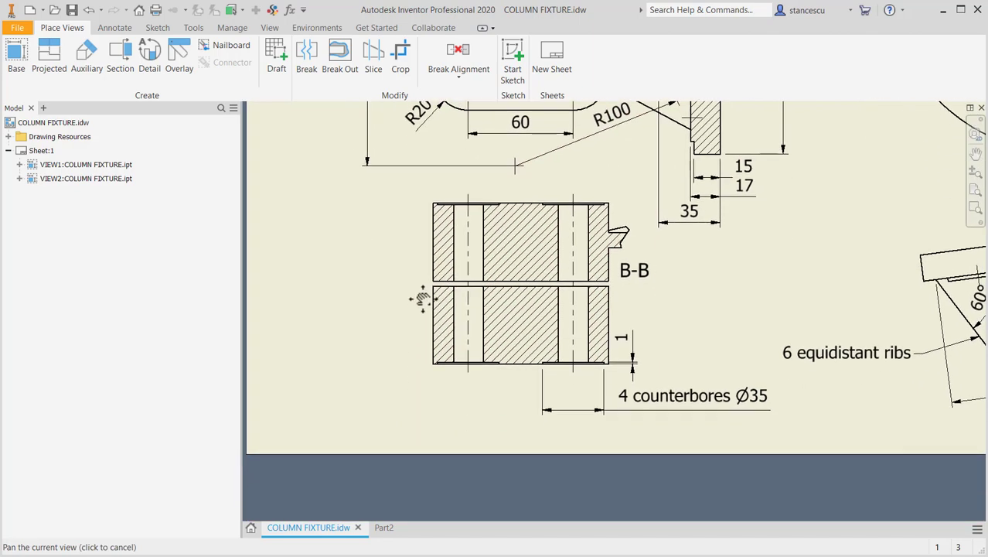
click(373, 527)
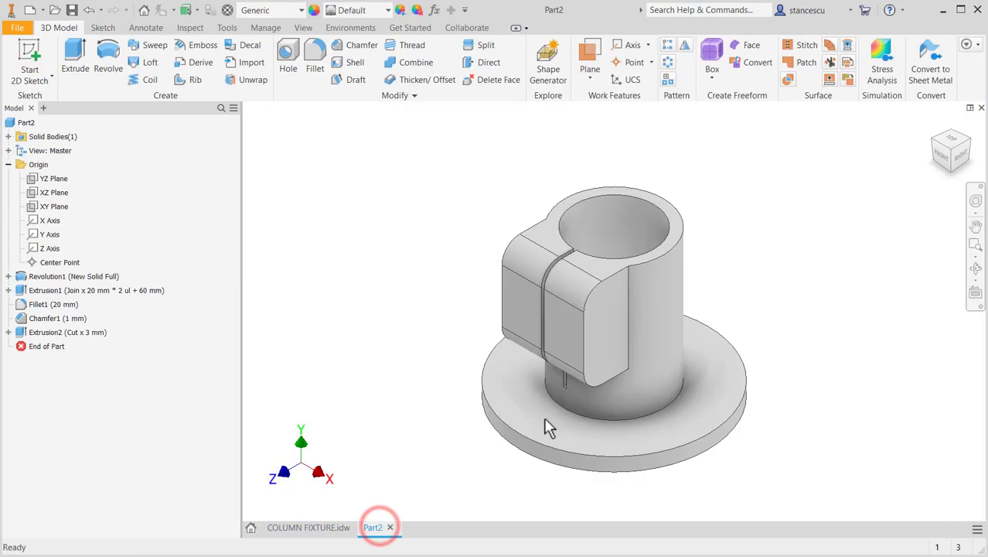
Step: Add two counterbored holes (Ø35 × 1 mm, Ø17 mm) at the sketch points, ending at YZ Plane
click(607, 317)
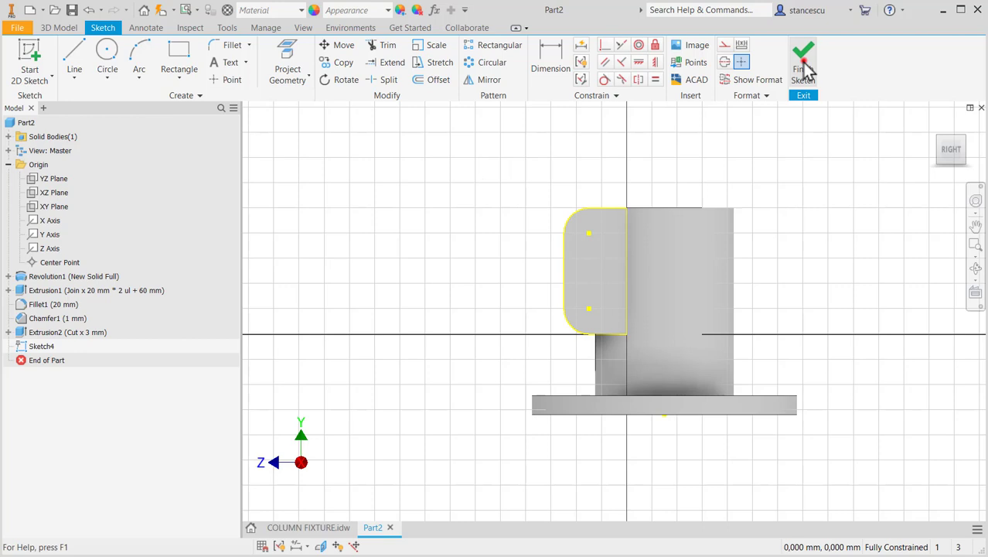
click(803, 58)
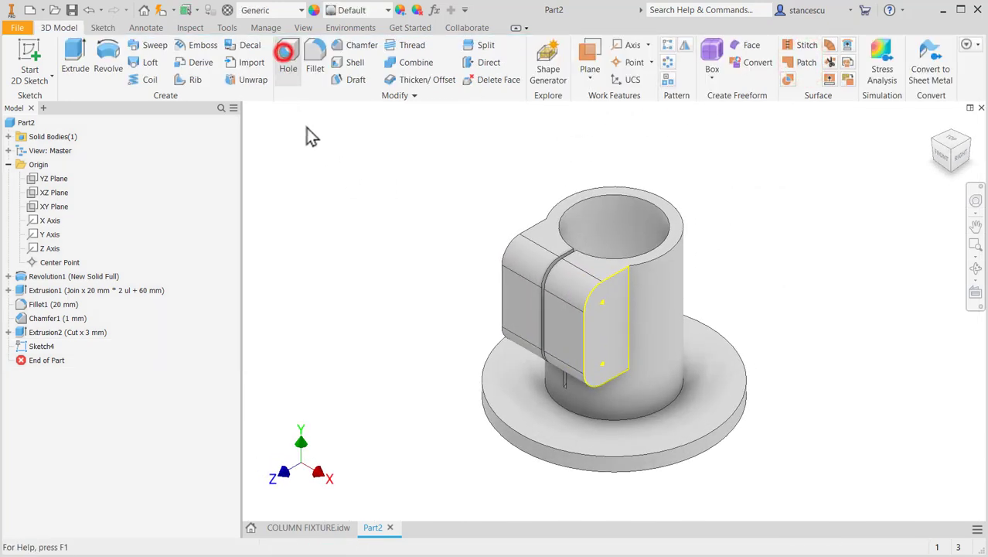
click(286, 58)
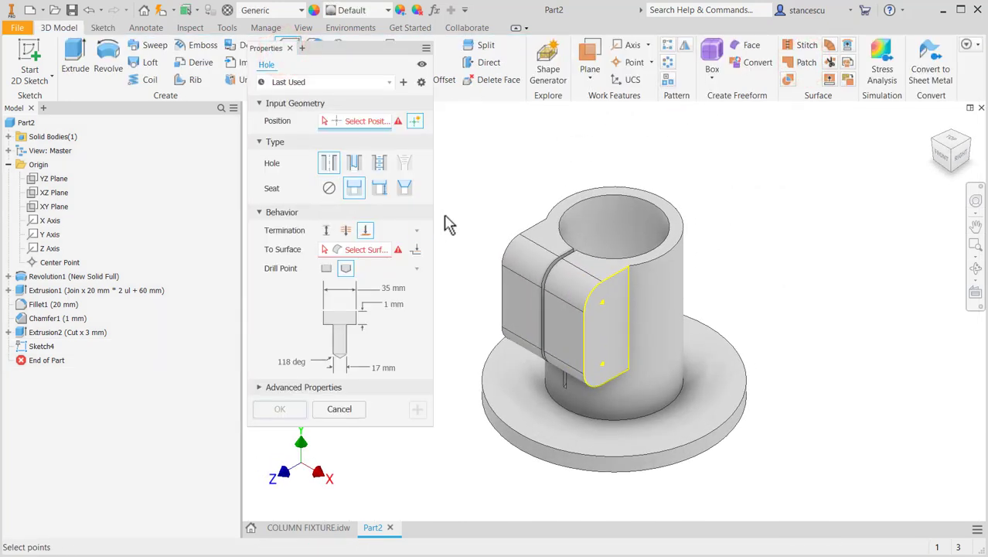
mouse_move(464, 309)
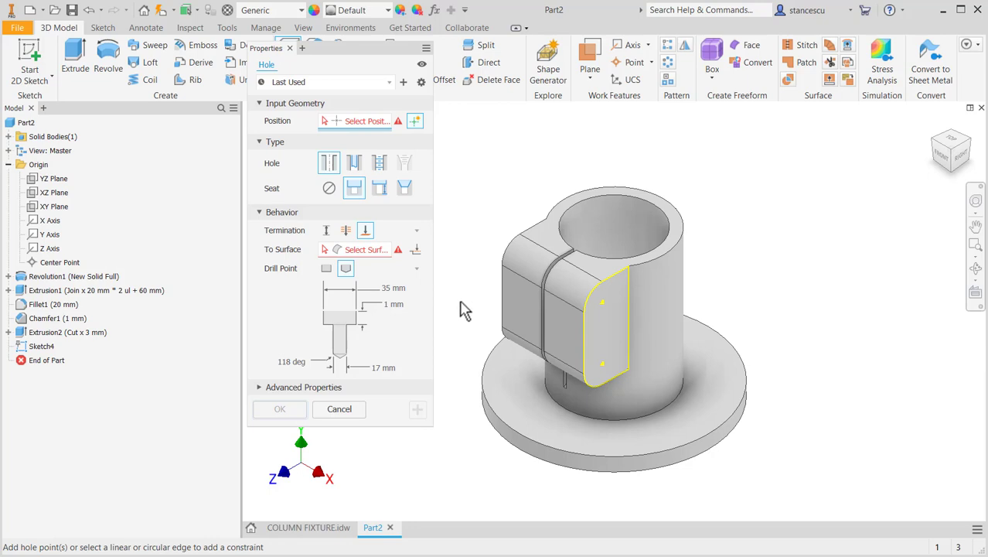
mouse_move(408, 289)
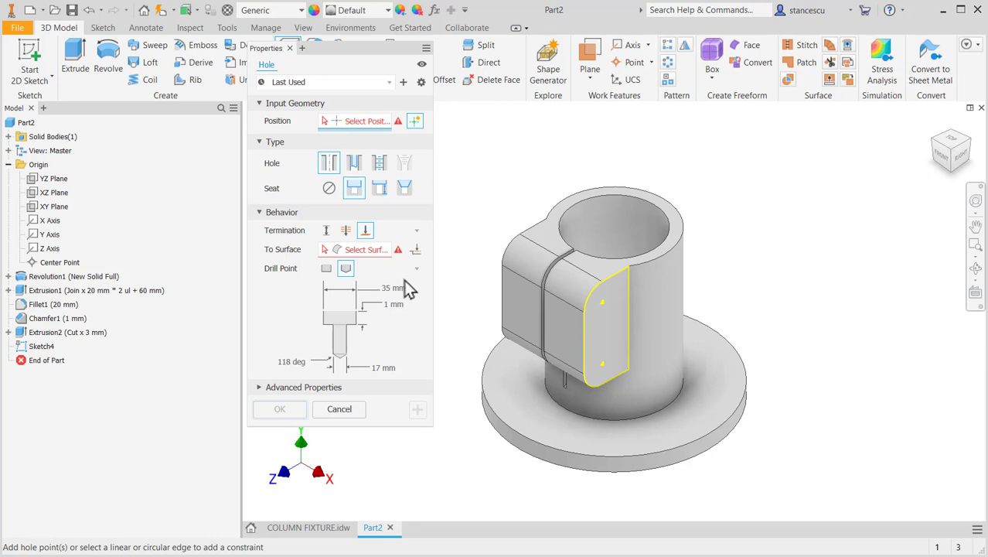
mouse_move(417, 348)
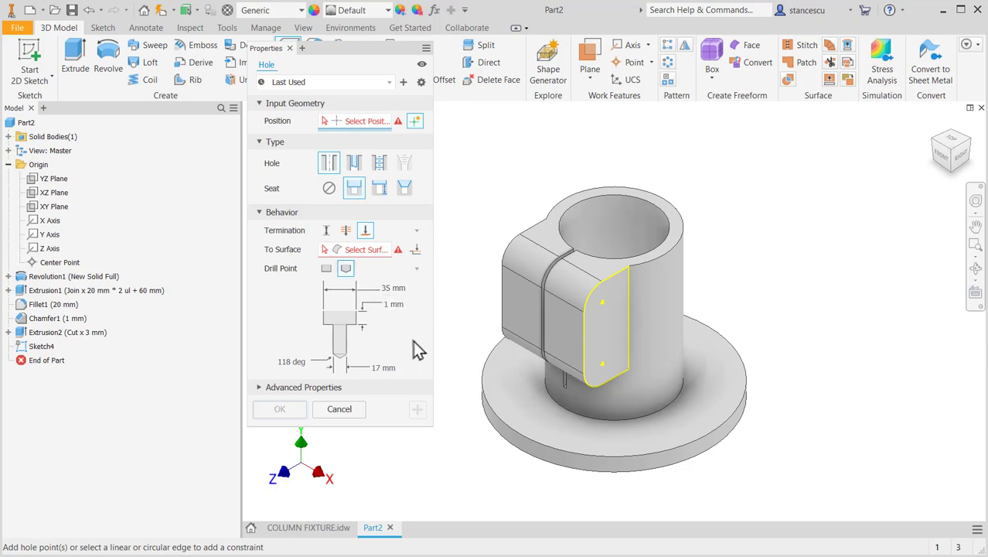
mouse_move(475, 330)
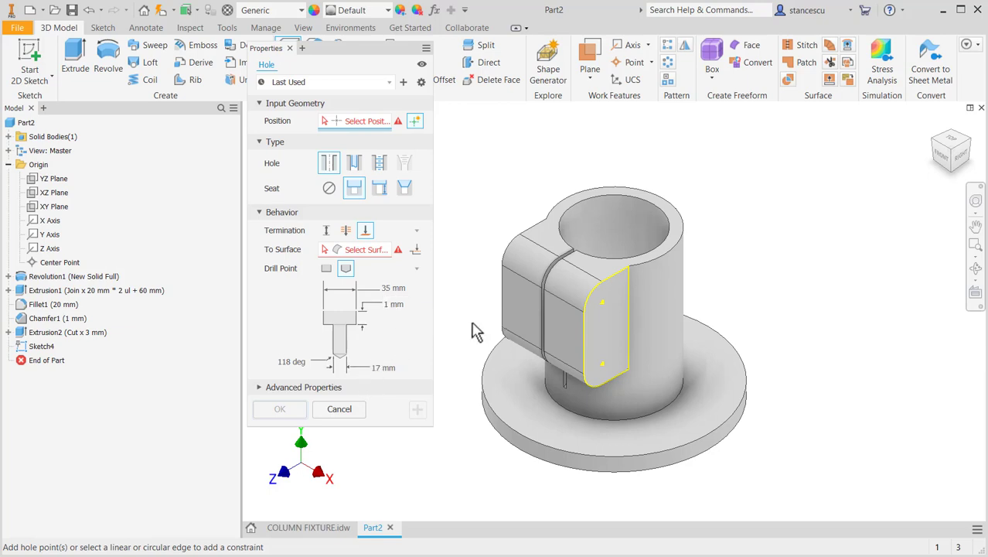
click(603, 301)
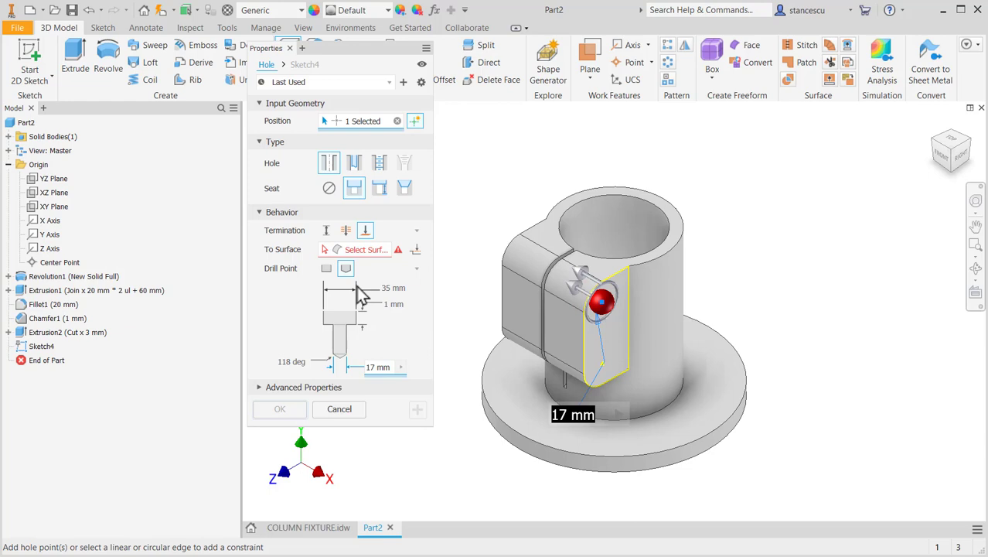
mouse_move(400, 344)
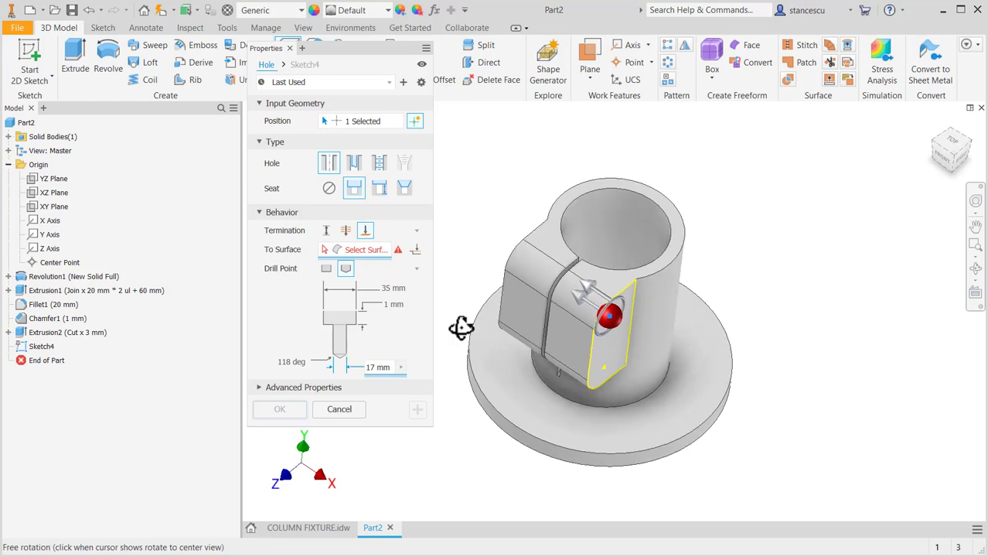
click(55, 205)
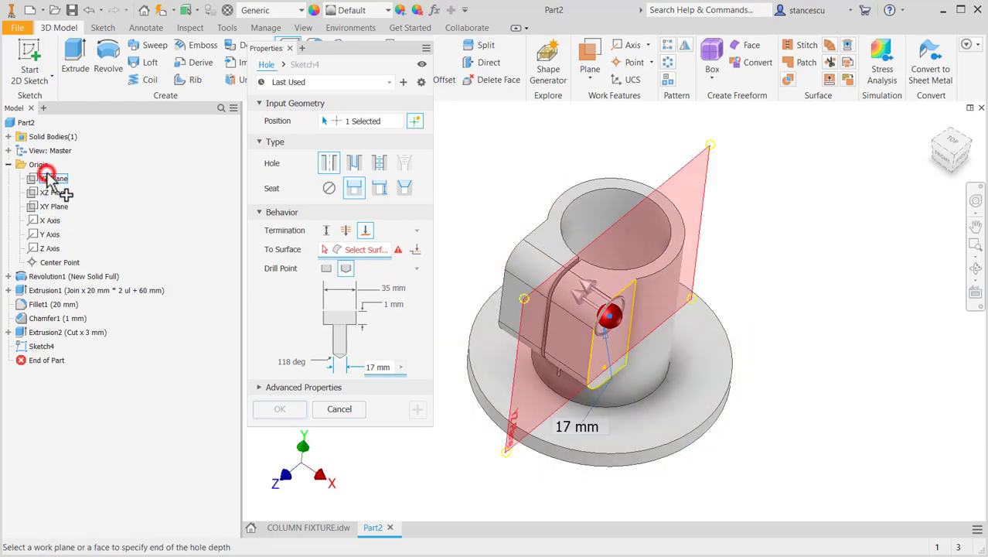
click(50, 178)
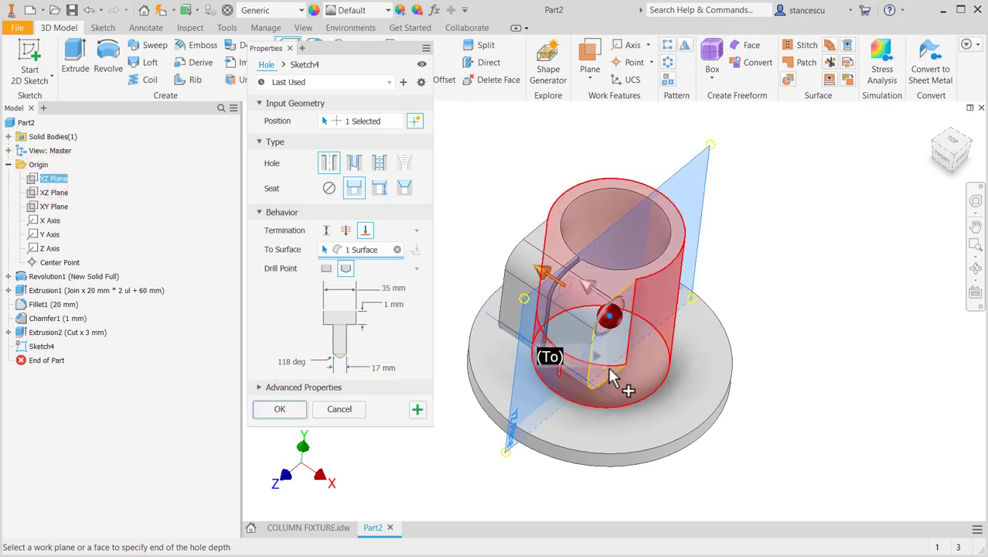
mouse_move(611, 394)
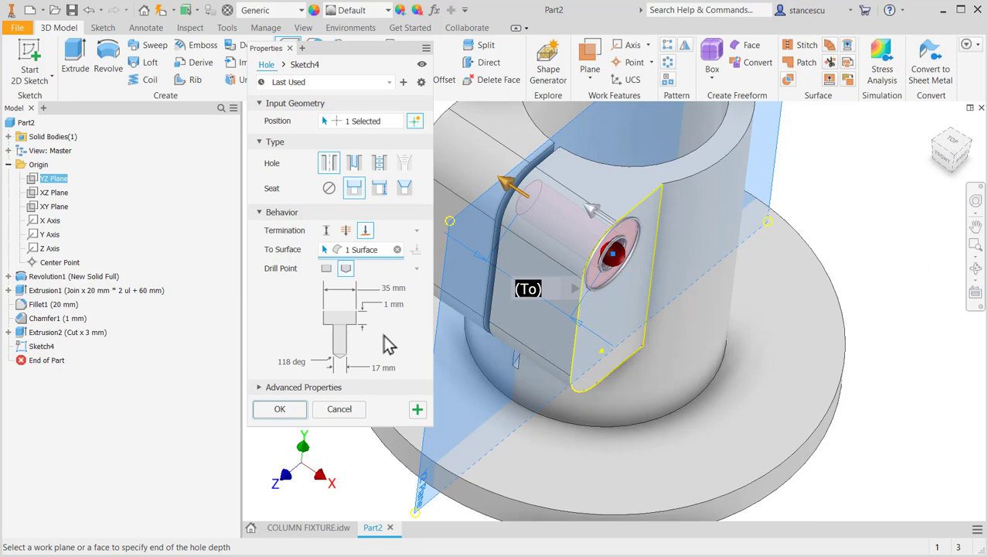
click(328, 121)
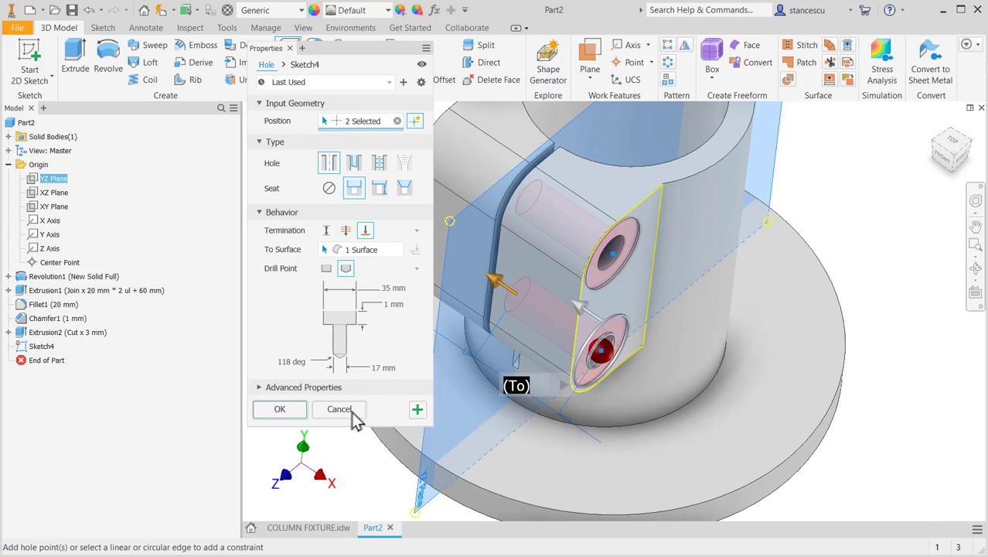
click(279, 408)
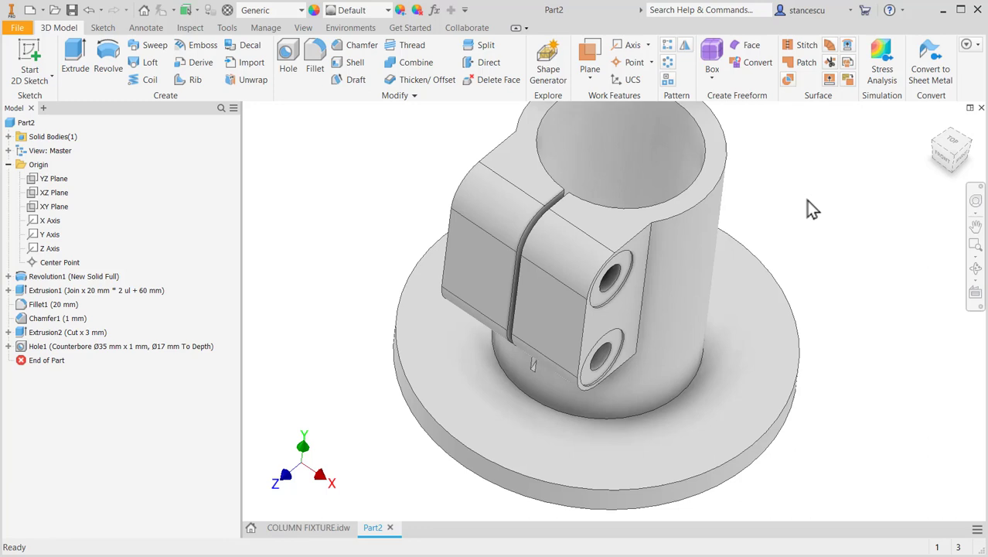
Step: Mirror Hole1 across the YZ Plane, reset to home view, and show the COLUMN FIXTURE drawing
click(684, 46)
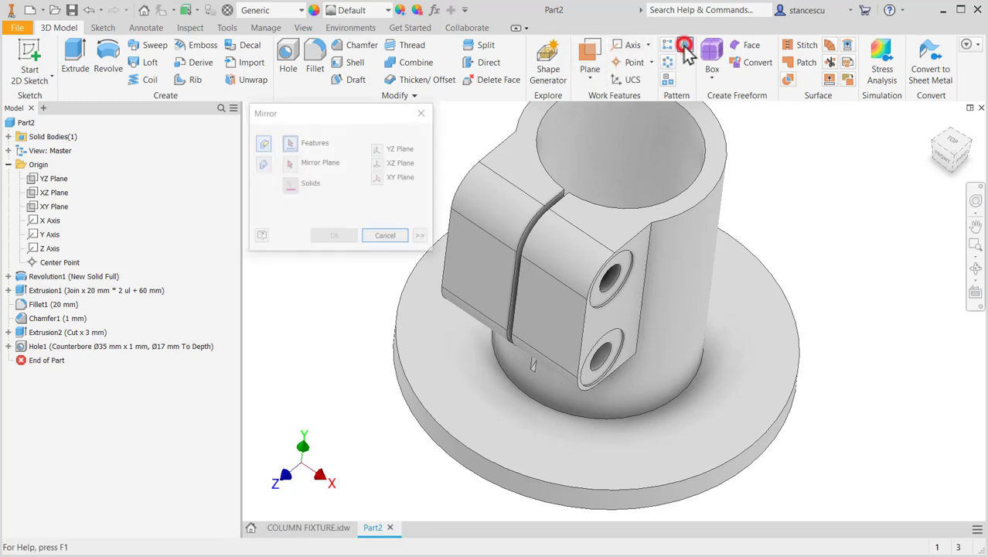
click(69, 346)
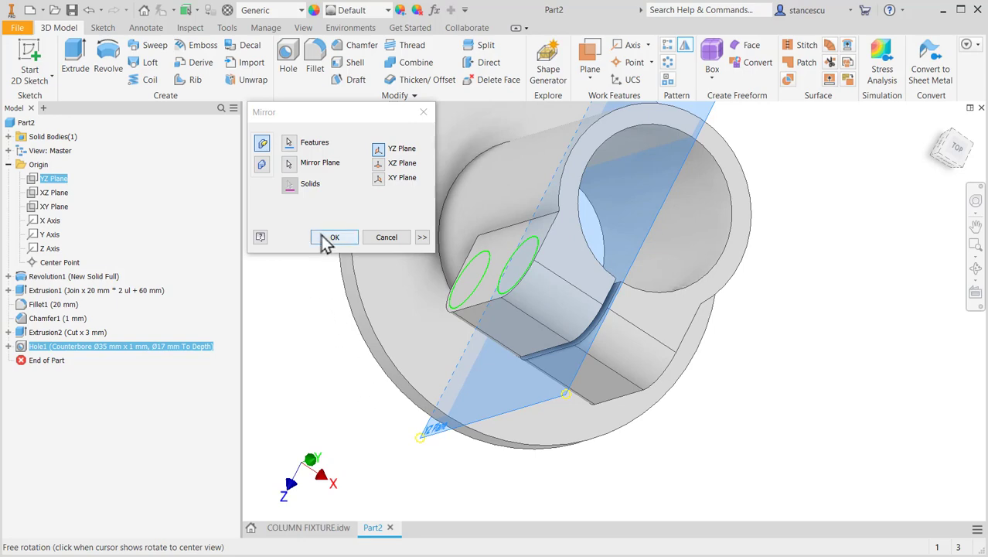
click(334, 237)
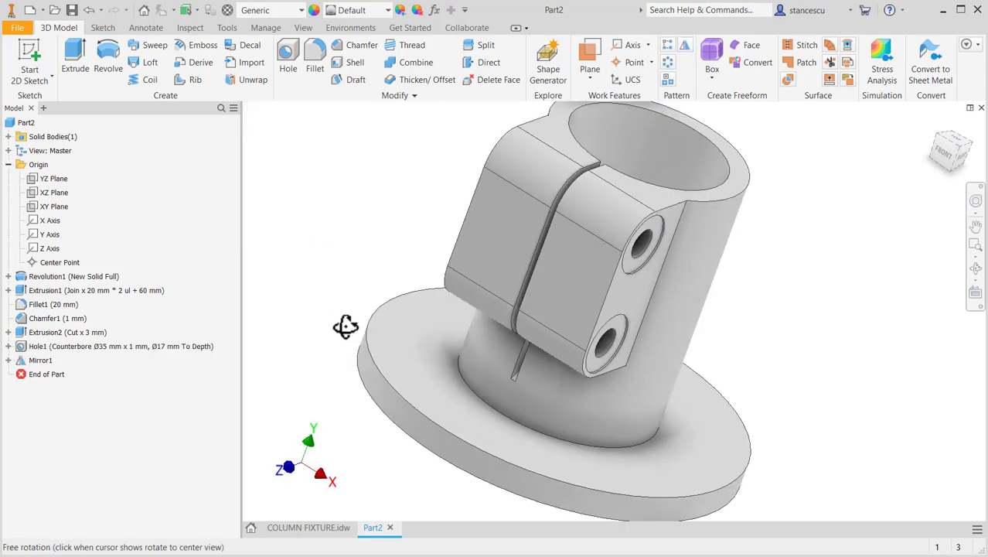
key(f6)
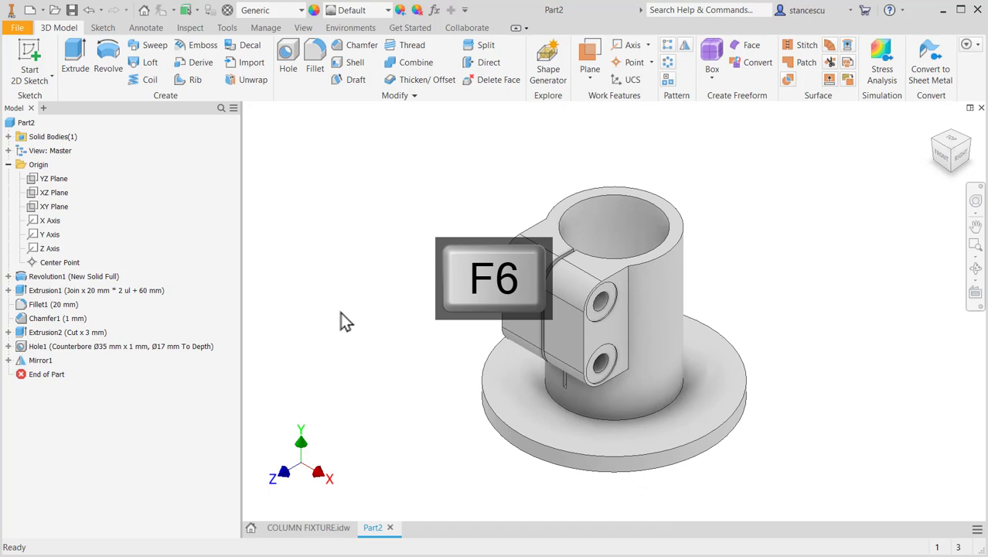
click(308, 527)
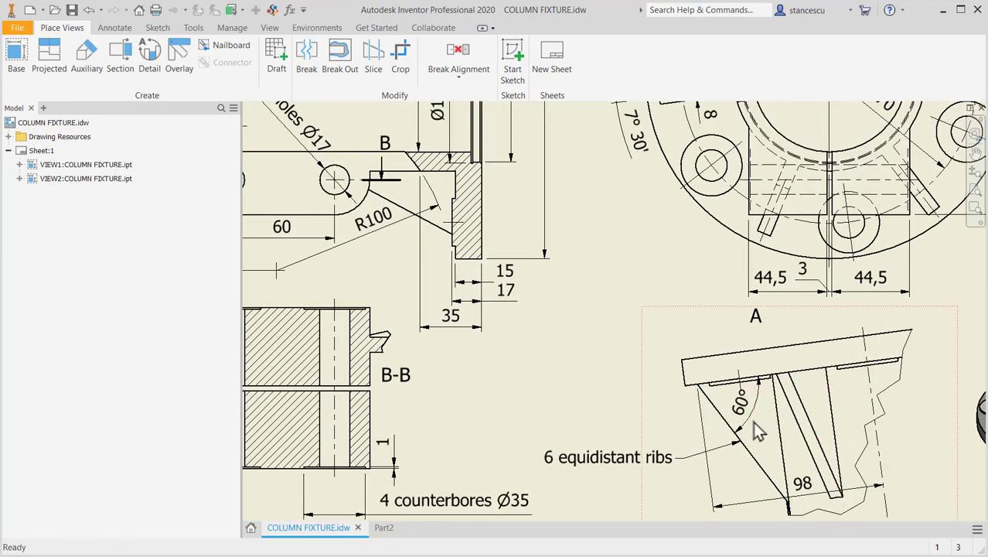
mouse_move(711, 354)
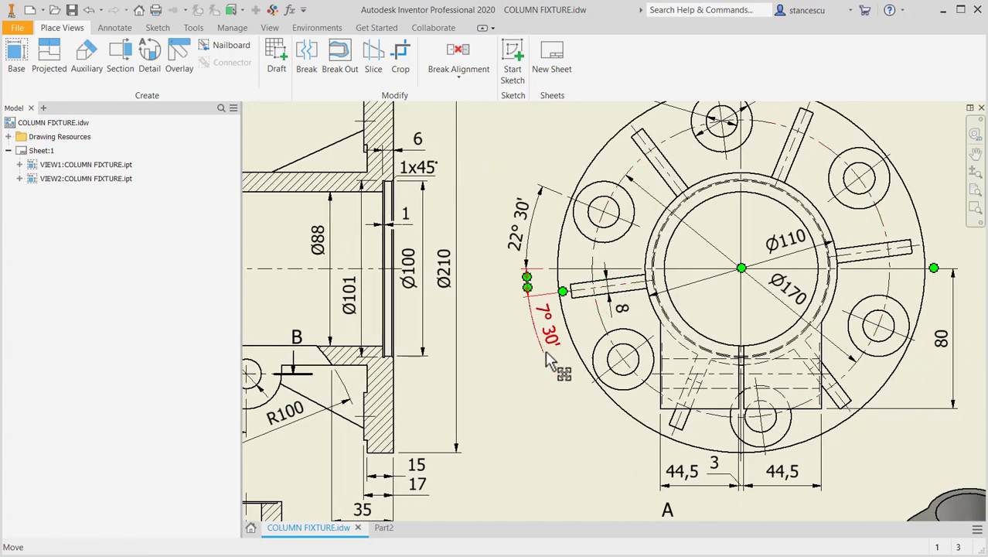
mouse_move(541, 333)
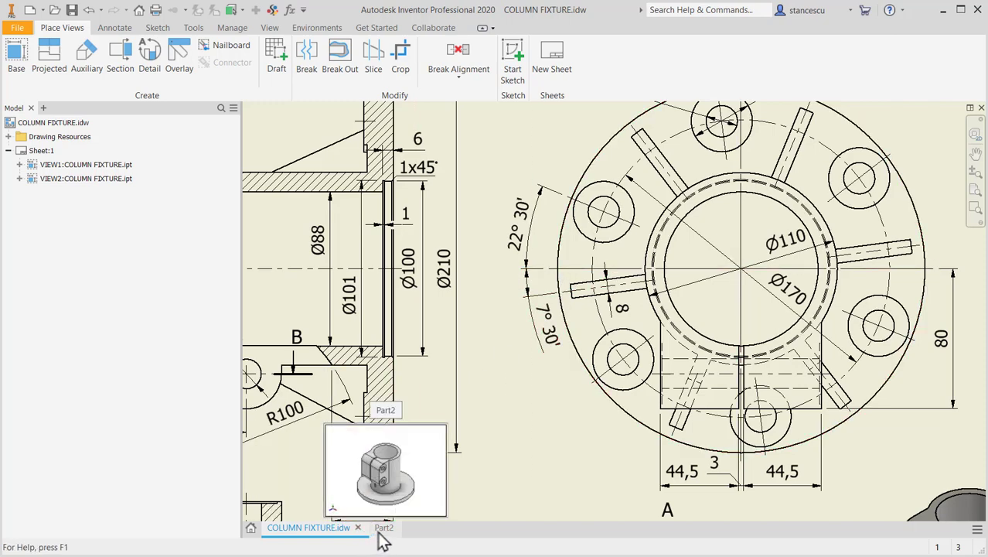
click(384, 527)
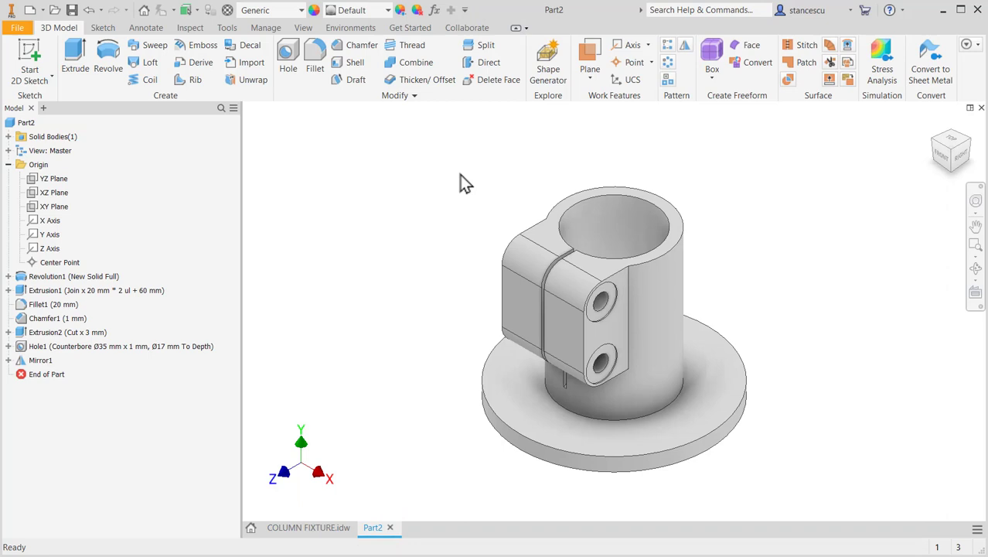
Step: Create Work Plane1 through the Y Axis, angled from the XY Plane
click(589, 55)
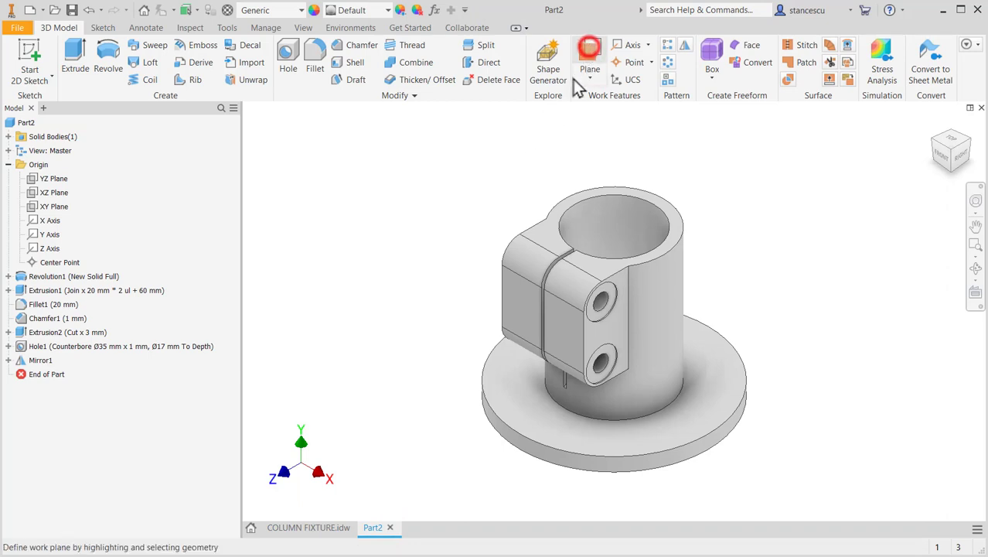
click(55, 191)
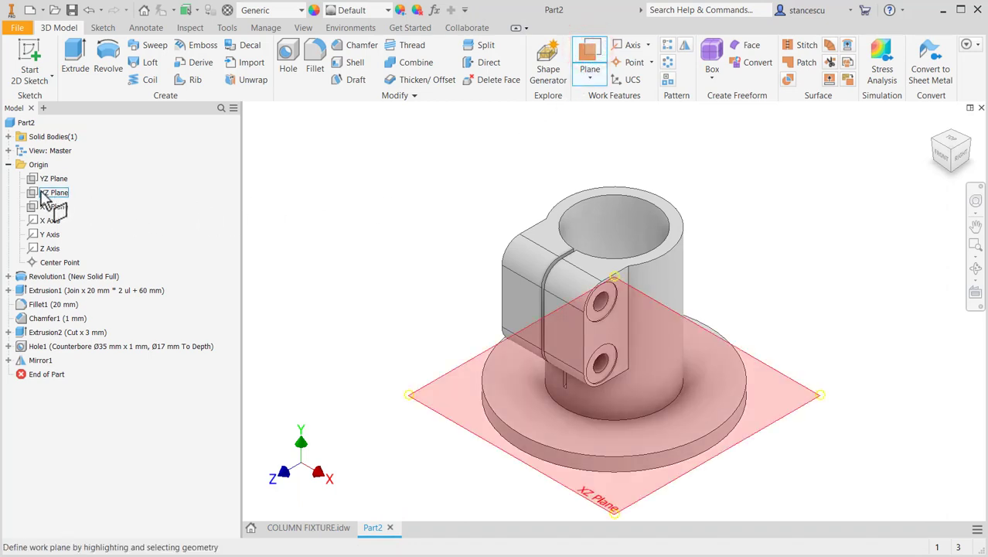
click(55, 191)
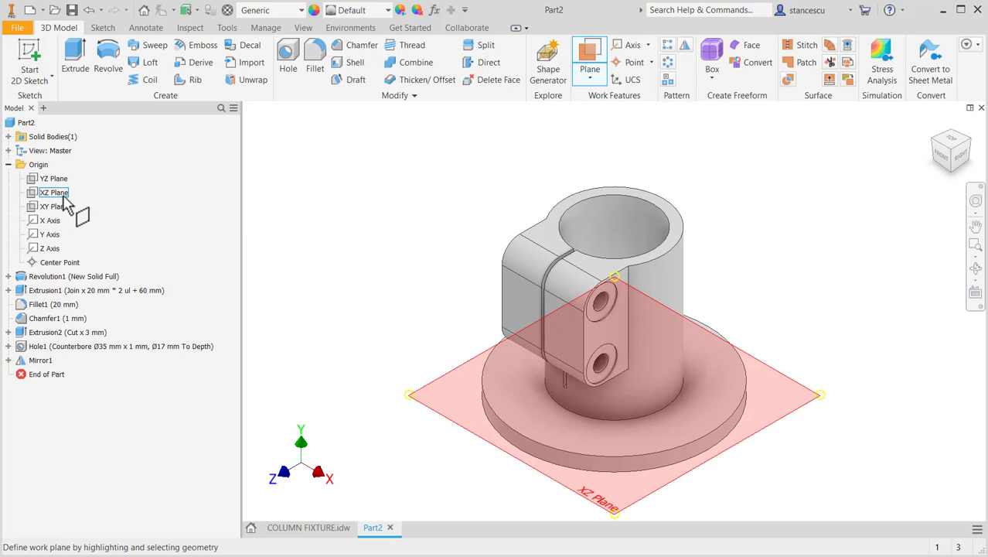
click(53, 206)
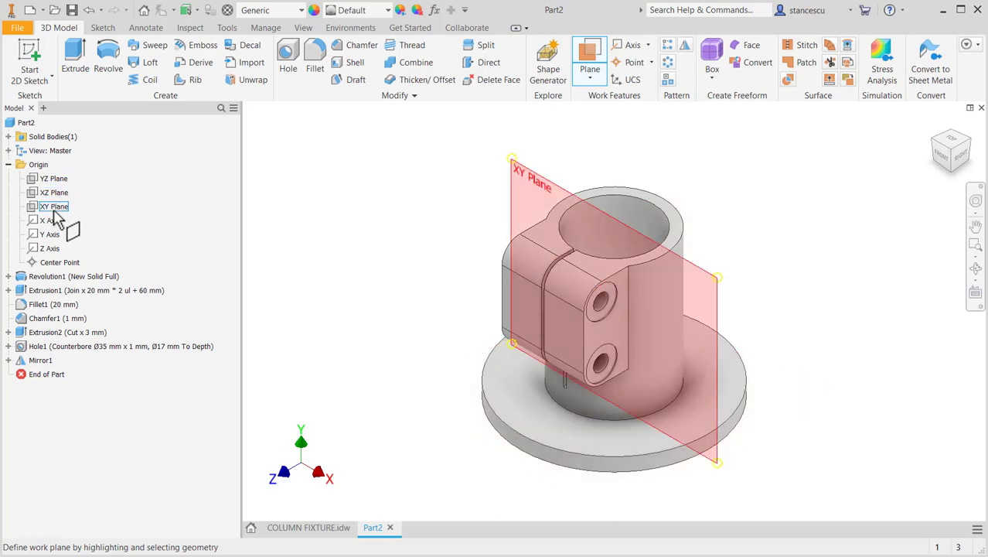
click(54, 207)
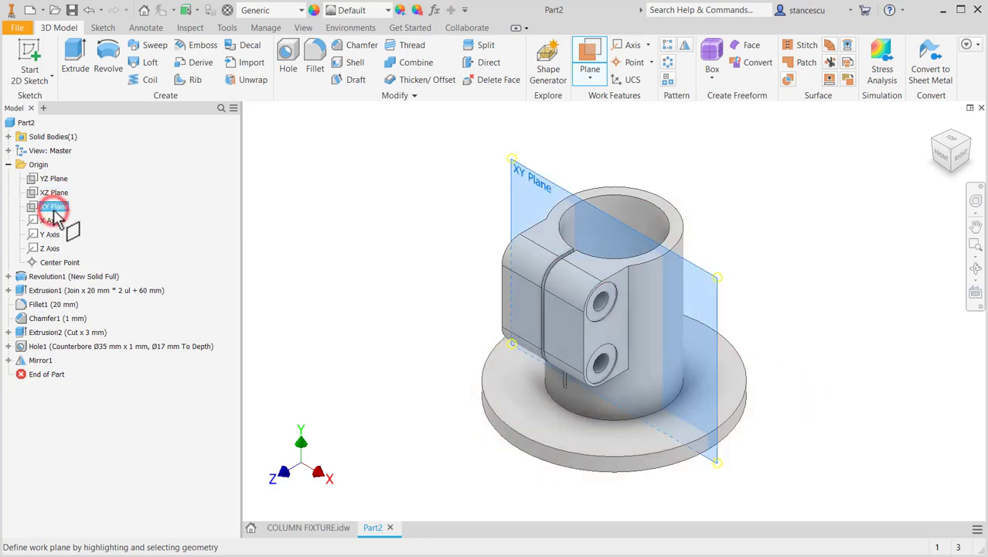
click(54, 206)
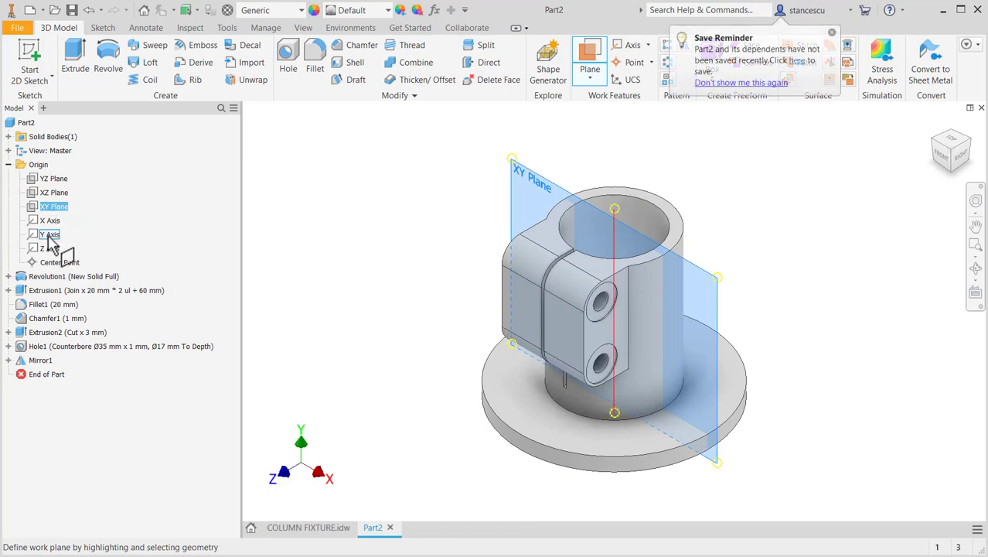
click(49, 233)
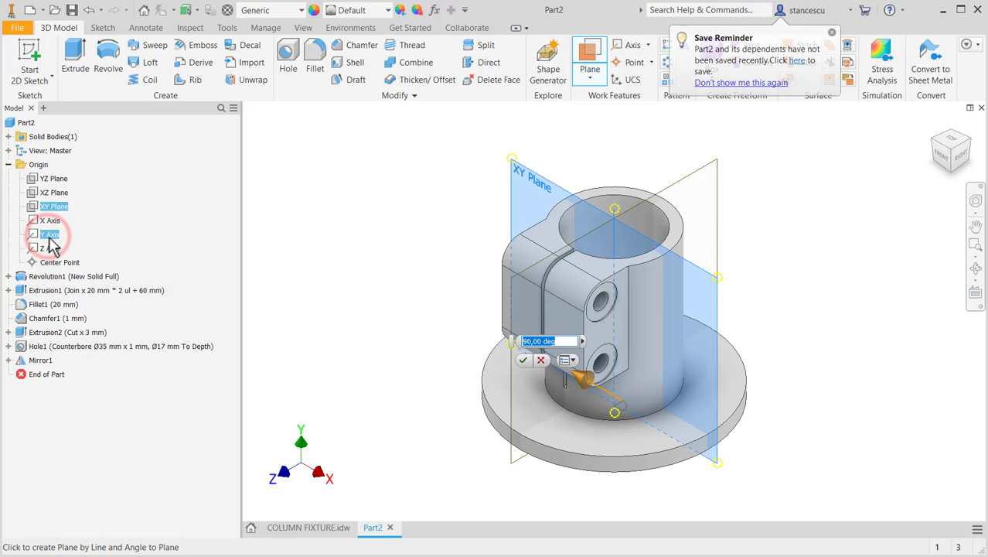
mouse_move(450, 421)
text(20)
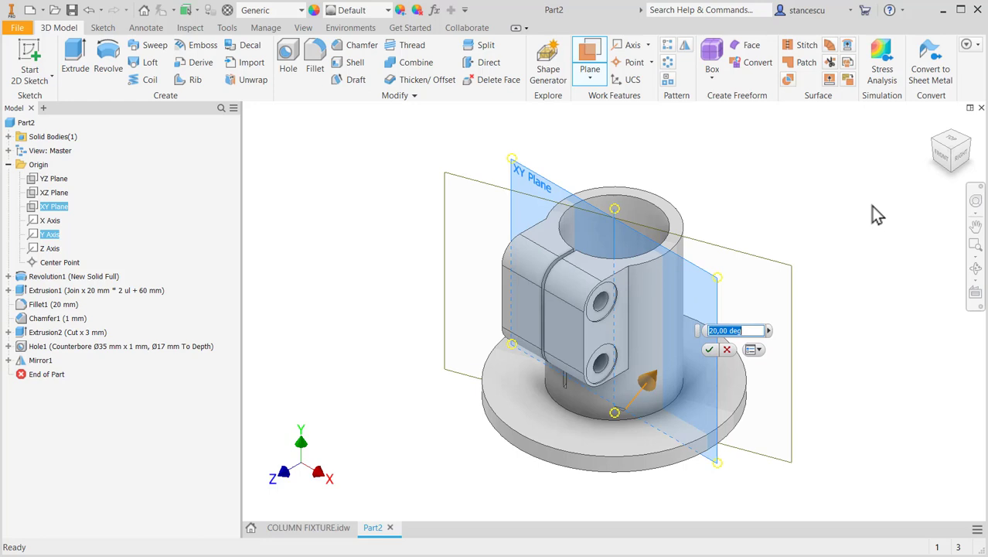
text(7.)
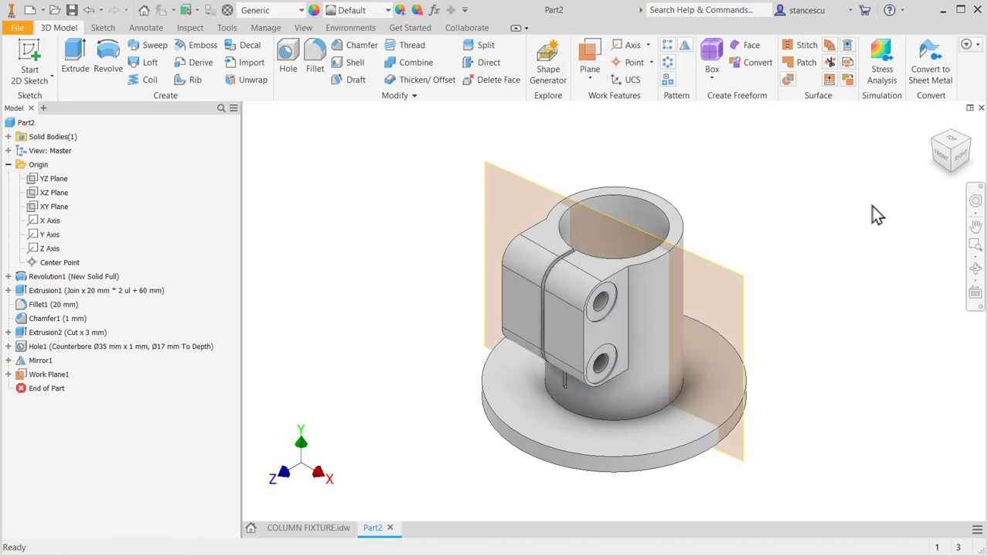
mouse_move(307, 527)
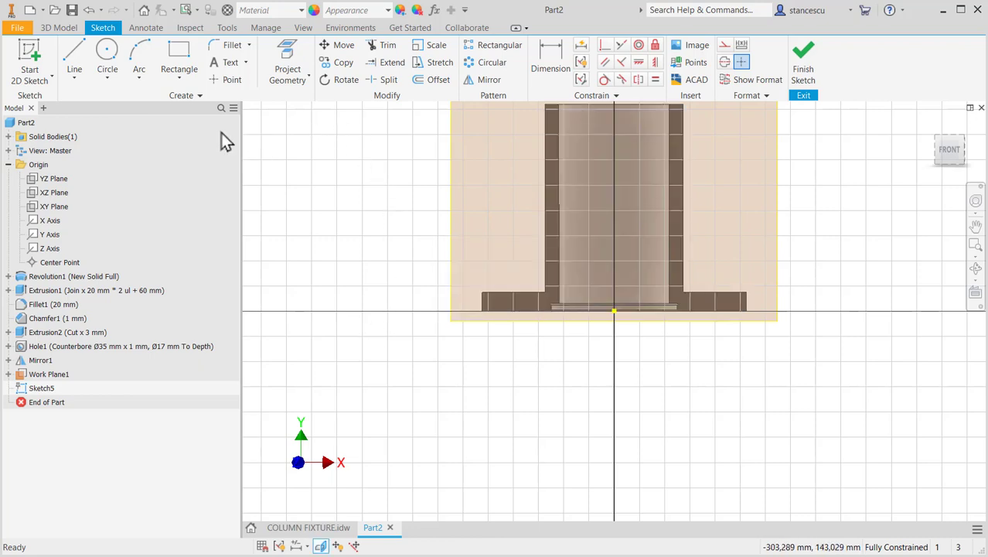
Step: Draw the 60° rib line, dimension it 98 from the tube axis, and finish Sketch5
click(74, 58)
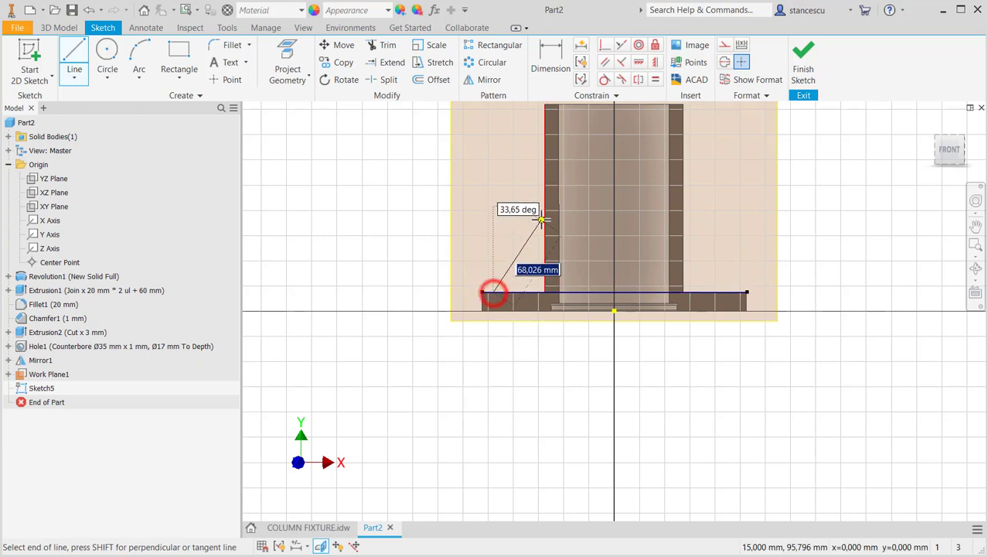
mouse_move(545, 204)
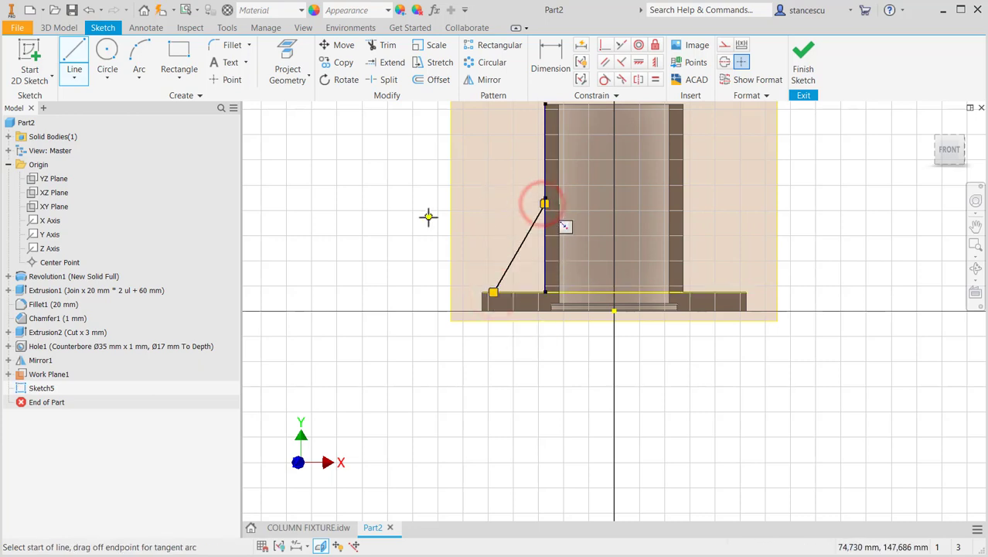
click(550, 58)
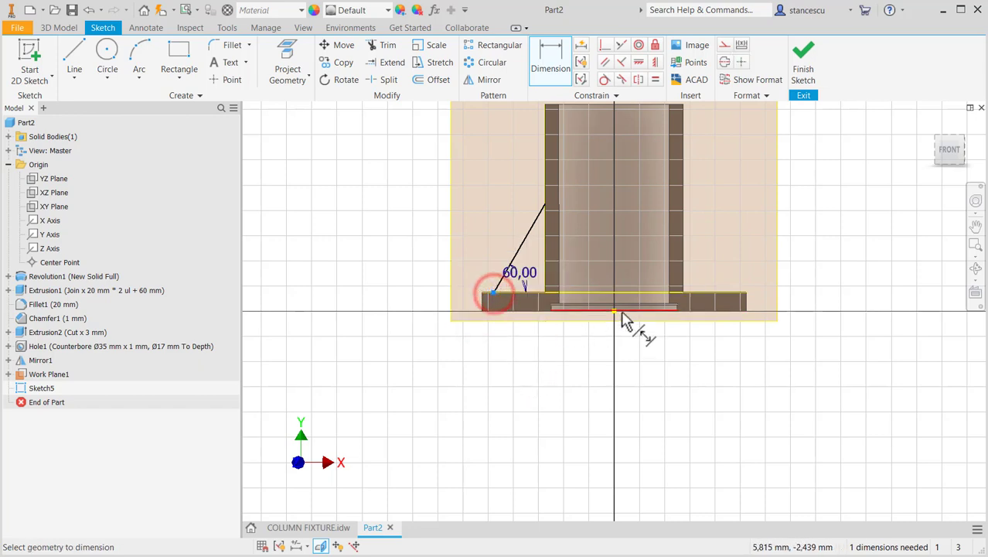
click(615, 311)
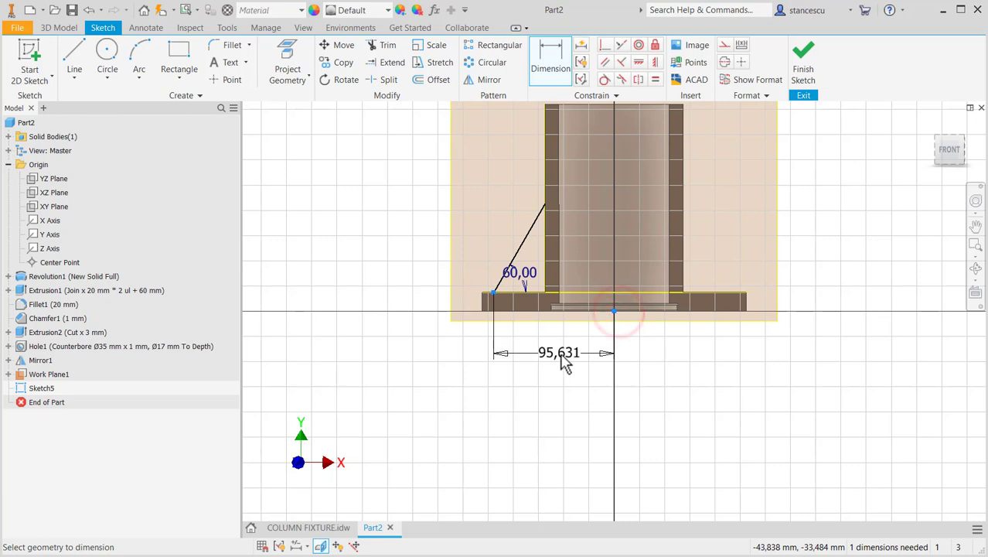
double_click(558, 353)
text(98)
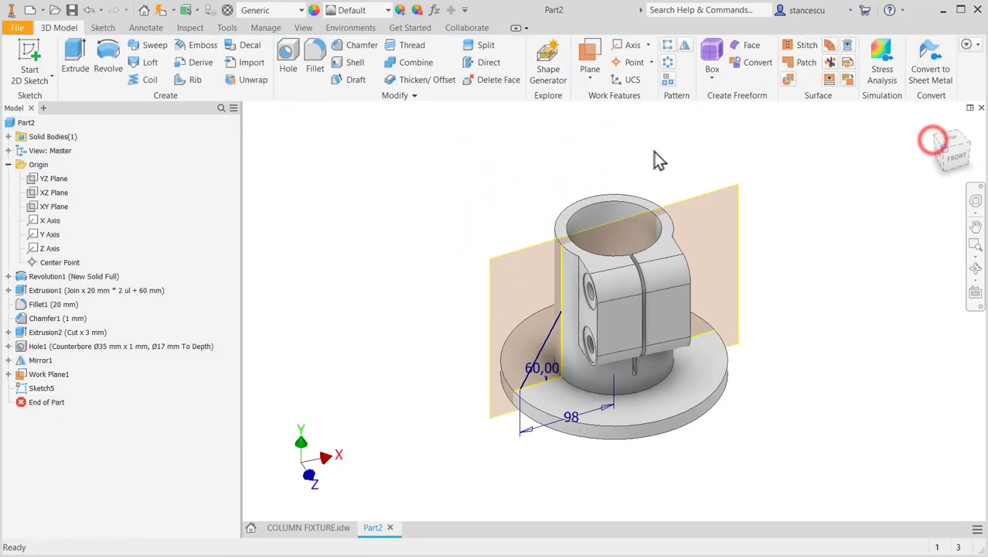
right_click(49, 373)
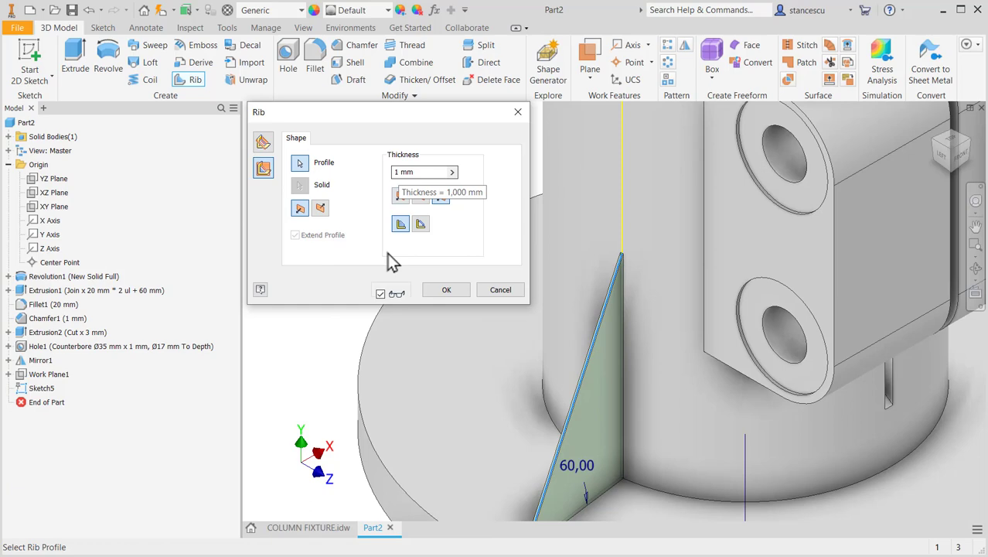
Step: Create Rib1, 8 mm thick, from tube to flange, then show the COLUMN FIXTURE drawing
click(308, 526)
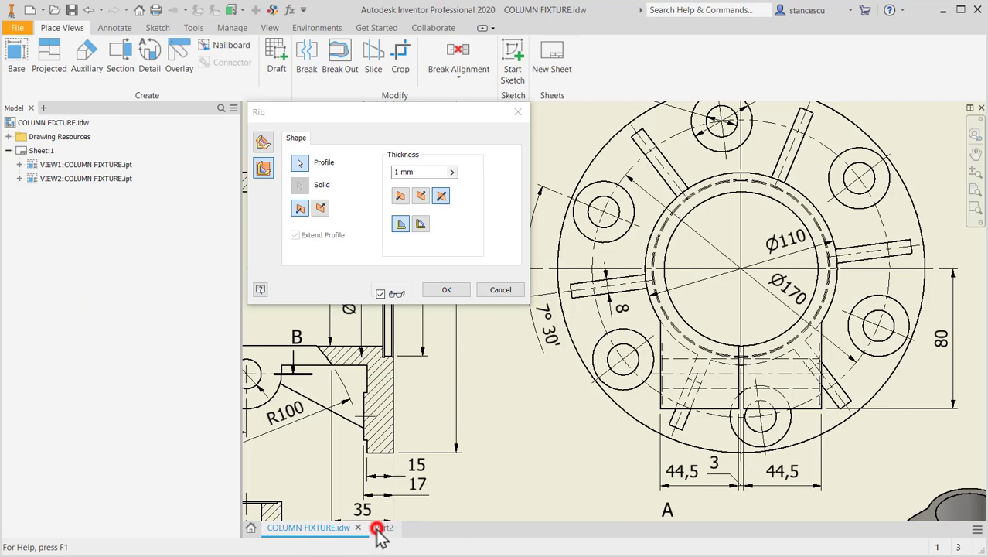
click(381, 527)
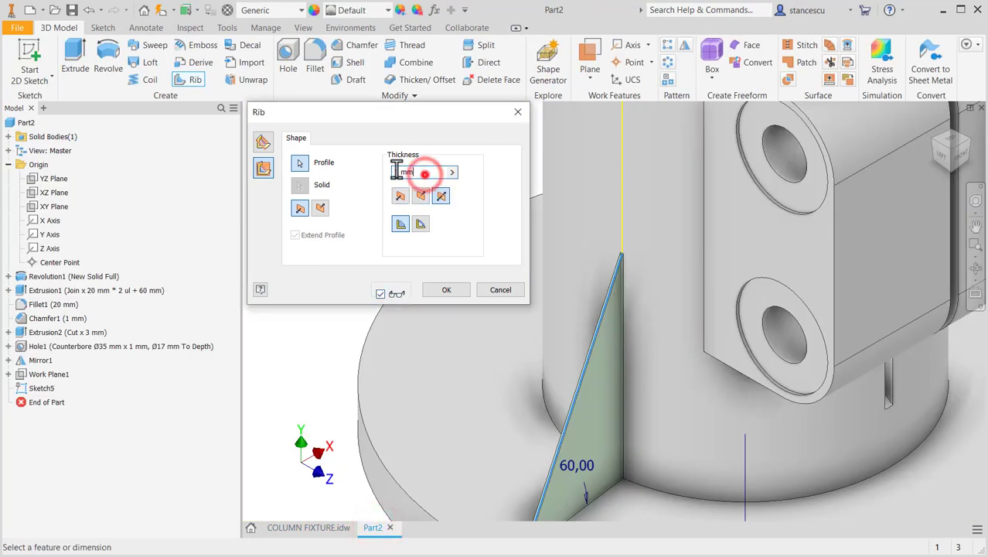
text(8)
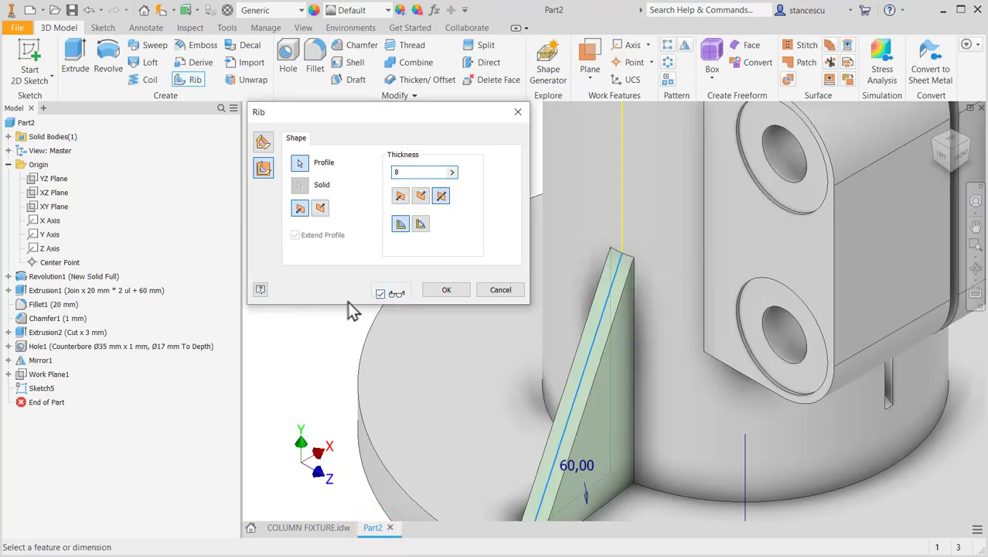
click(446, 289)
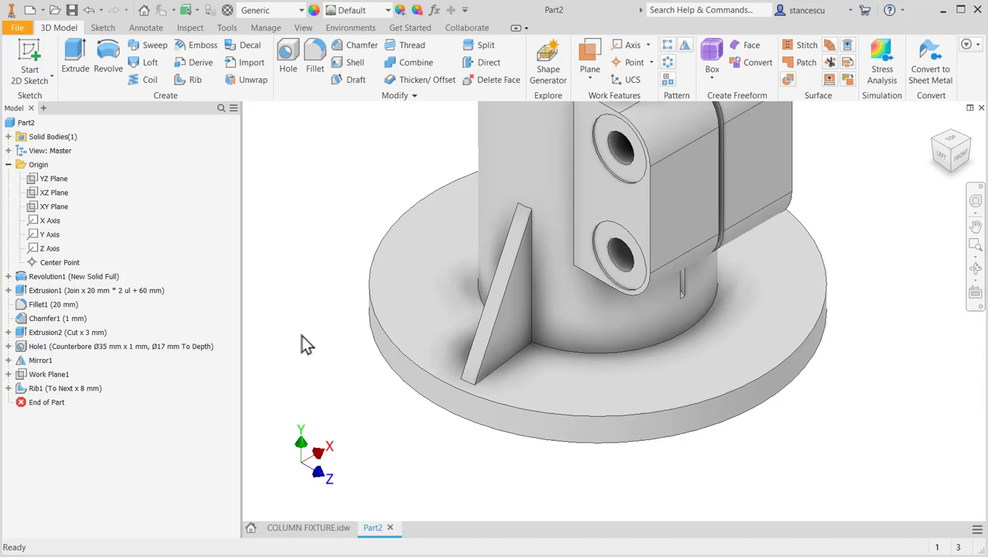
mouse_move(320, 206)
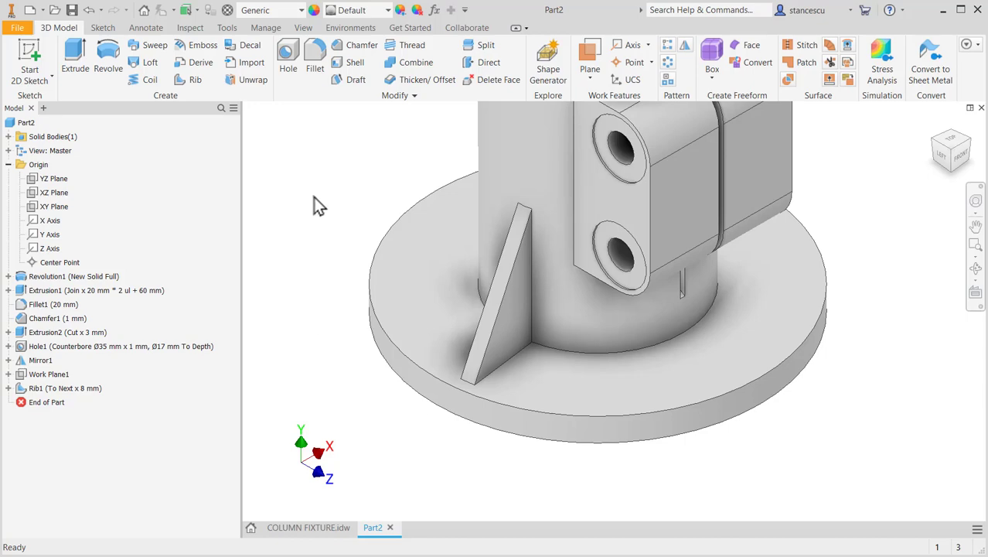
click(309, 527)
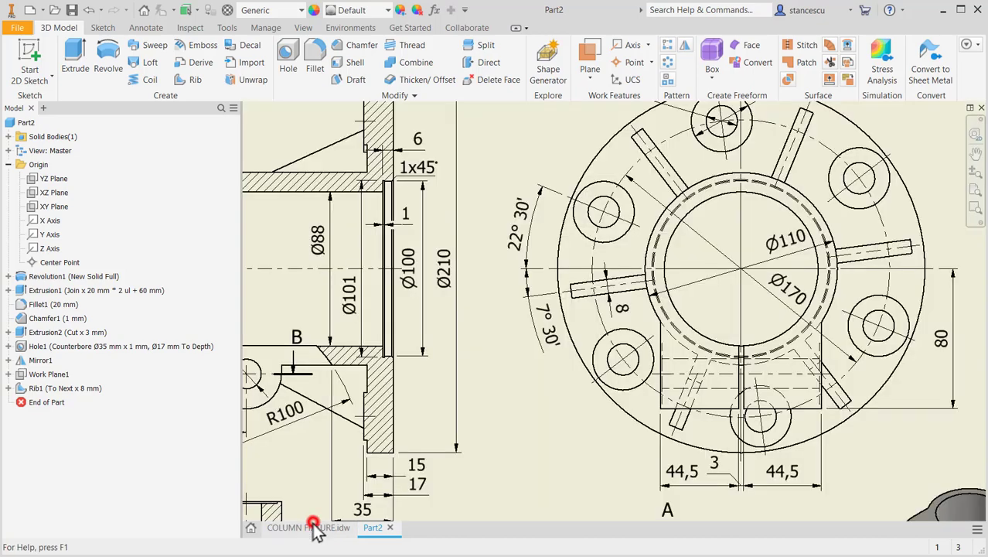
click(309, 526)
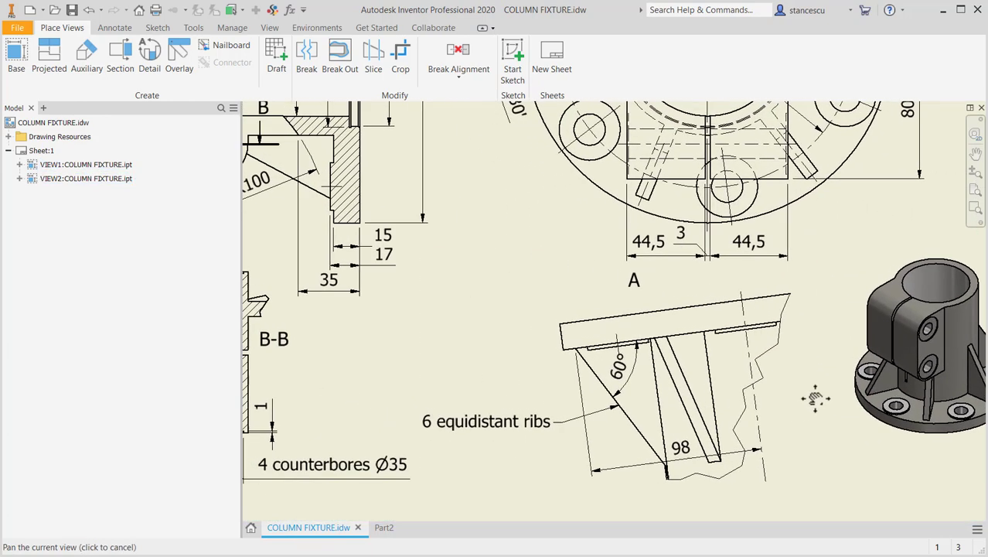
drag(816, 398, 545, 282)
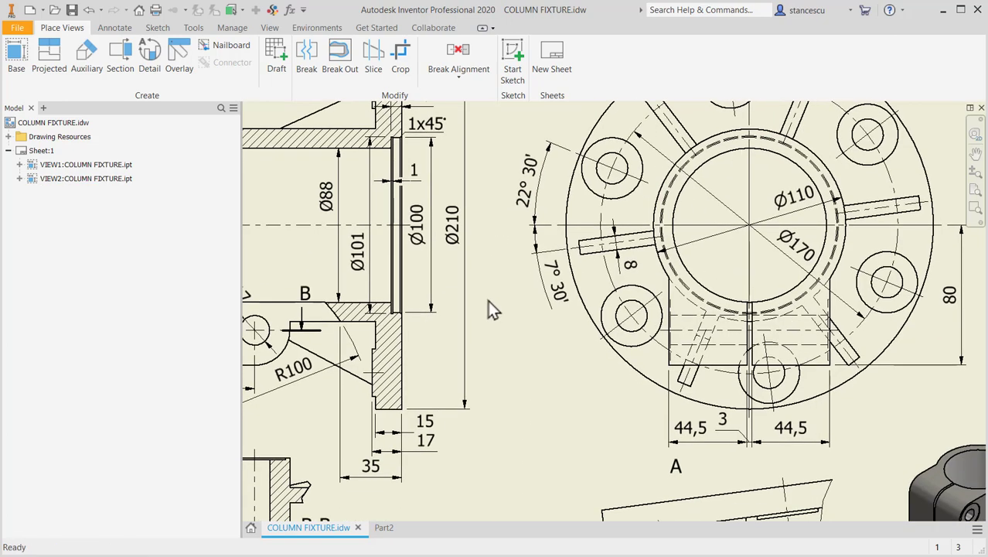
mouse_move(418, 452)
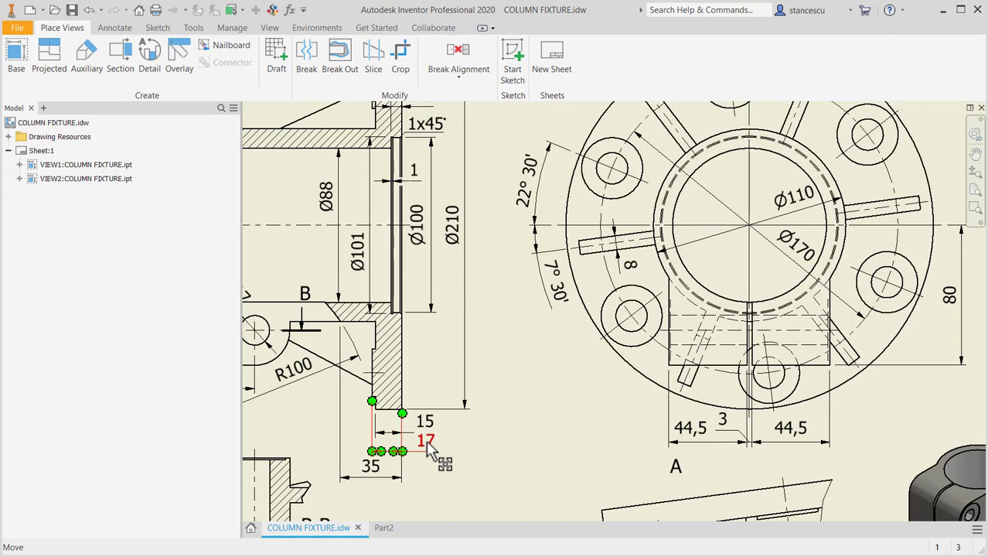
drag(428, 444, 485, 479)
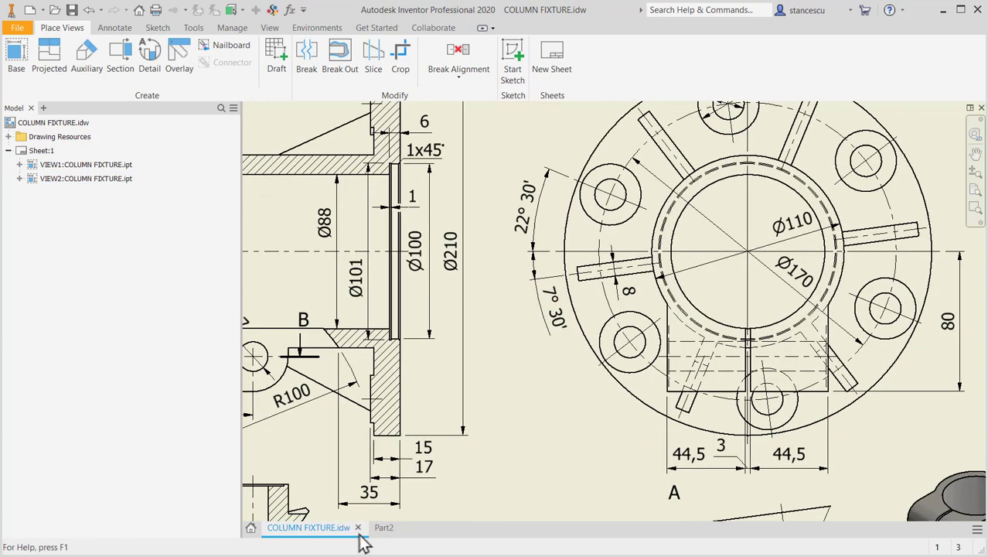
click(384, 527)
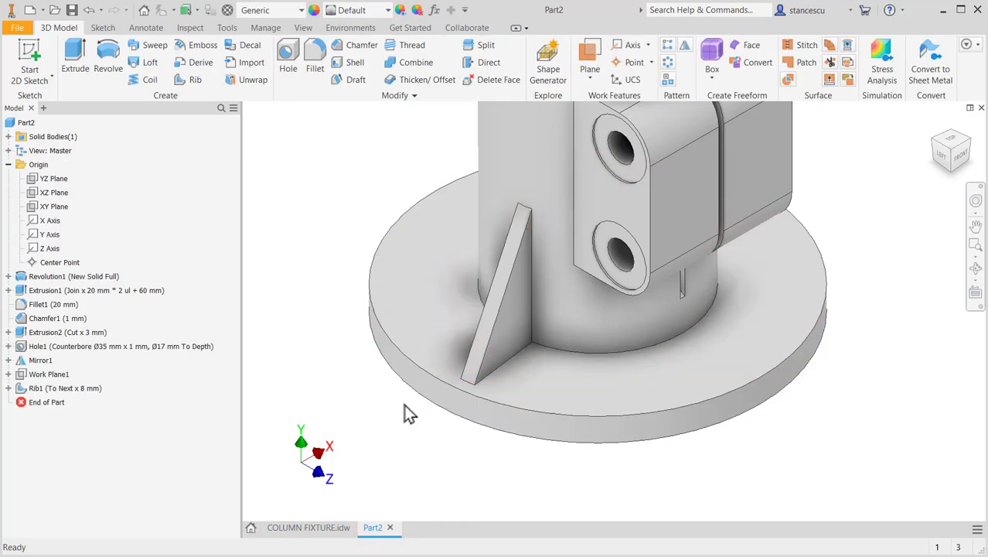
click(308, 527)
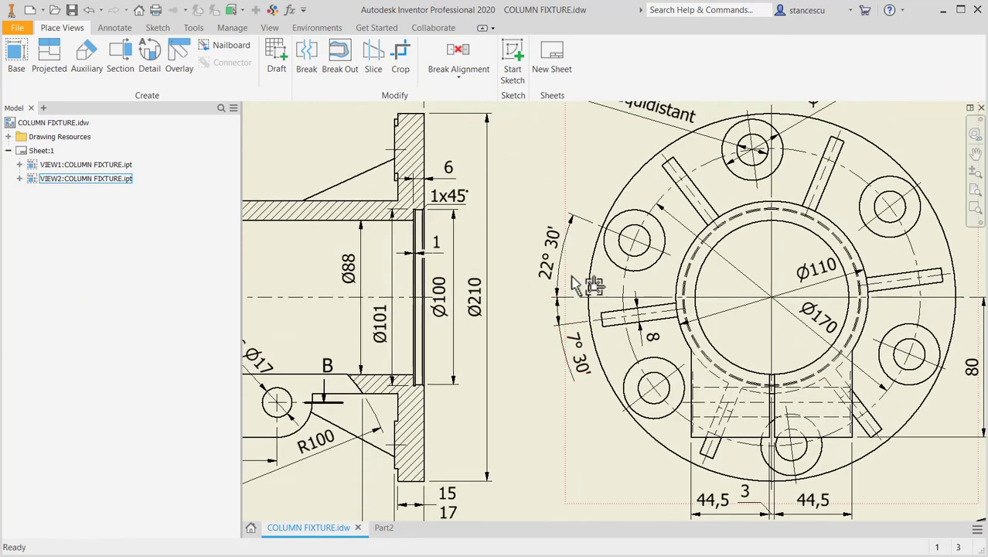
click(551, 267)
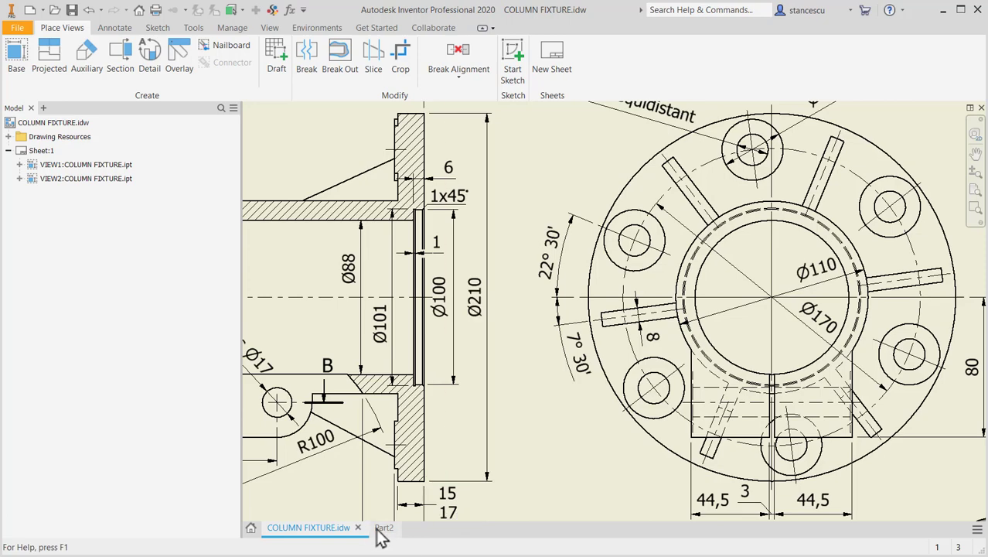
click(384, 527)
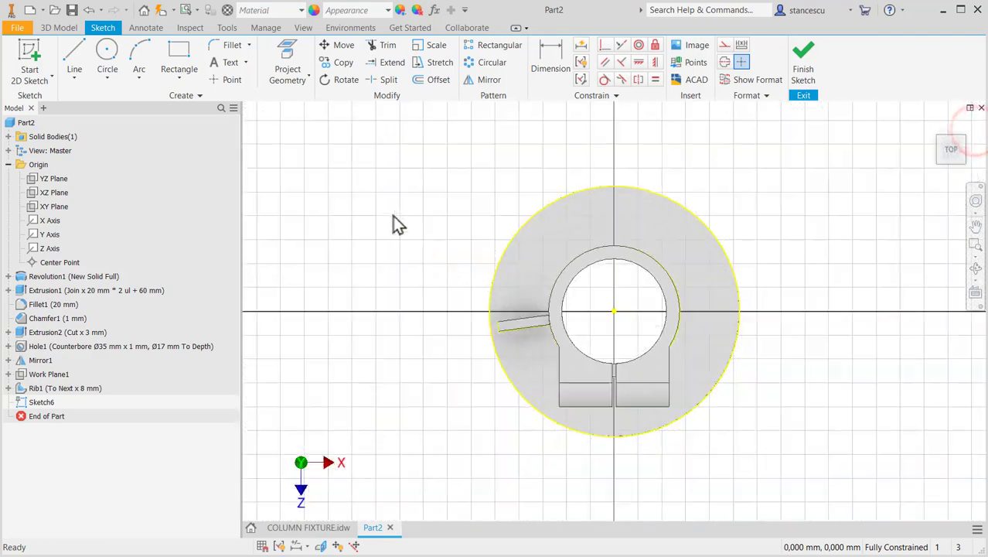
Step: Sketch a line 85 long at 157.5° from the flange centre with a Ø35 circle at its end
click(74, 58)
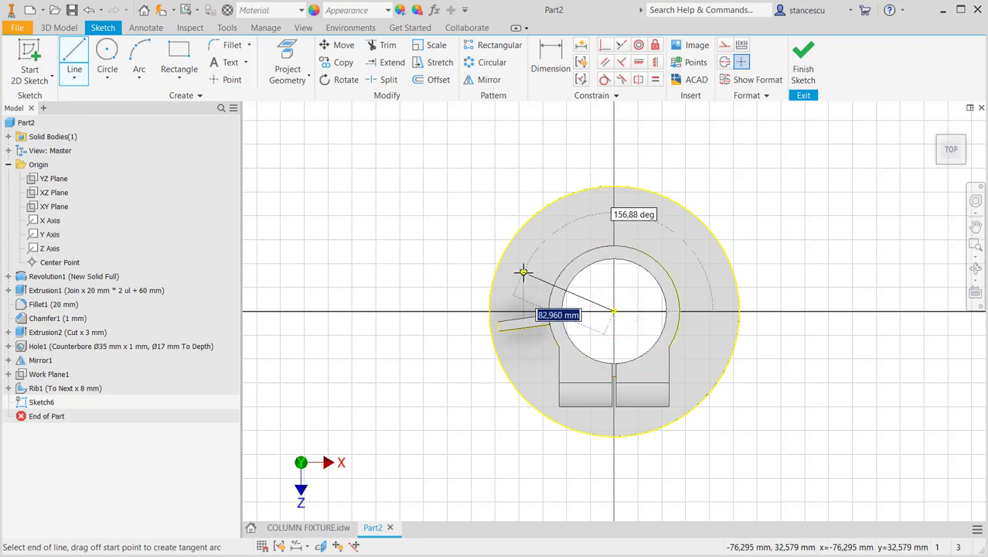
text(1)
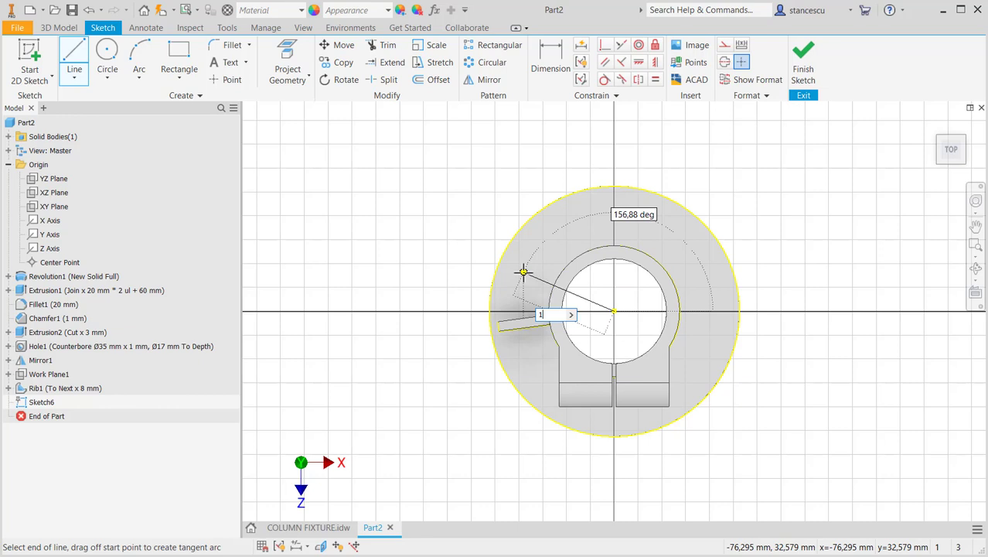
text(170)
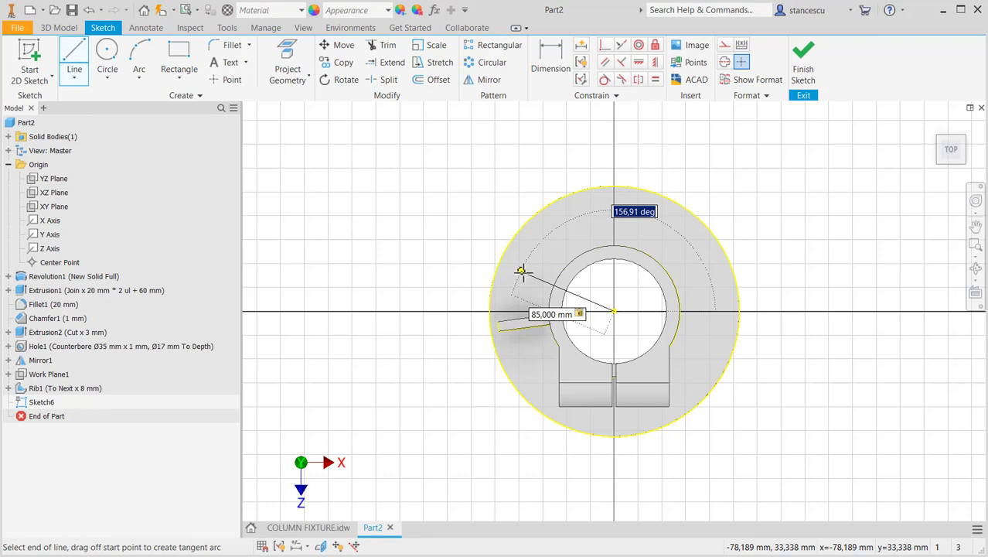
text(18)
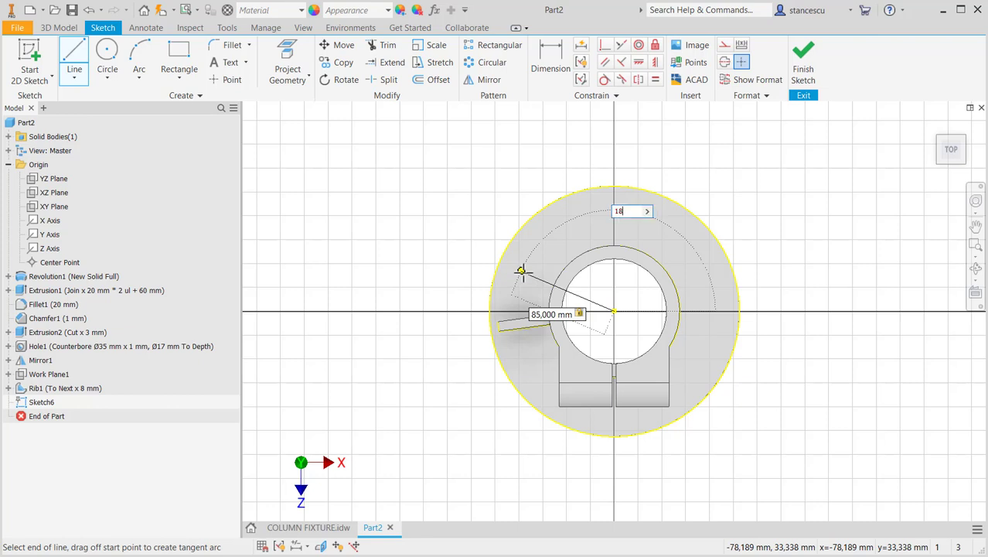
text(180-2)
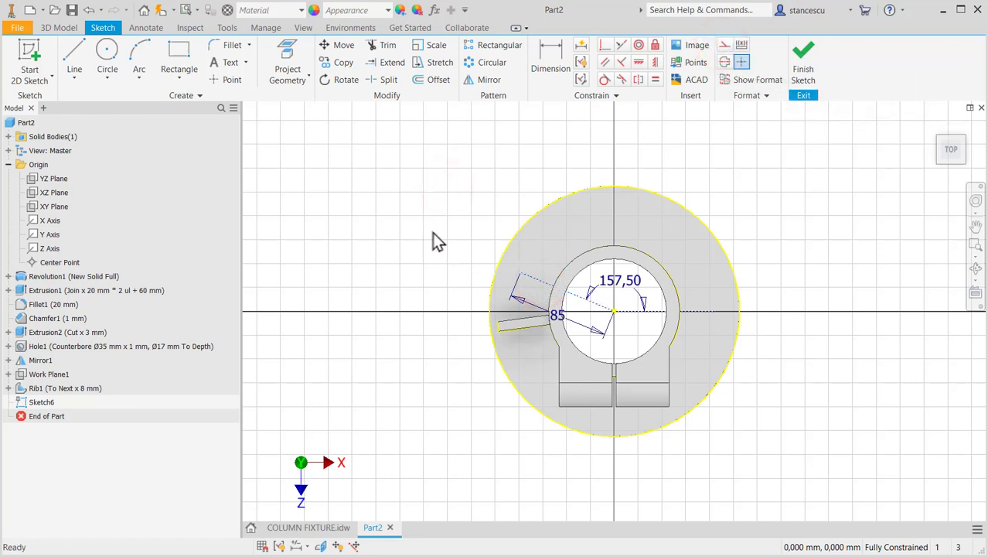
click(107, 54)
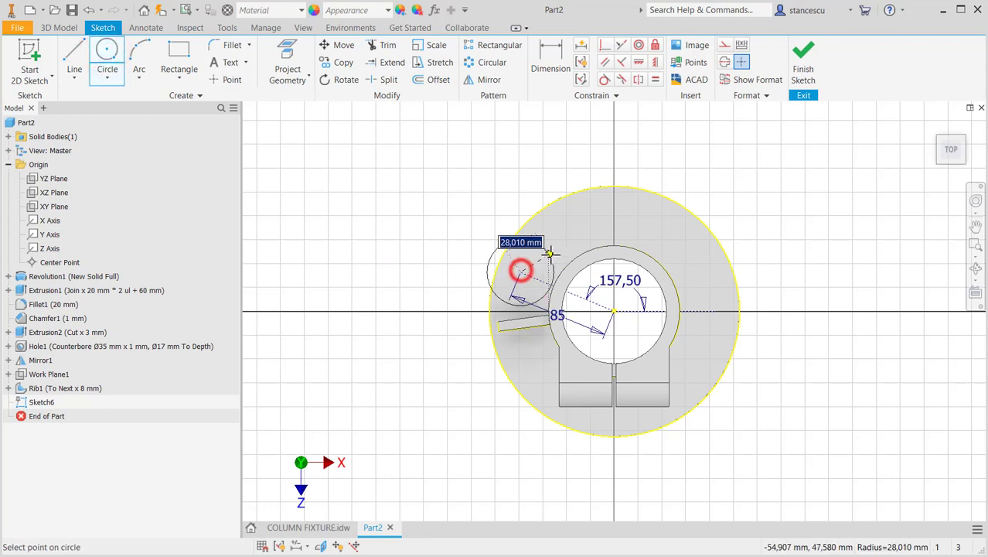
right_click(520, 270)
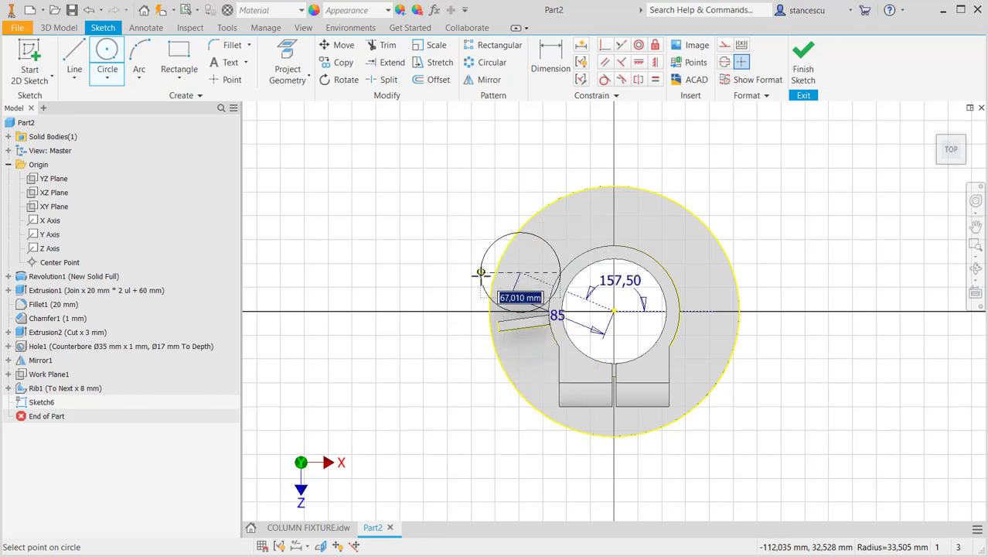
text(35)
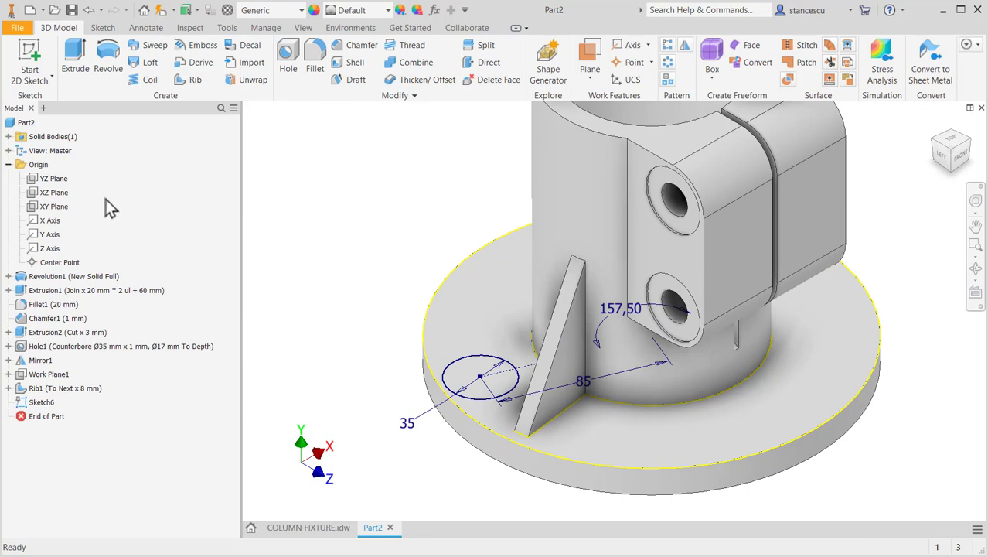
Step: Extrude the Ø35 circle 17−15 mm as a low boss on the flange
click(74, 58)
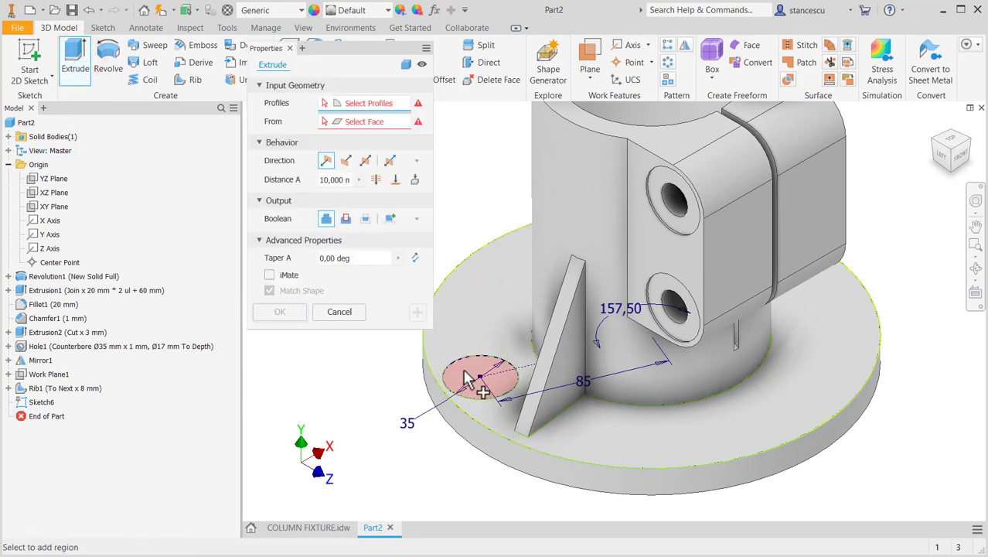
click(482, 378)
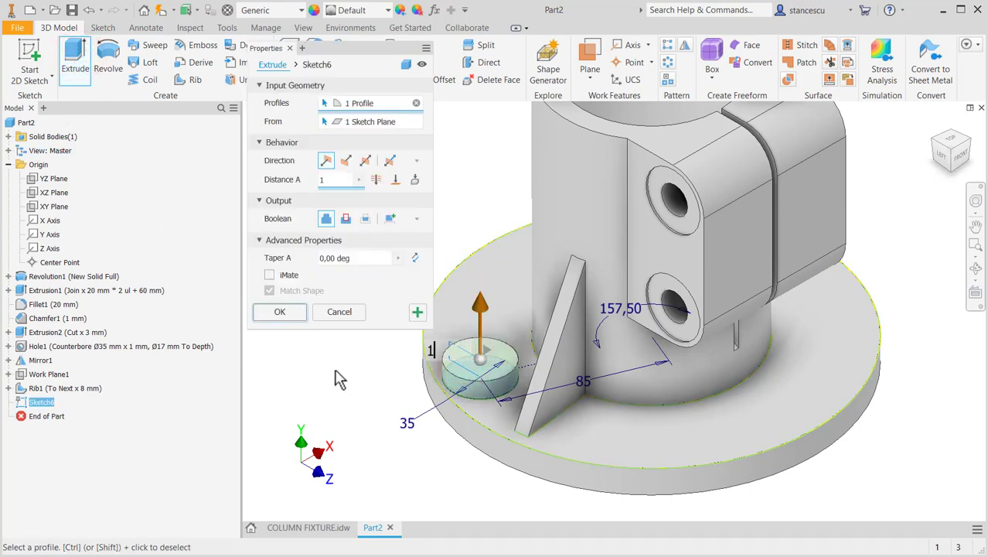
text(17-1)
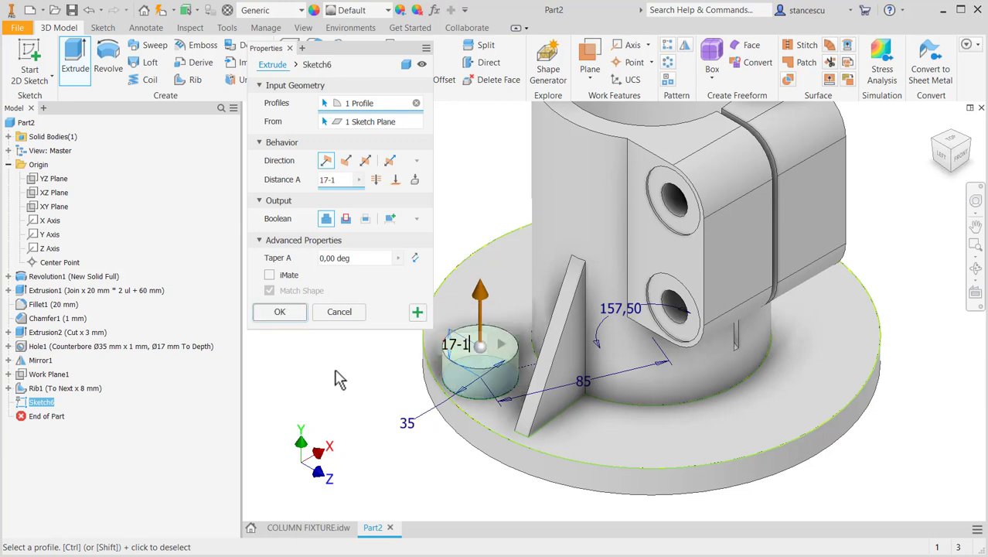
text(5)
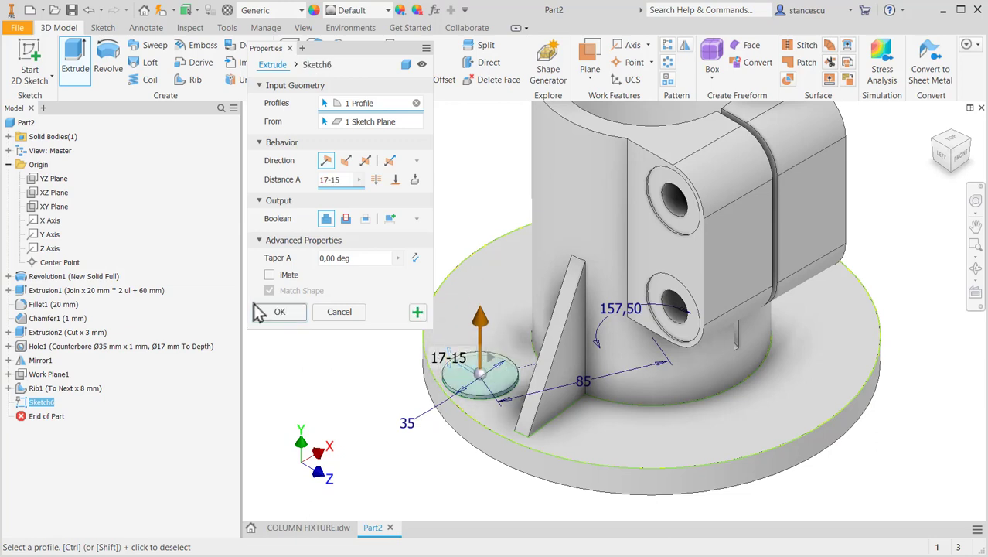
click(279, 311)
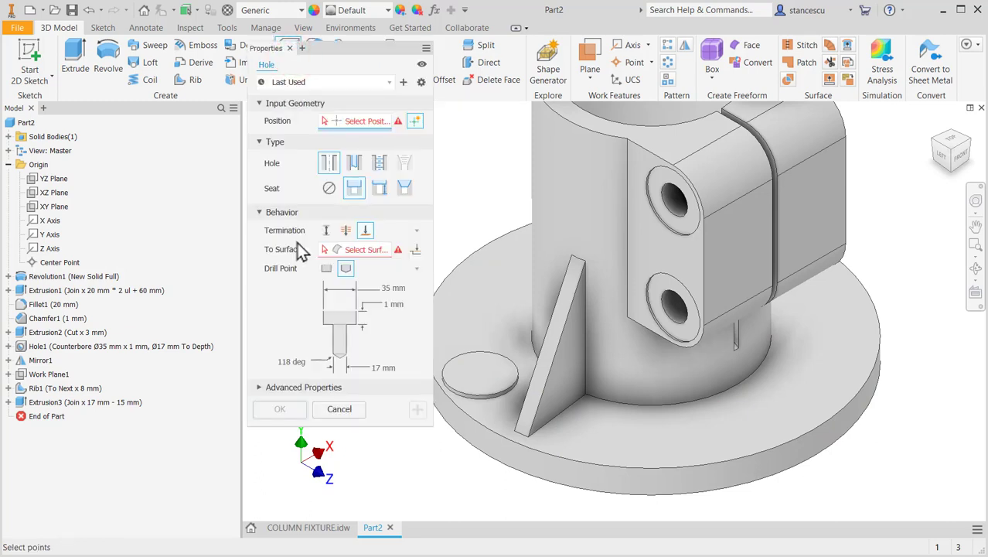
Step: Drill an Ø18 mm through-all hole at the boss centre, then show the COLUMN FIXTURE drawing
click(328, 188)
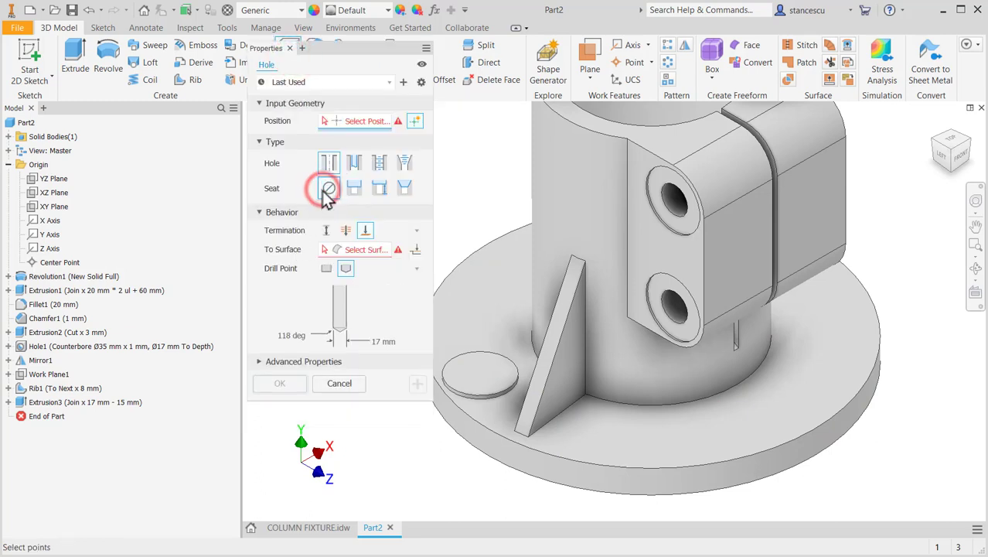
click(329, 188)
text(18)
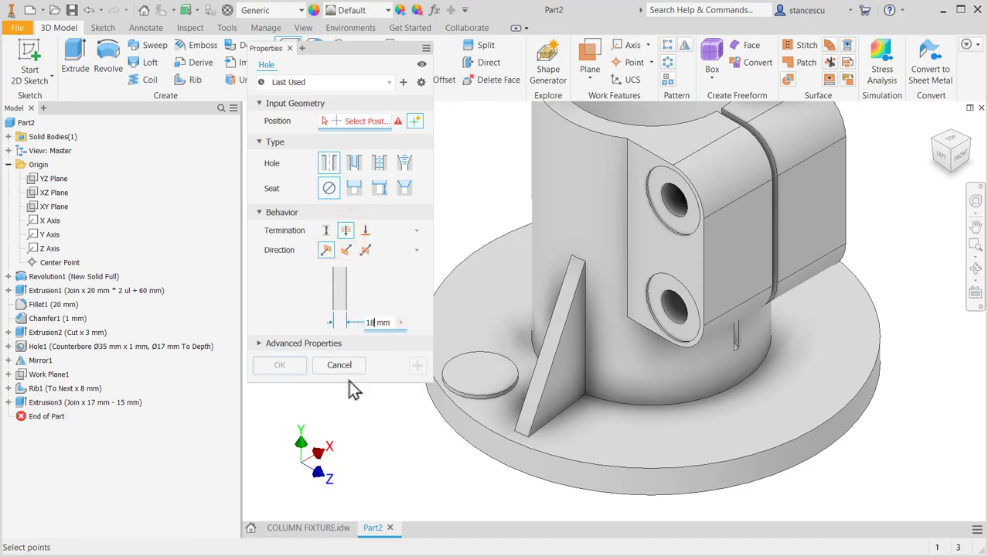
click(470, 374)
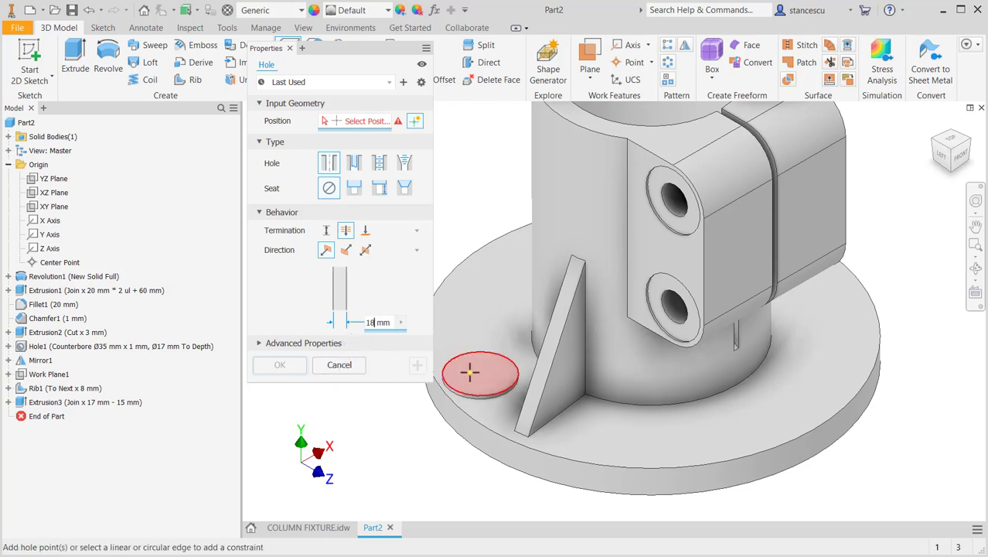
click(479, 373)
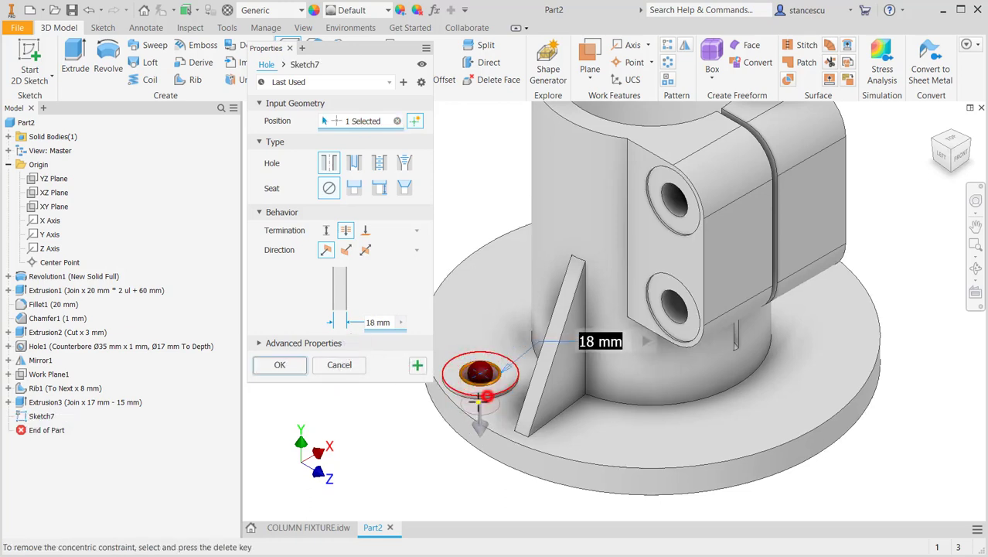
click(279, 364)
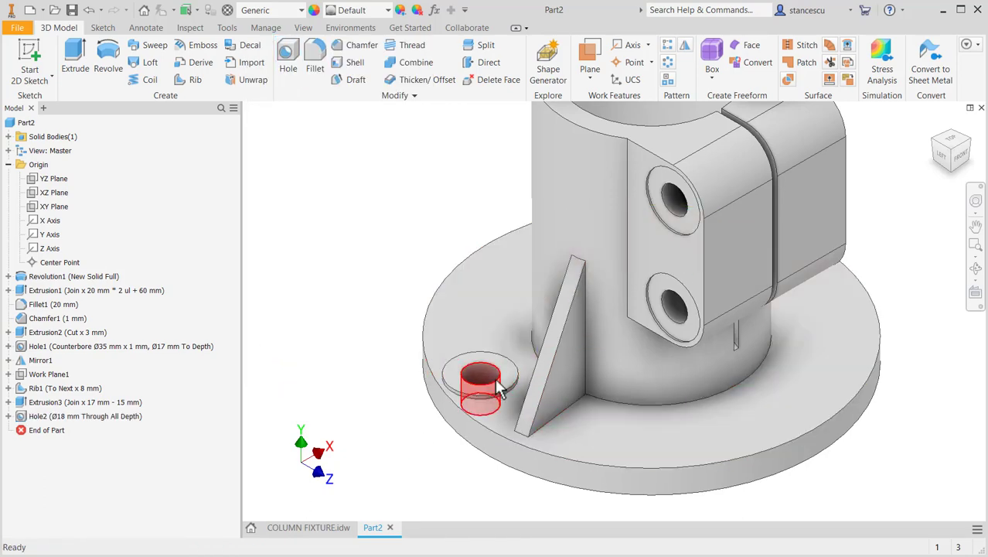
click(308, 526)
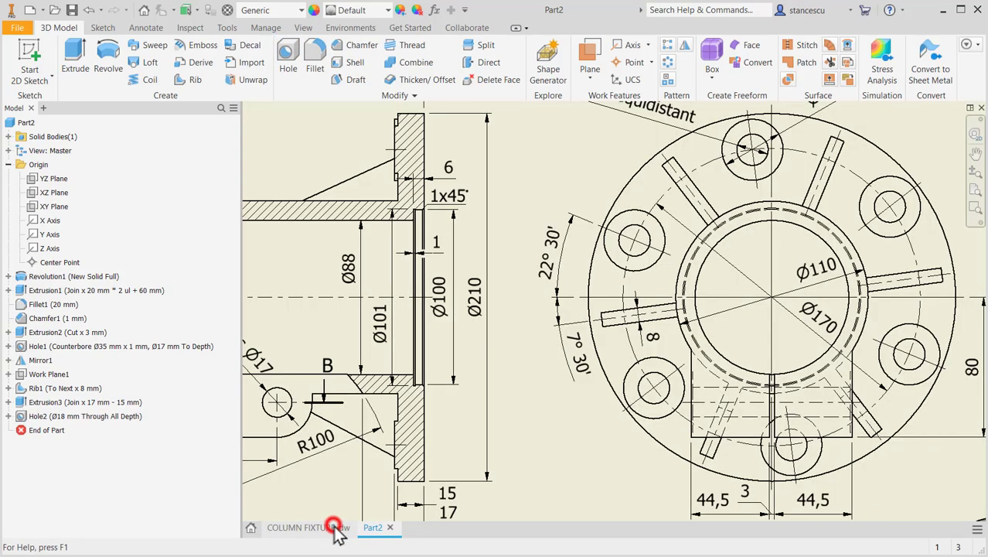
Step: Look over the COLUMN FIXTURE drawing views, then return to the Part2 model
click(308, 527)
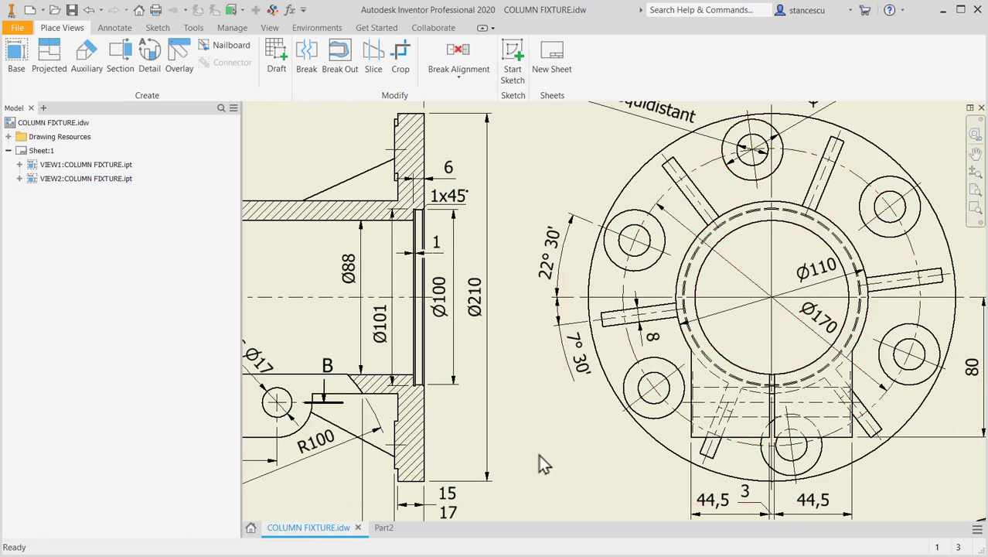
click(818, 317)
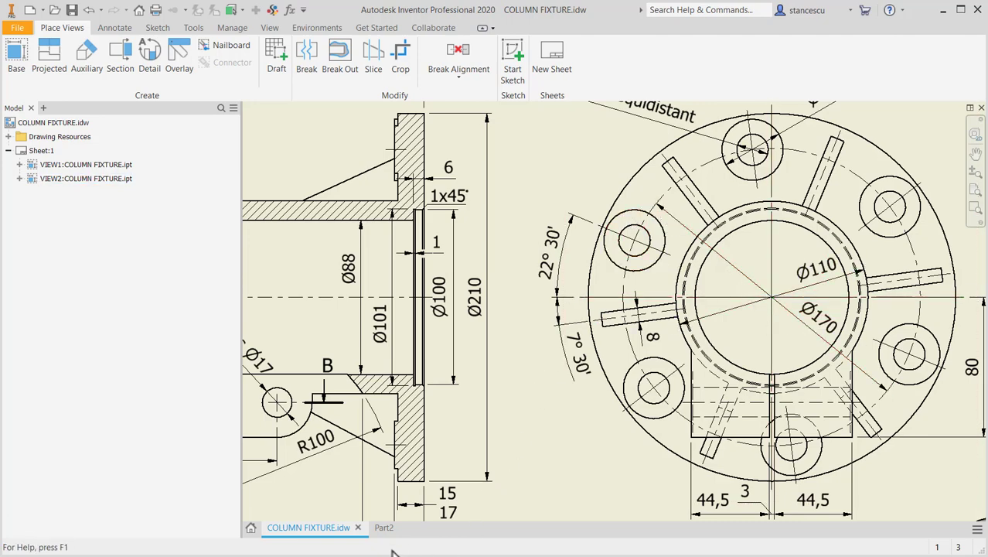
click(383, 527)
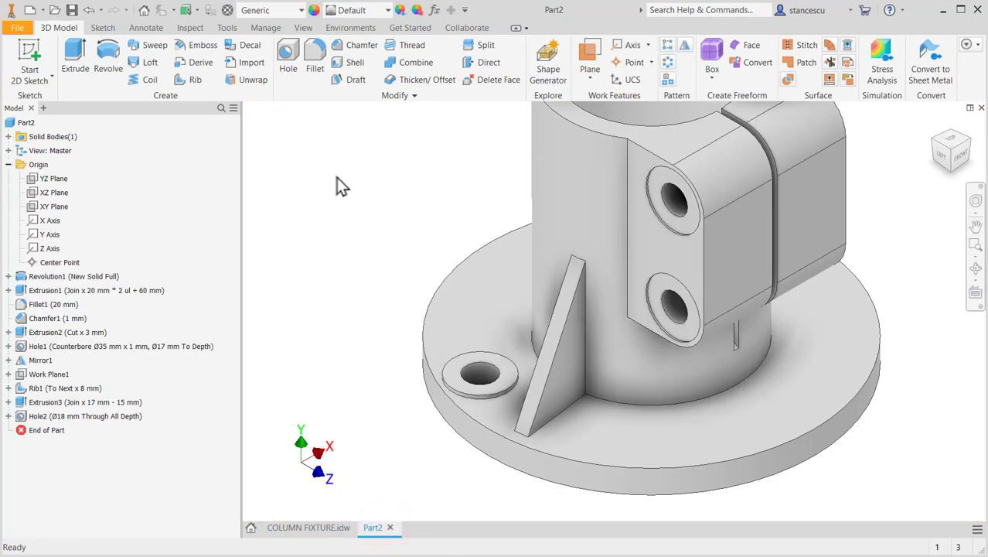
Step: Circular-pattern Rib1, Extrusion3 and Hole2 six times over 360° around the central tube axis
click(666, 64)
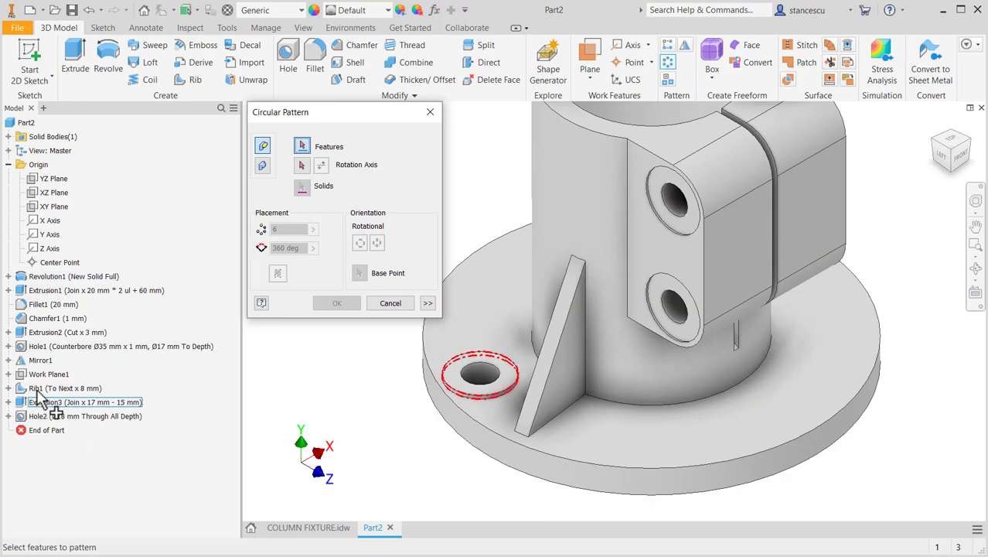
click(62, 387)
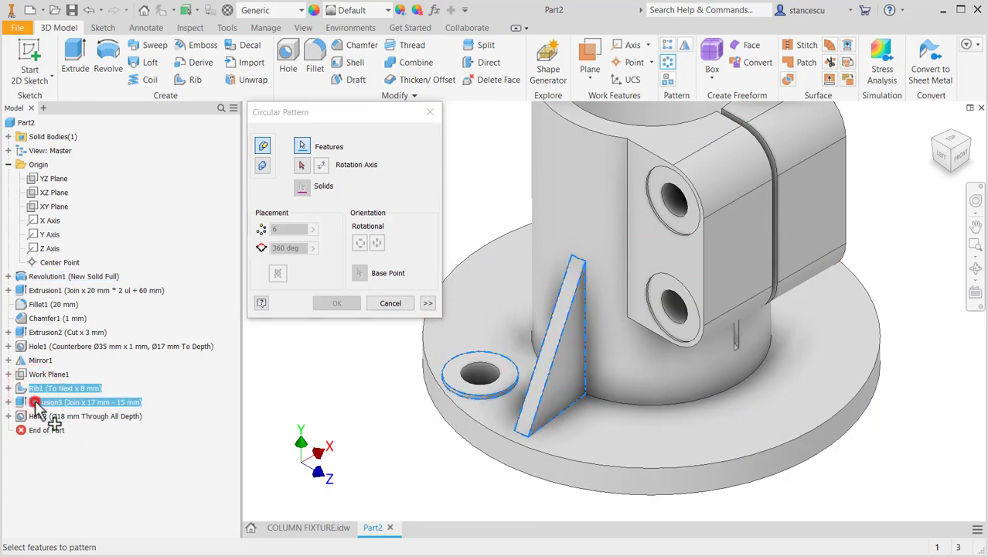
click(37, 416)
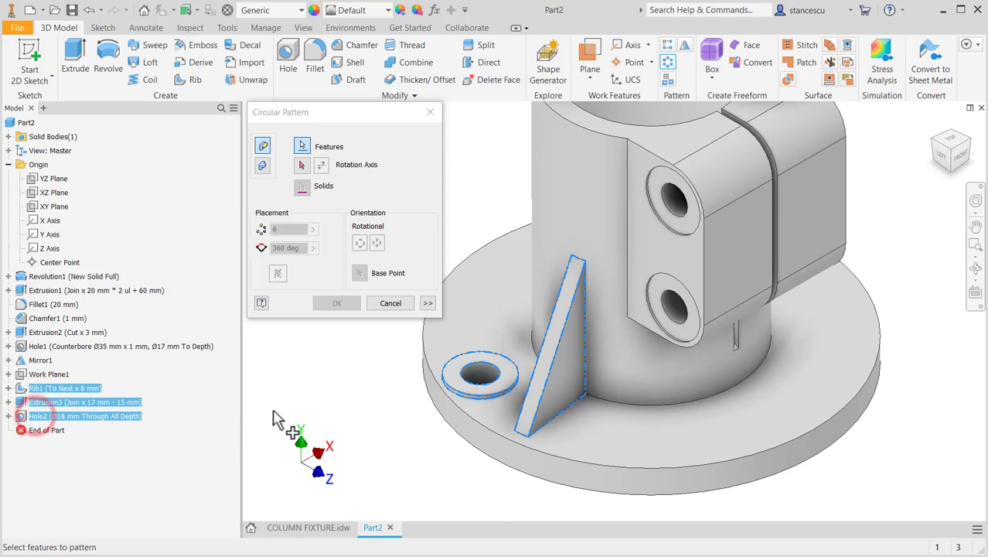
click(302, 165)
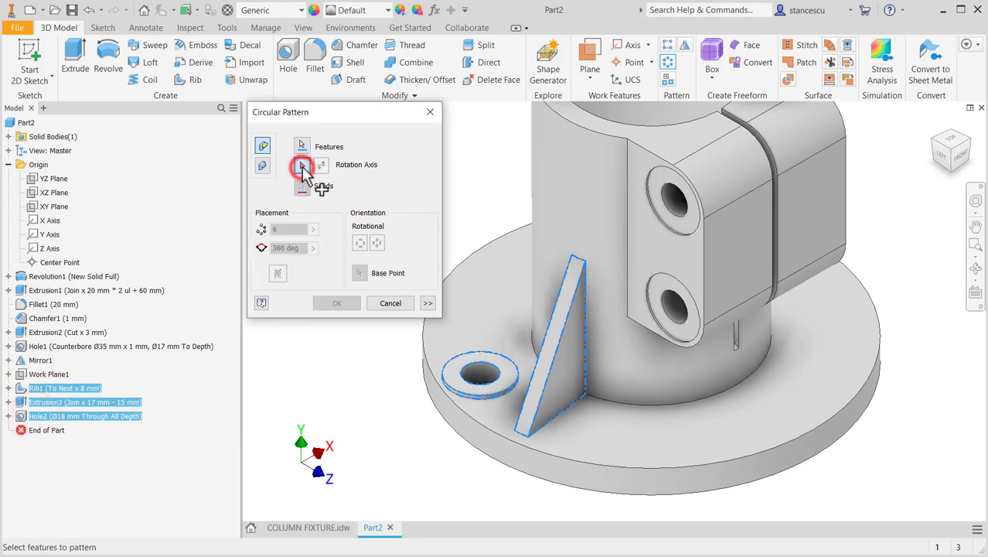
click(302, 165)
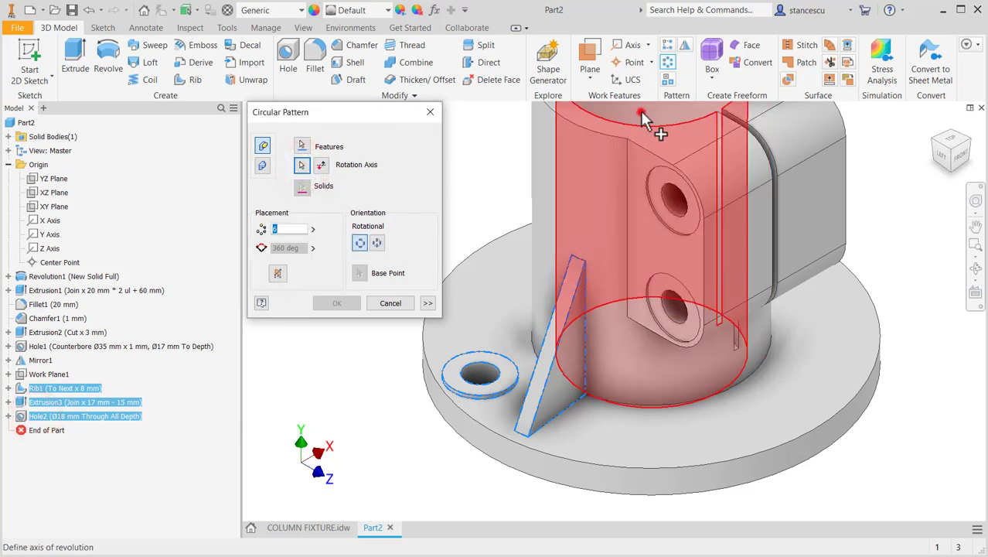
click(336, 303)
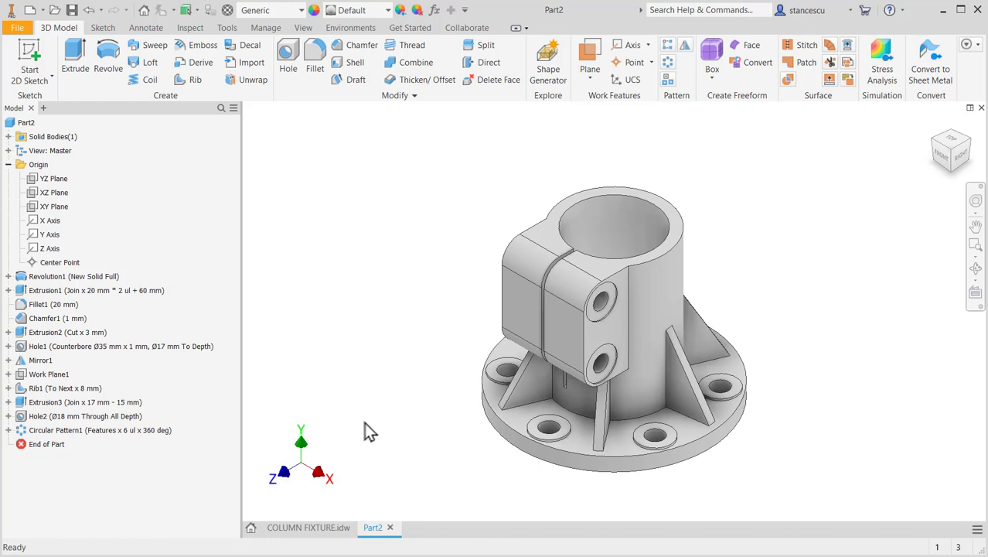
mouse_move(367, 366)
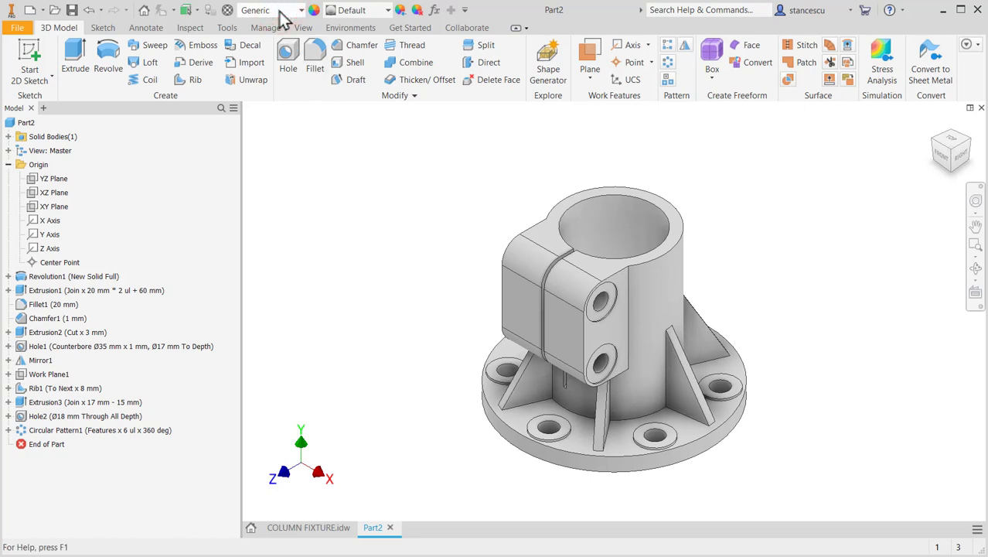
Step: Assign Steel, Cast as the part material from the Quick Access Toolbar
click(270, 10)
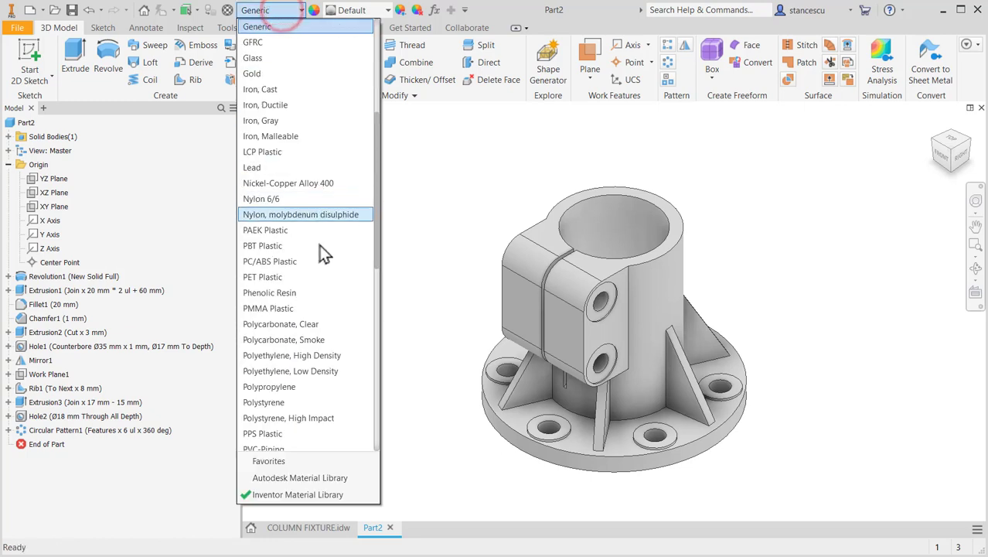
scroll(down, 3)
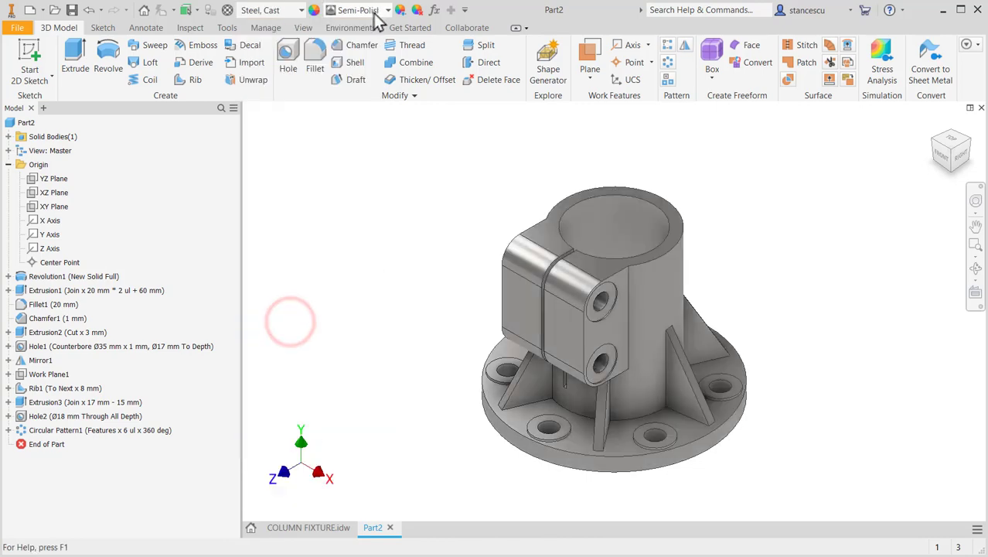
click(387, 10)
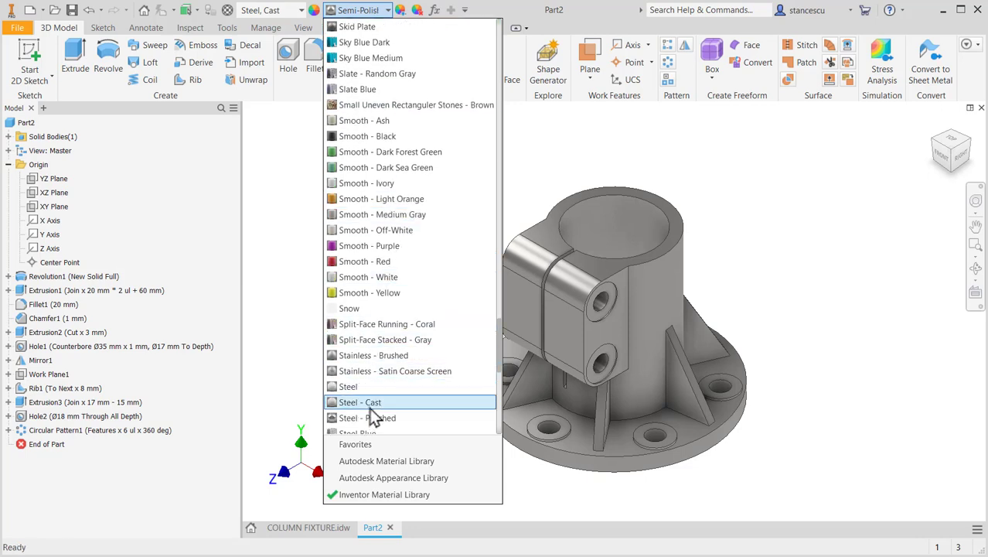
Step: Apply the Steel - Cast appearance to the boss top face and the other bosses' faces
click(359, 401)
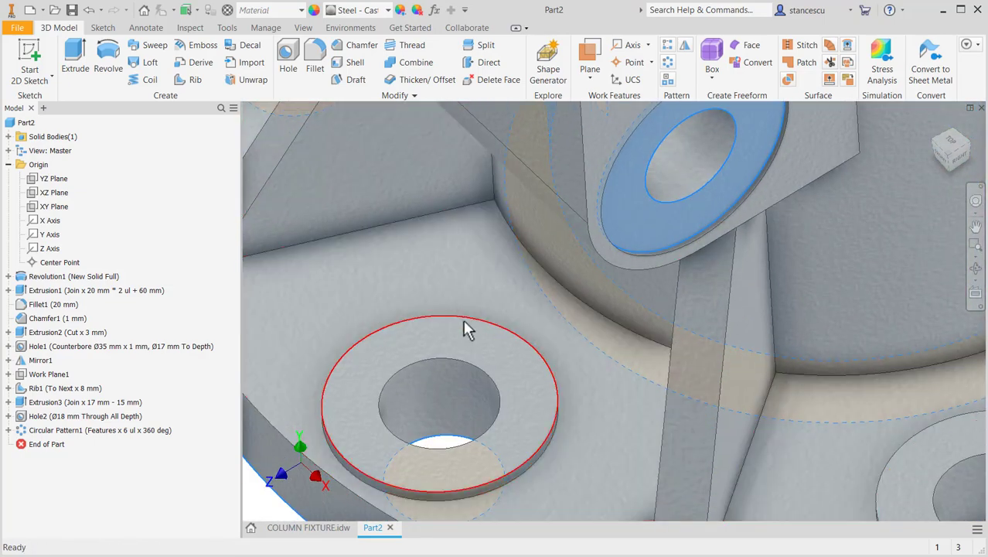
click(464, 325)
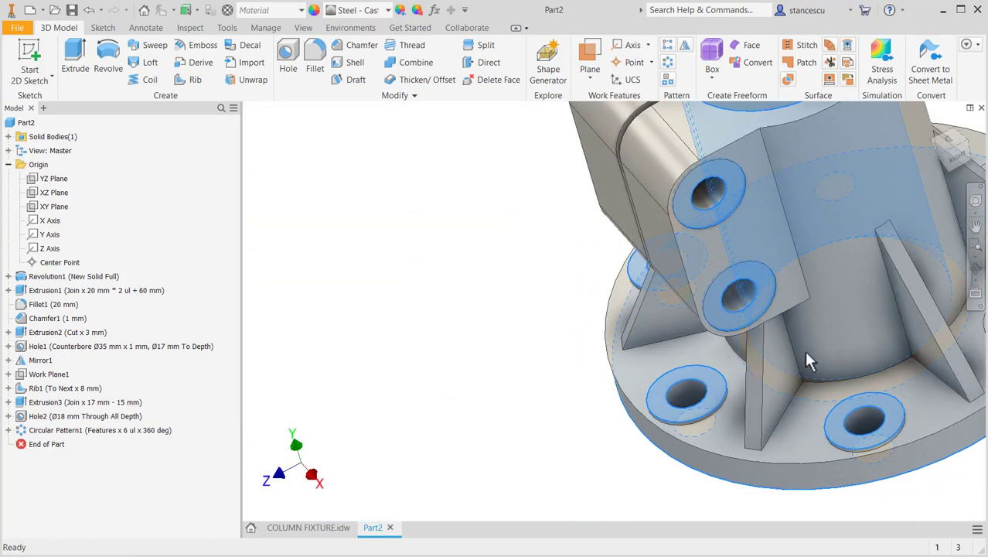
drag(807, 360, 765, 328)
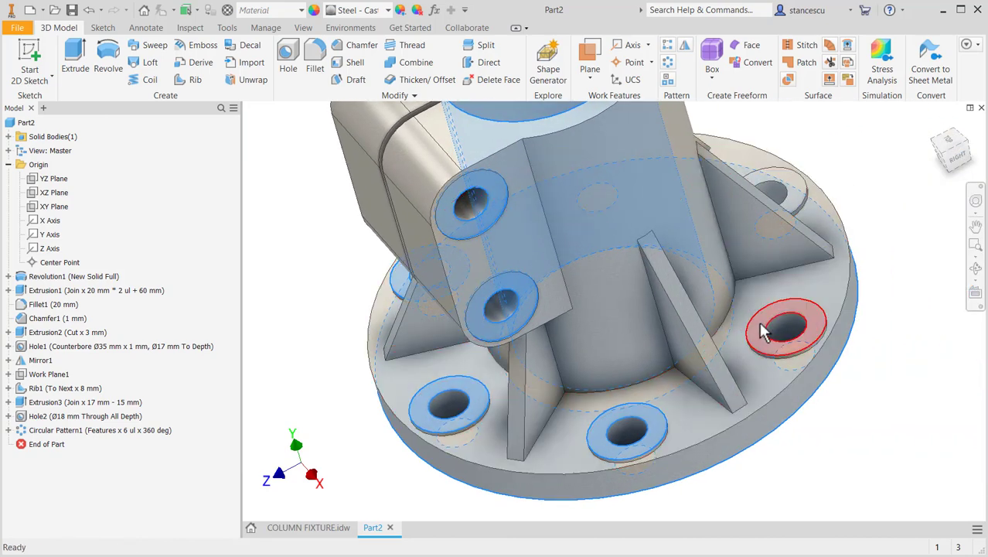
drag(762, 328, 893, 285)
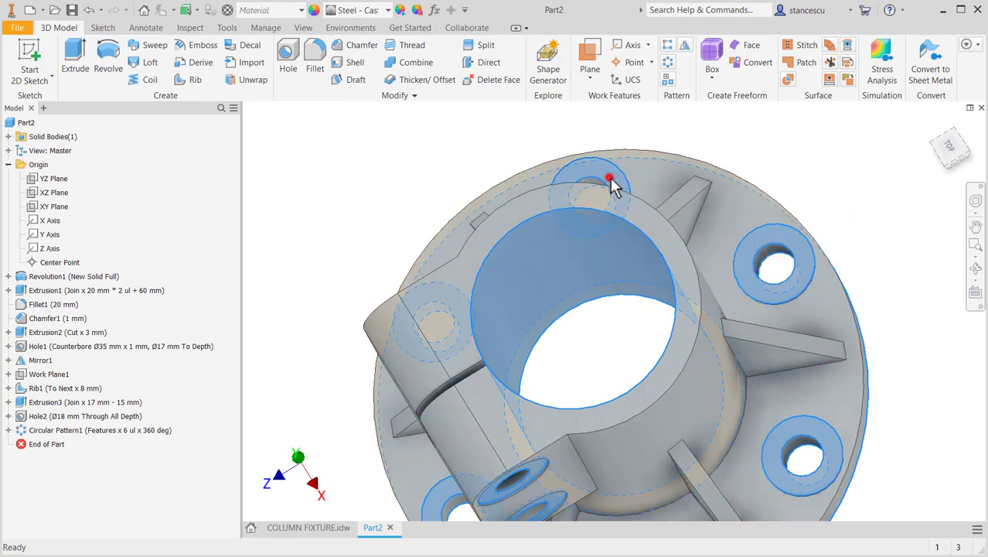
click(355, 9)
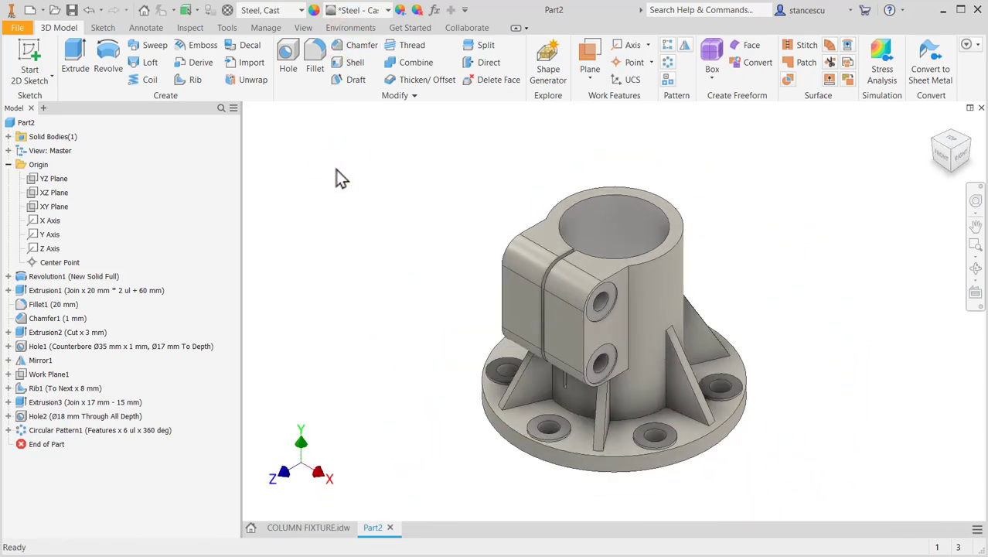
mouse_move(221, 193)
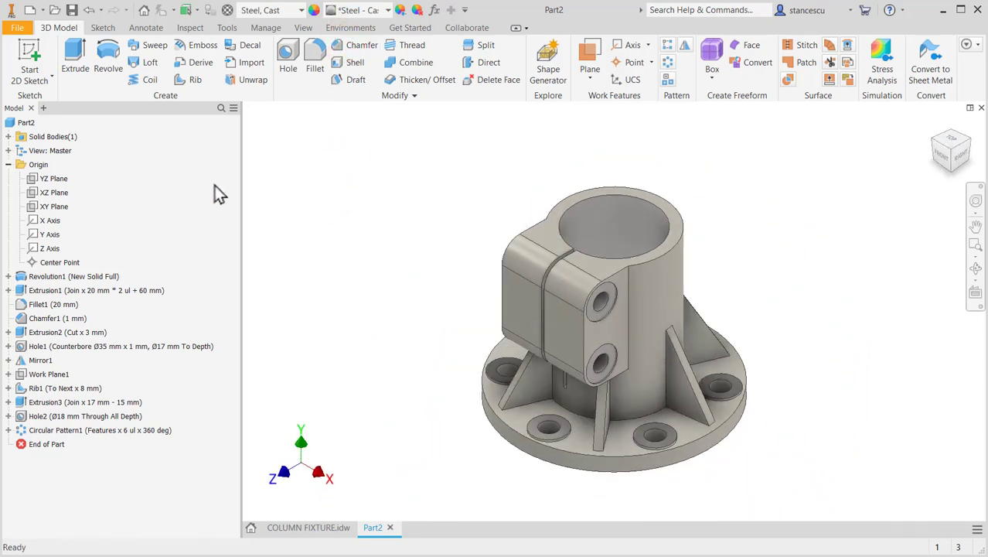
right_click(52, 125)
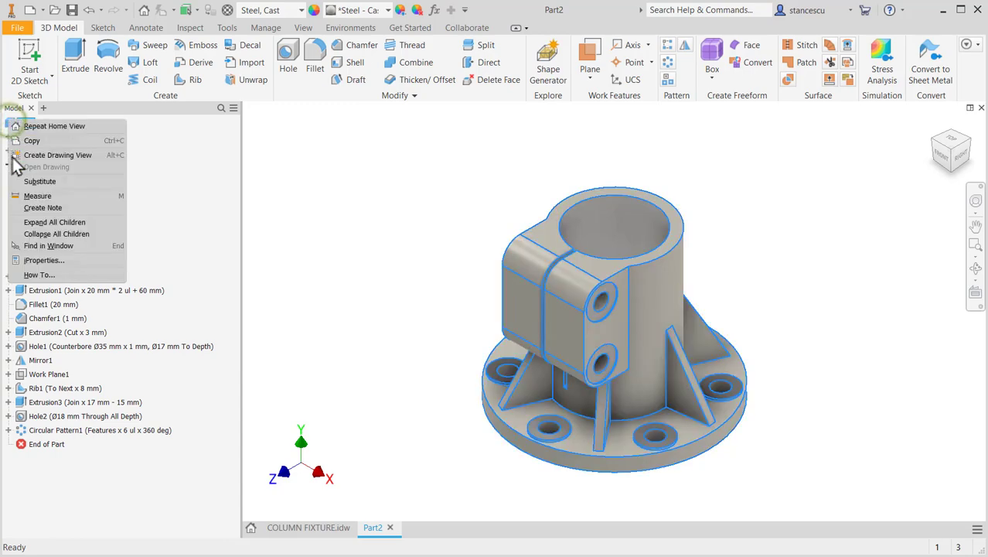
click(44, 260)
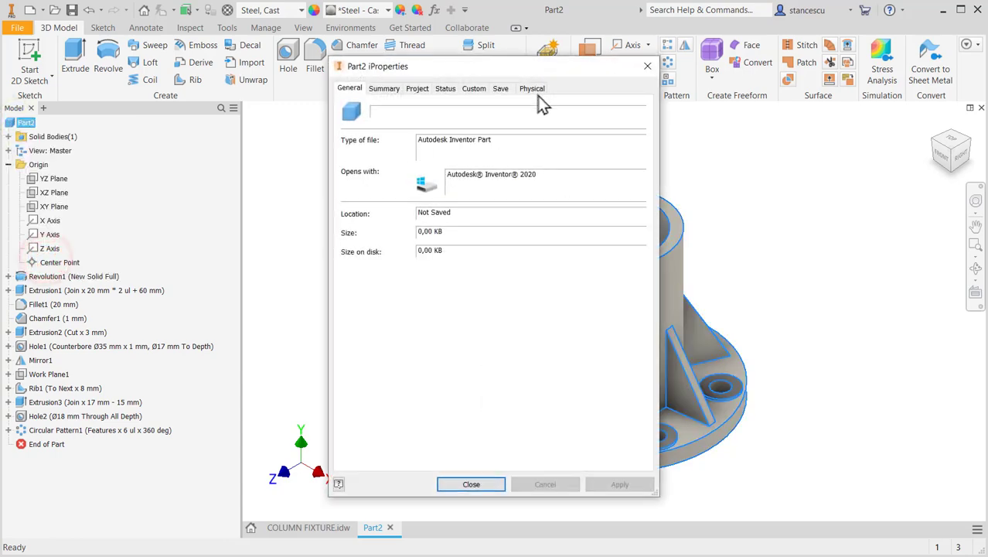
click(532, 87)
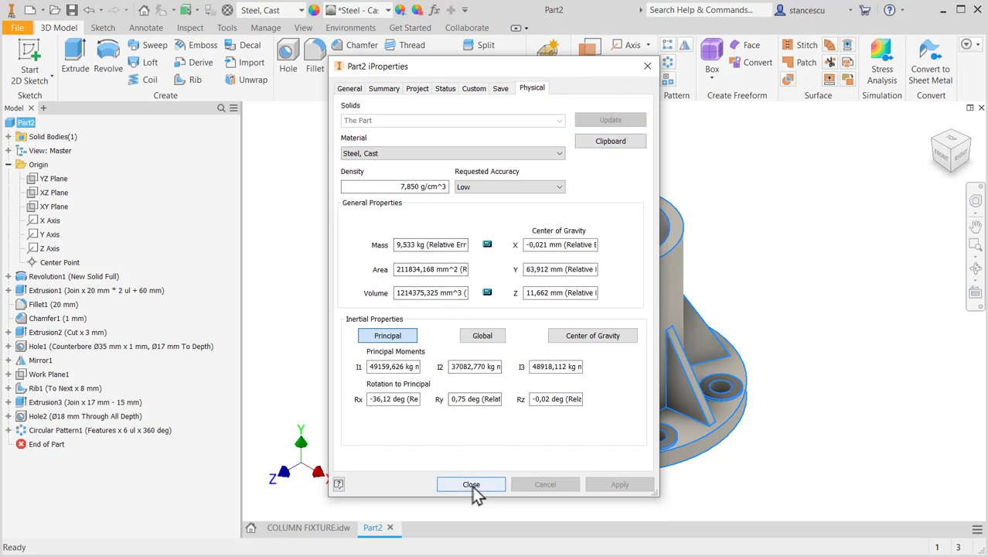
click(471, 484)
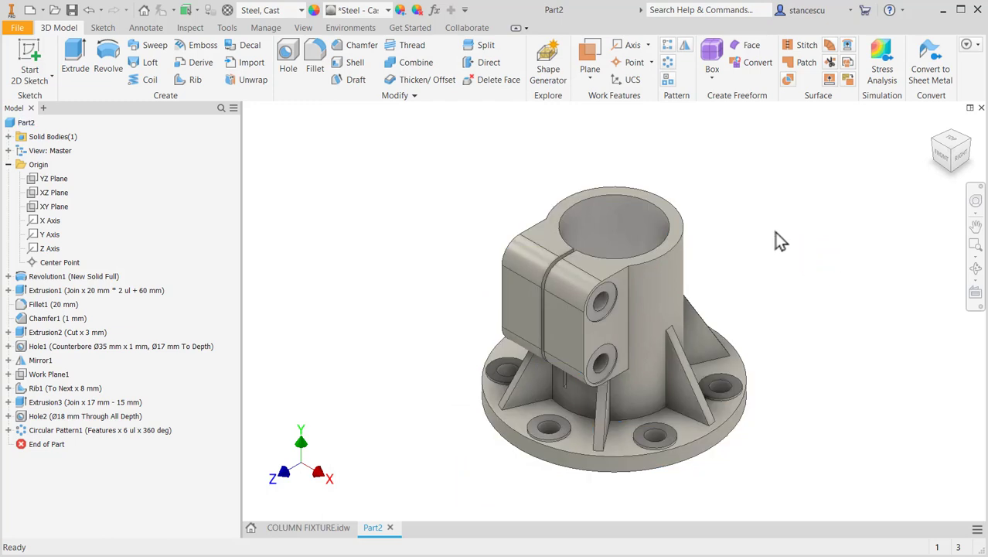
mouse_move(784, 197)
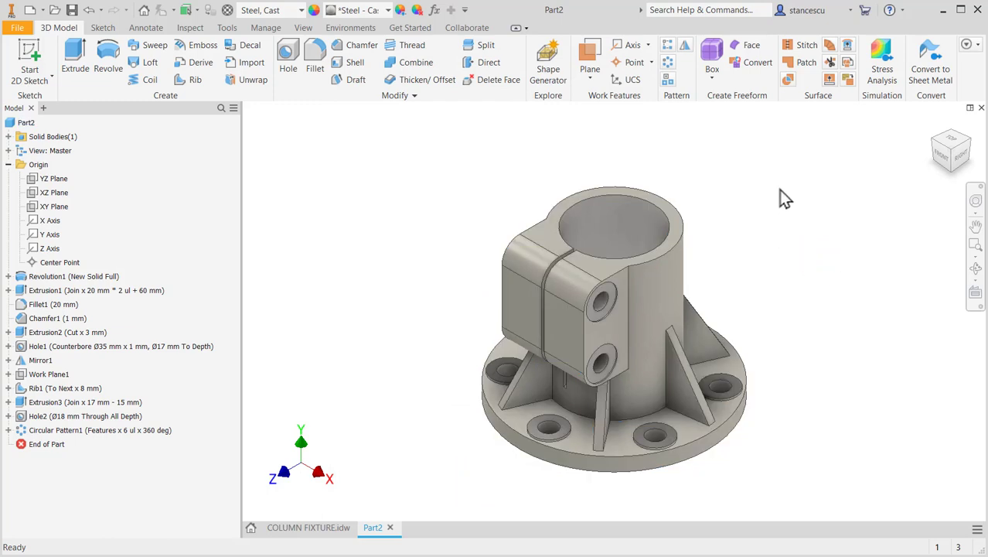